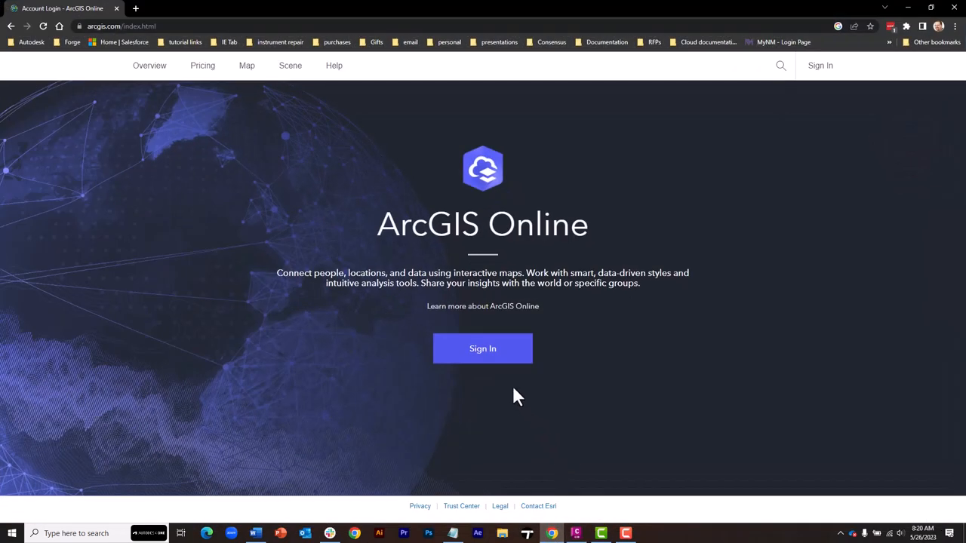
# Step: Sign in to ArcGIS Online and go to My Content with the Fayetteville folder
pyautogui.click(483, 348)
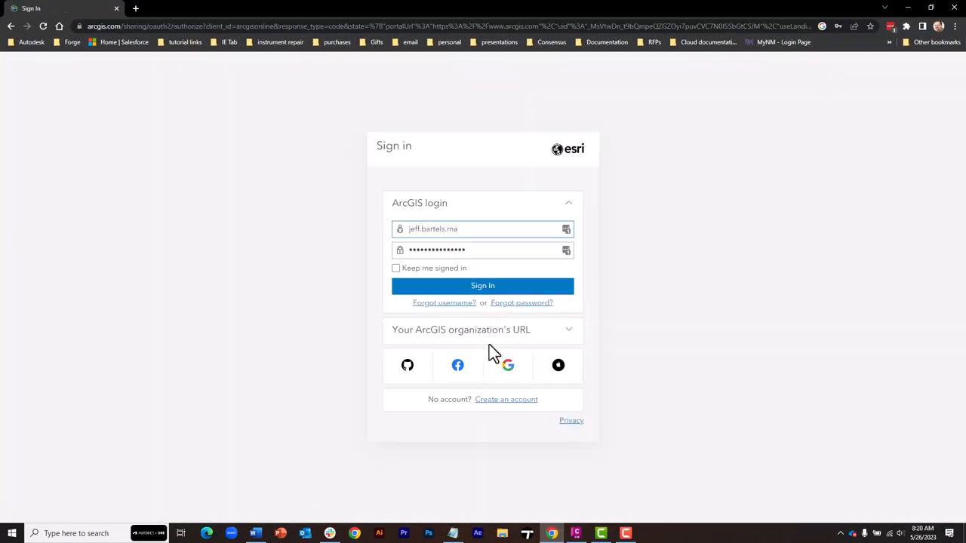
pyautogui.click(483, 285)
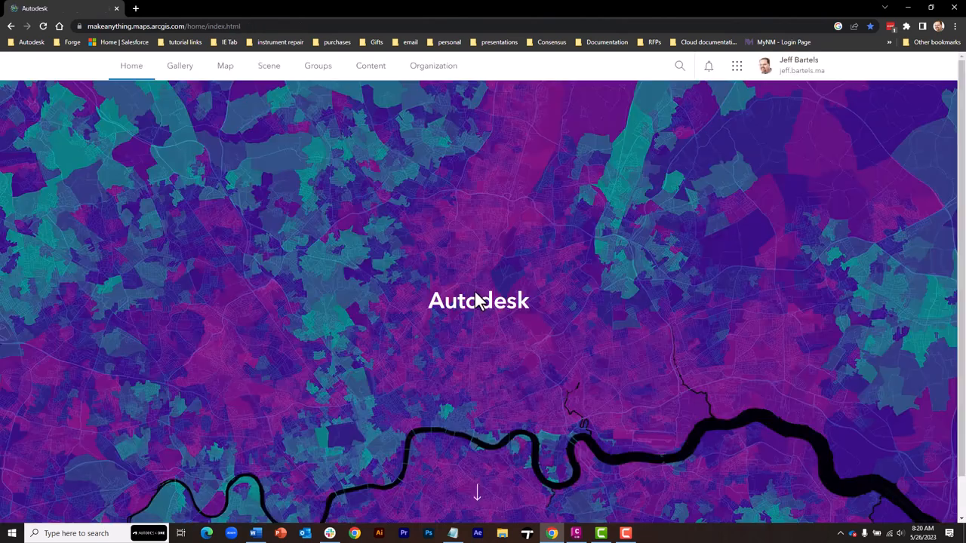
pyautogui.click(371, 67)
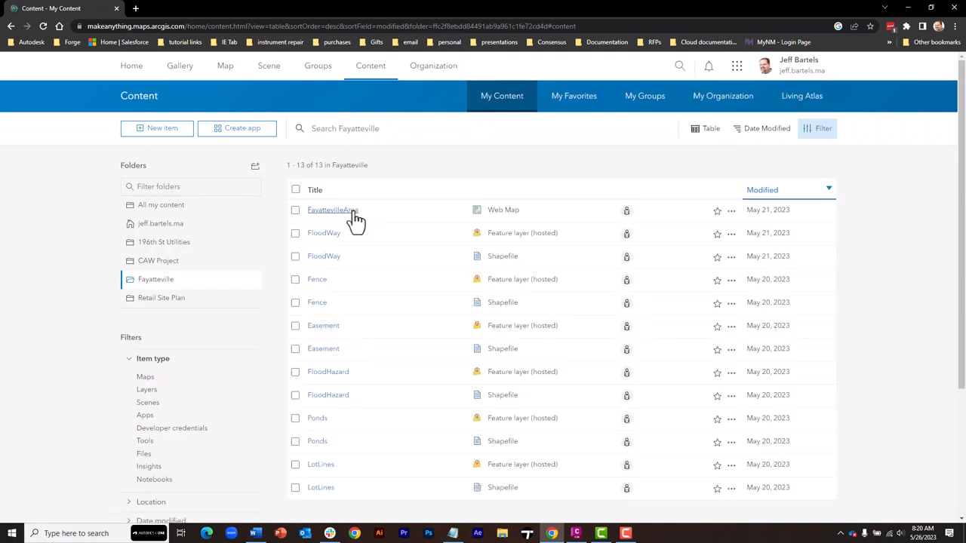
pyautogui.moveTo(169, 287)
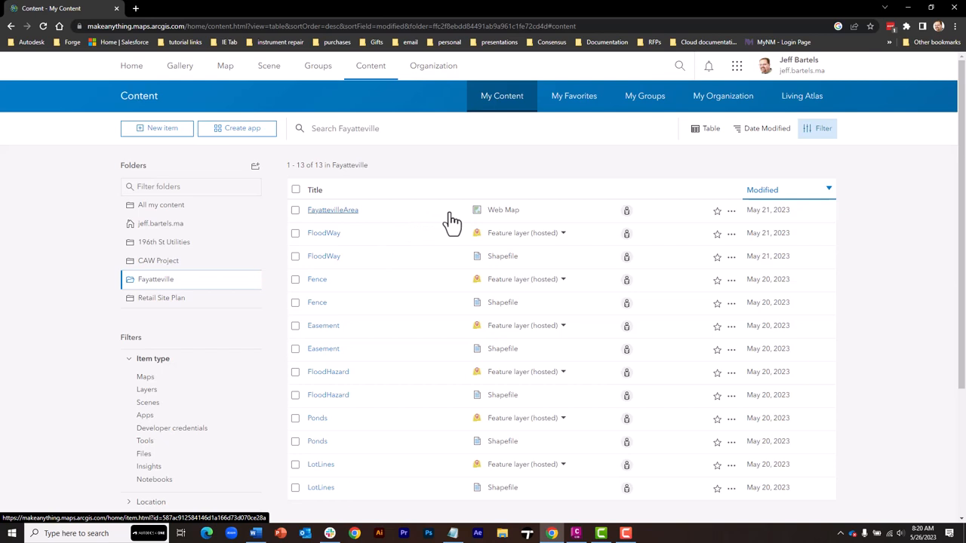
pyautogui.moveTo(456, 240)
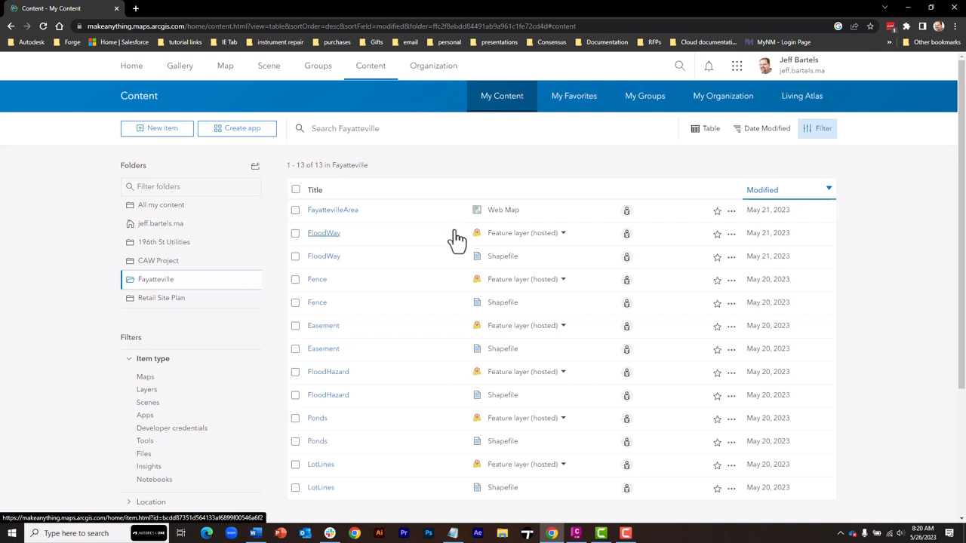
pyautogui.moveTo(447, 364)
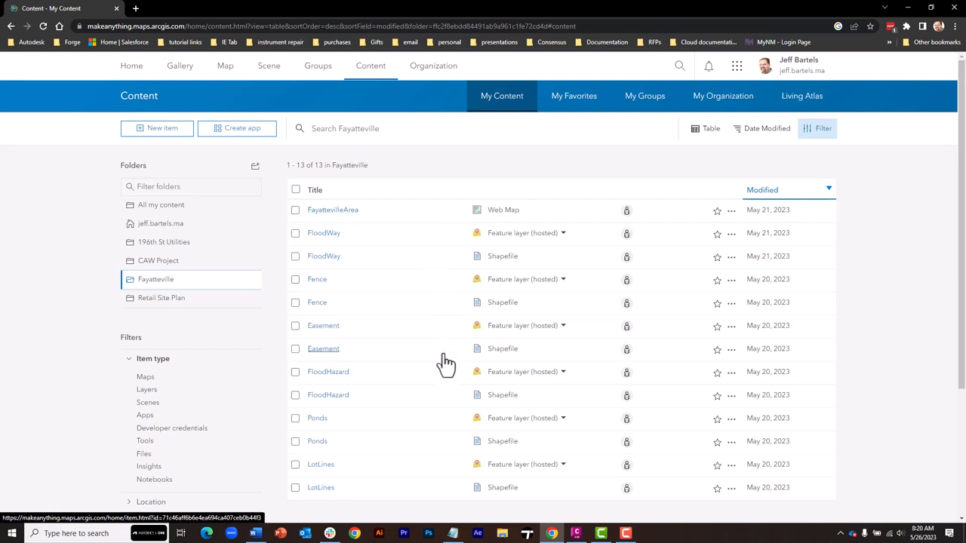
pyautogui.moveTo(456, 272)
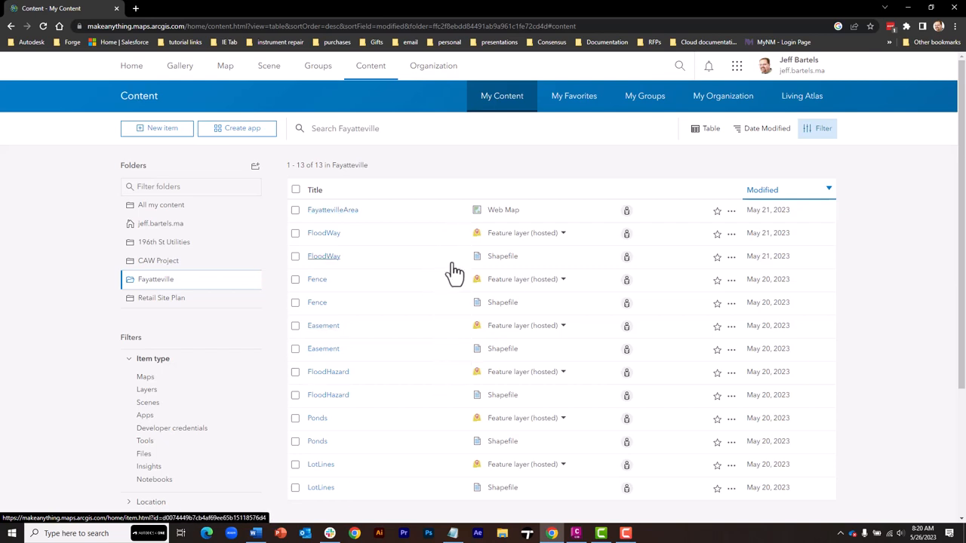
pyautogui.moveTo(354, 219)
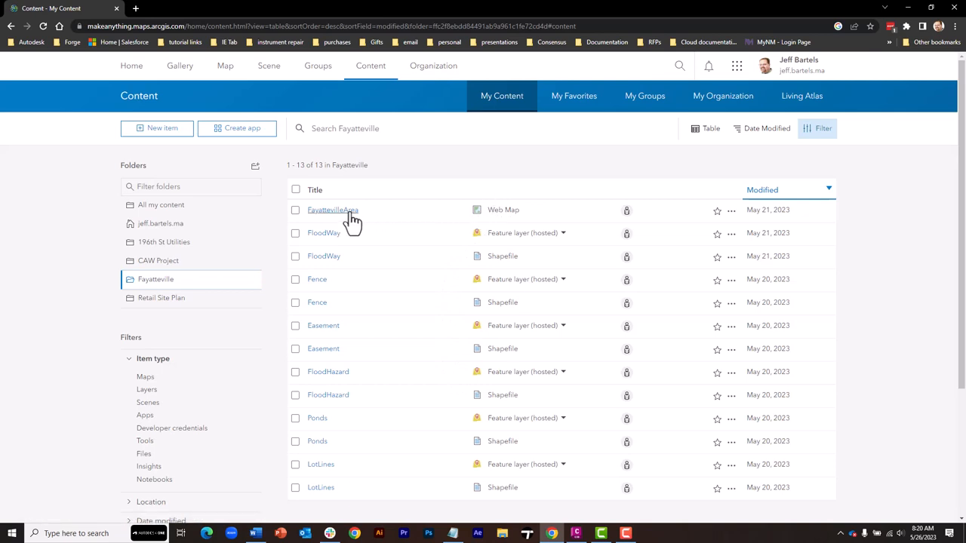
# Step: Open the FayettevilleArea web map in Map Viewer and toggle a layer's visibility
pyautogui.click(333, 210)
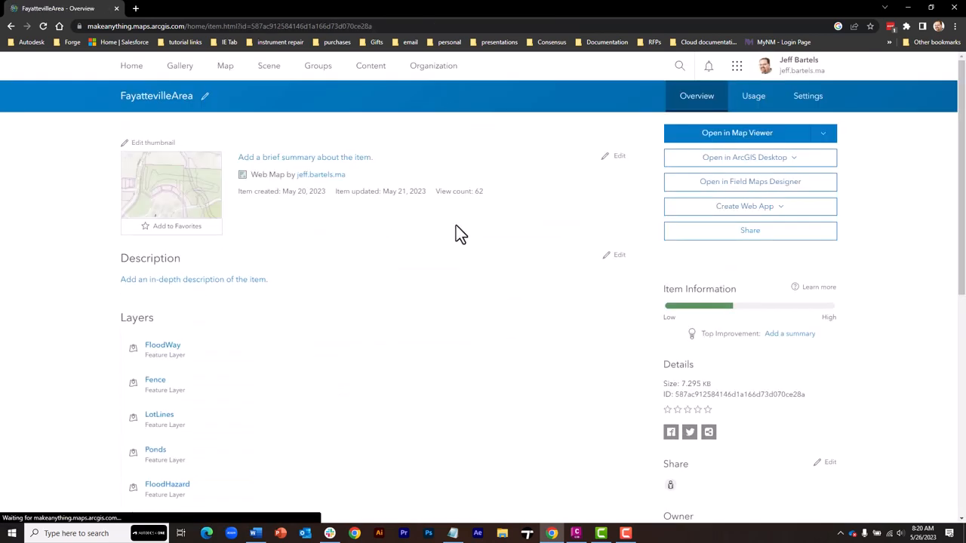
pyautogui.click(737, 133)
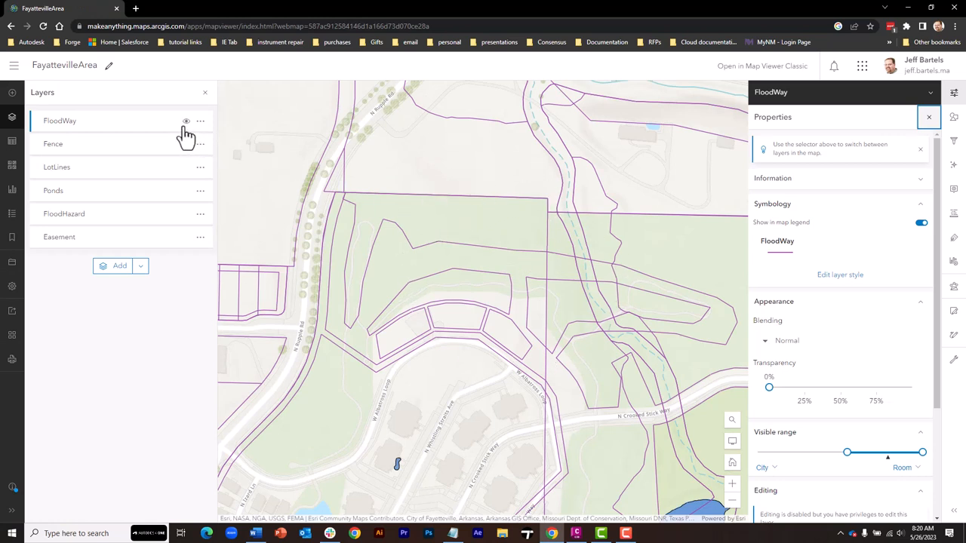
pyautogui.moveTo(187, 244)
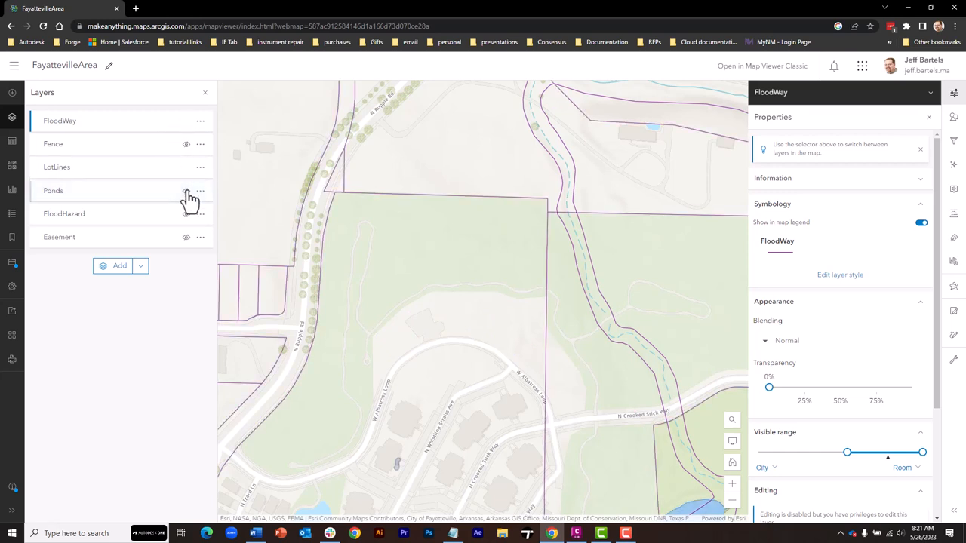
pyautogui.click(187, 190)
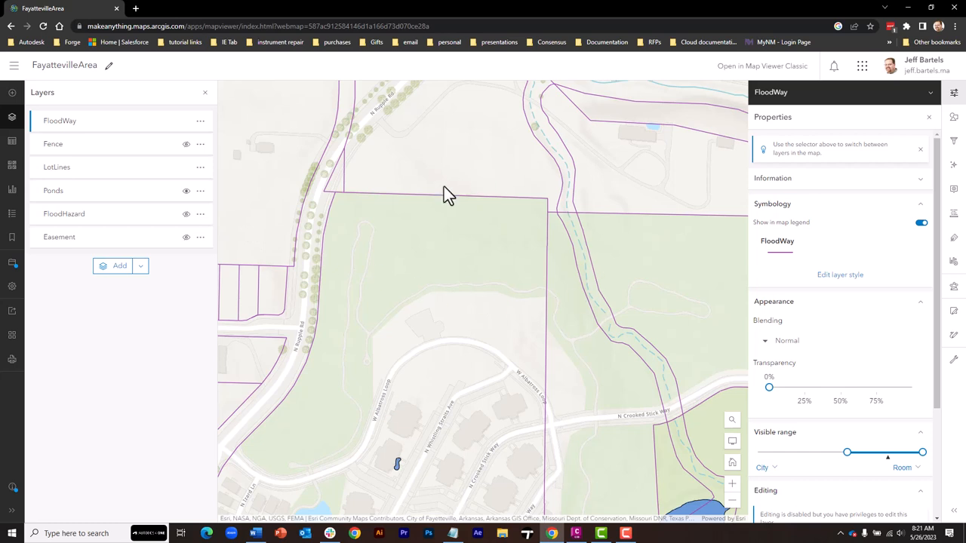
pyautogui.moveTo(496, 311)
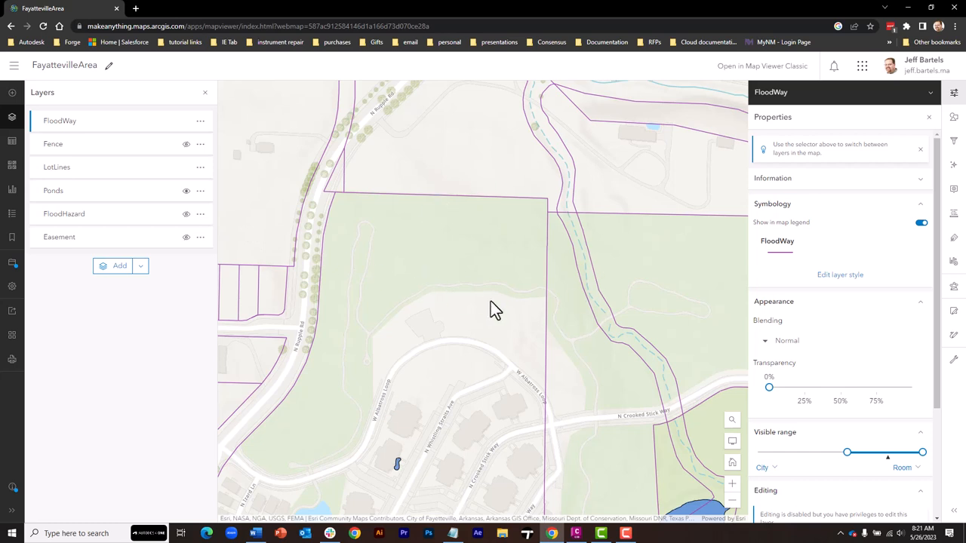
pyautogui.moveTo(562, 495)
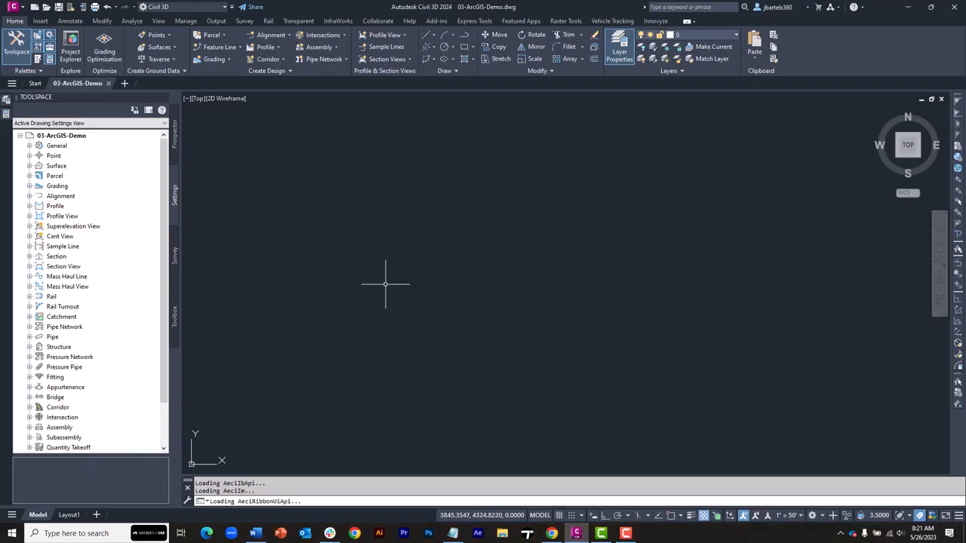
pyautogui.moveTo(287, 238)
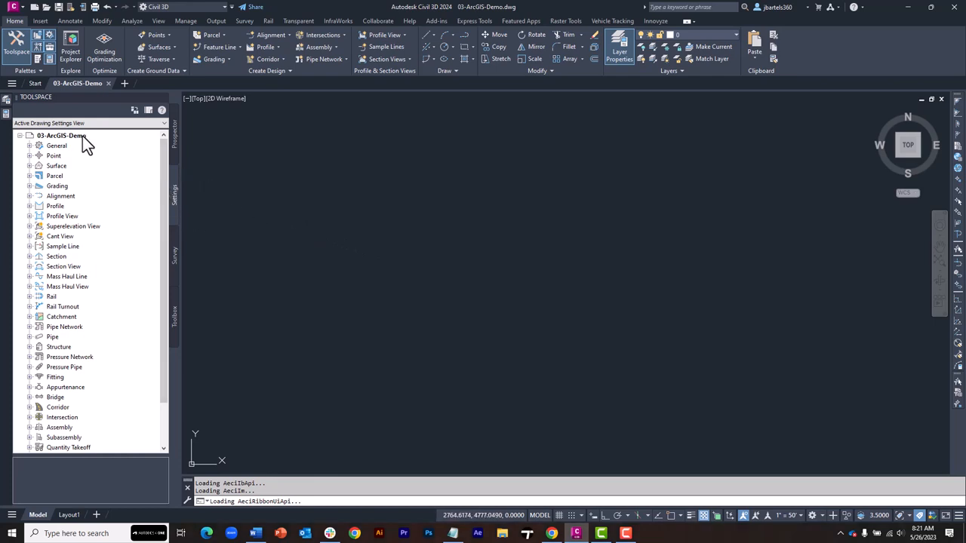
# Step: Set the drawing coordinate system to NAD83 Arkansas State Planes North Zone US Foot via code AR
pyautogui.rightClick(62, 136)
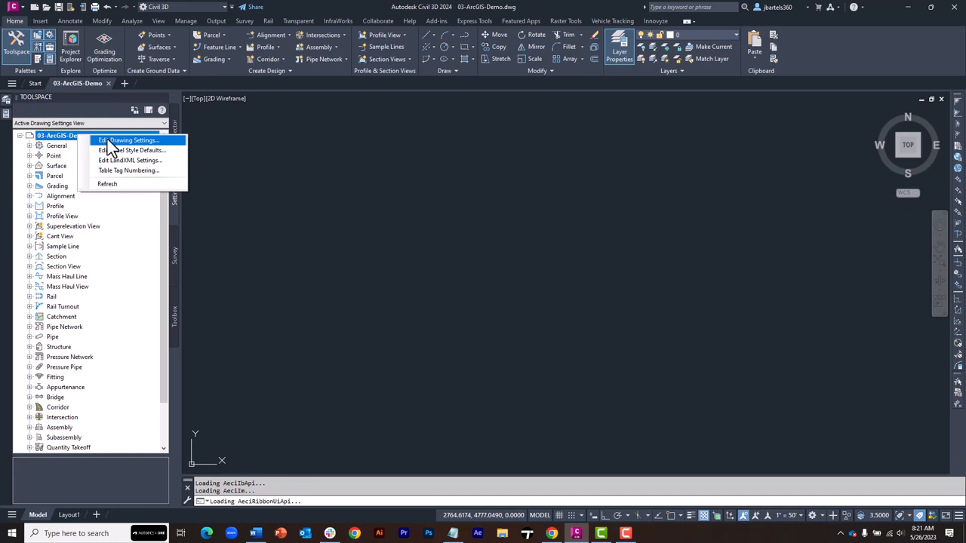
pyautogui.click(126, 138)
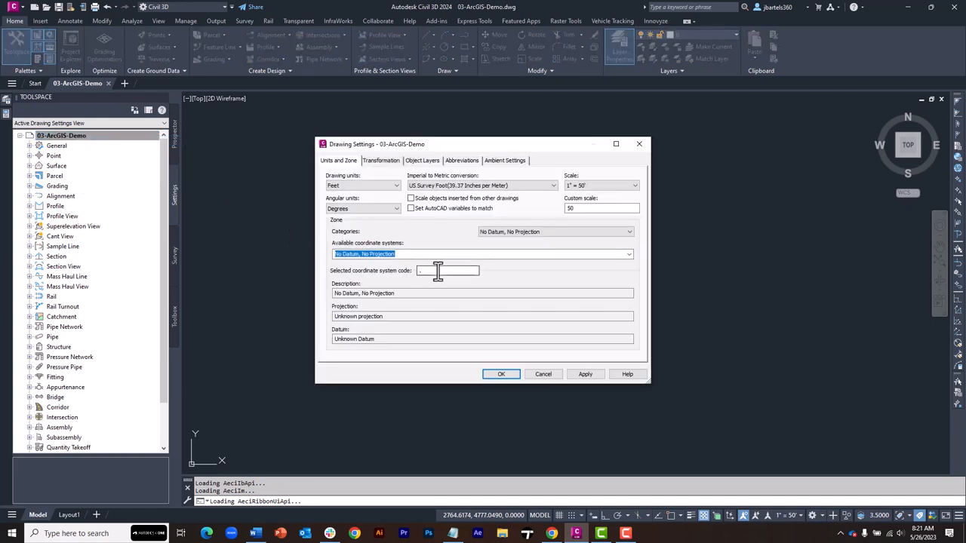
pyautogui.click(447, 270)
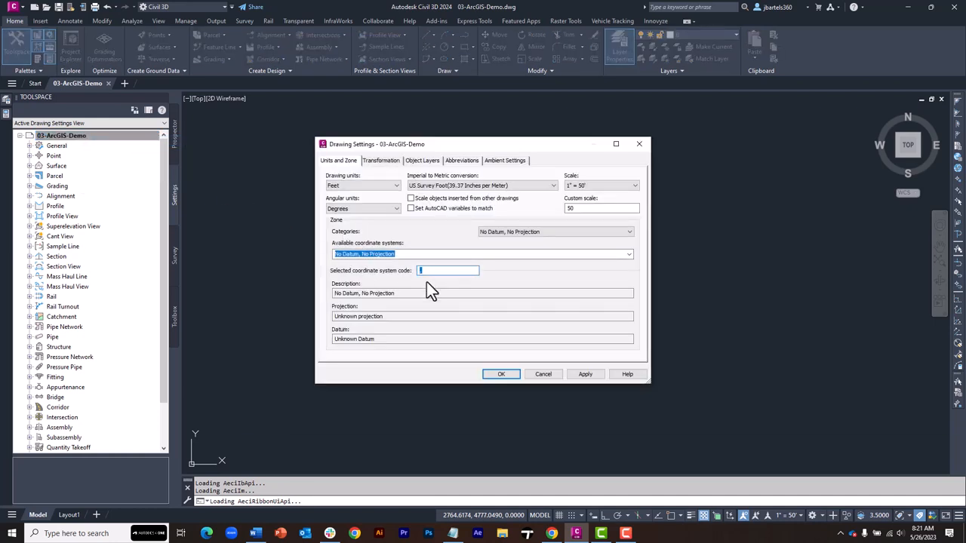
pyautogui.write('AR83-NF')
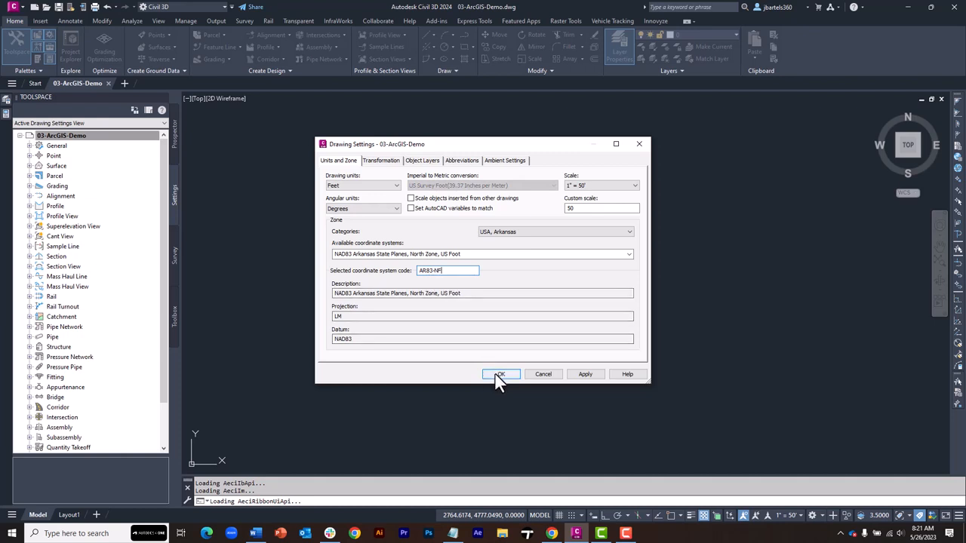
pyautogui.click(500, 375)
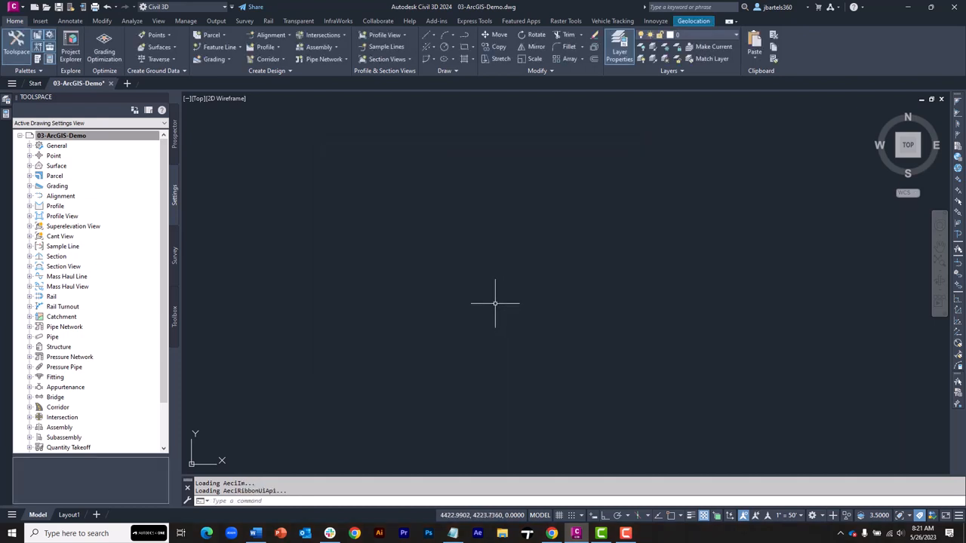
pyautogui.moveTo(290, 169)
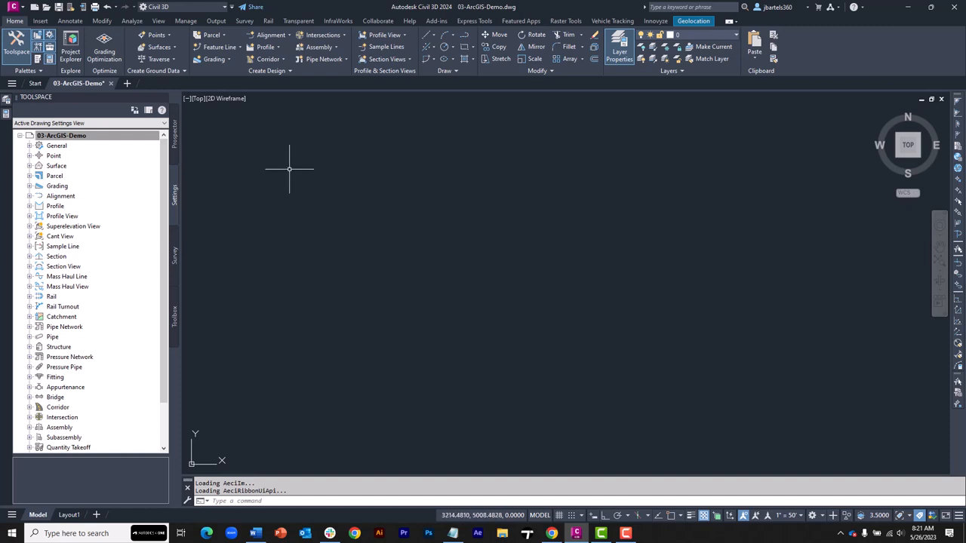
# Step: Launch Autodesk Connector for ArcGIS and locate N Whistling Straits Ave, Fayetteville, AR
pyautogui.click(40, 21)
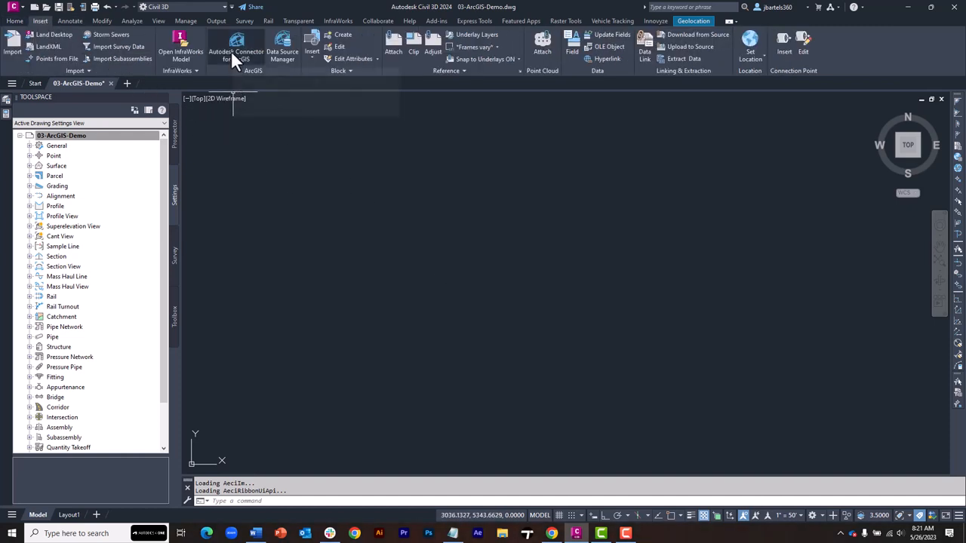
pyautogui.click(249, 54)
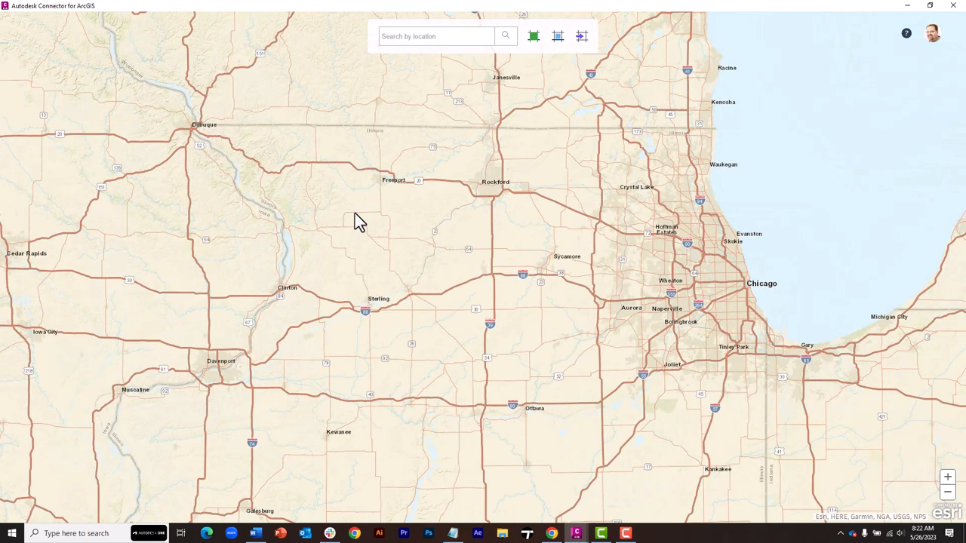
pyautogui.moveTo(419, 72)
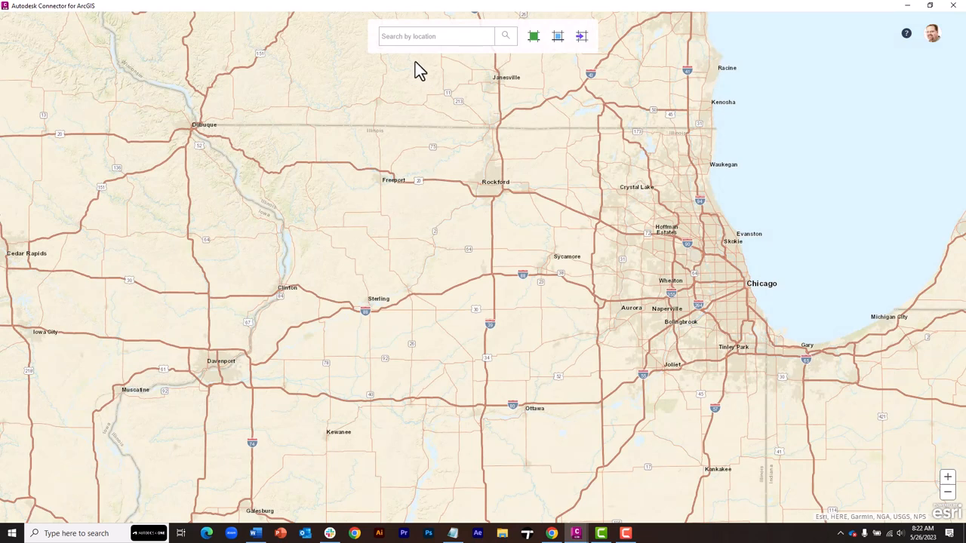
pyautogui.moveTo(460, 450)
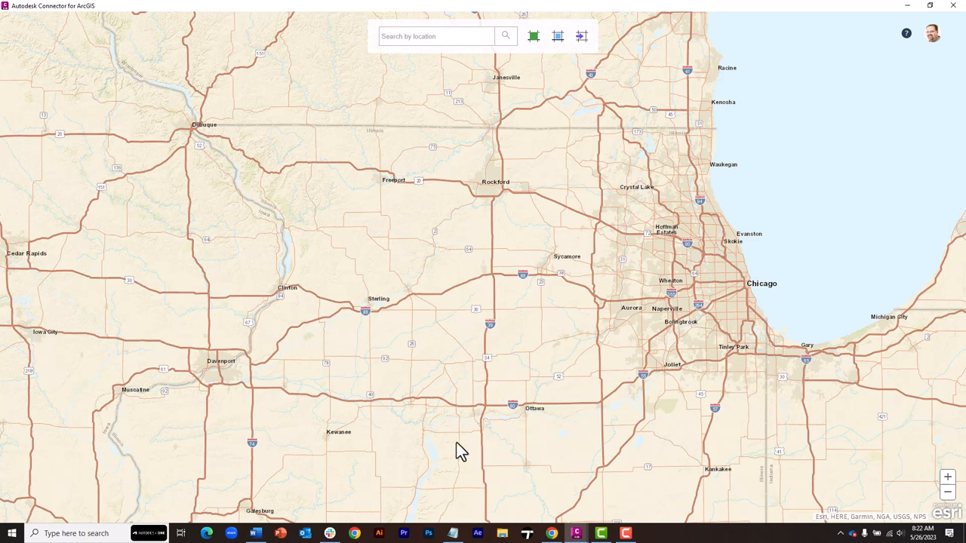
pyautogui.click(453, 534)
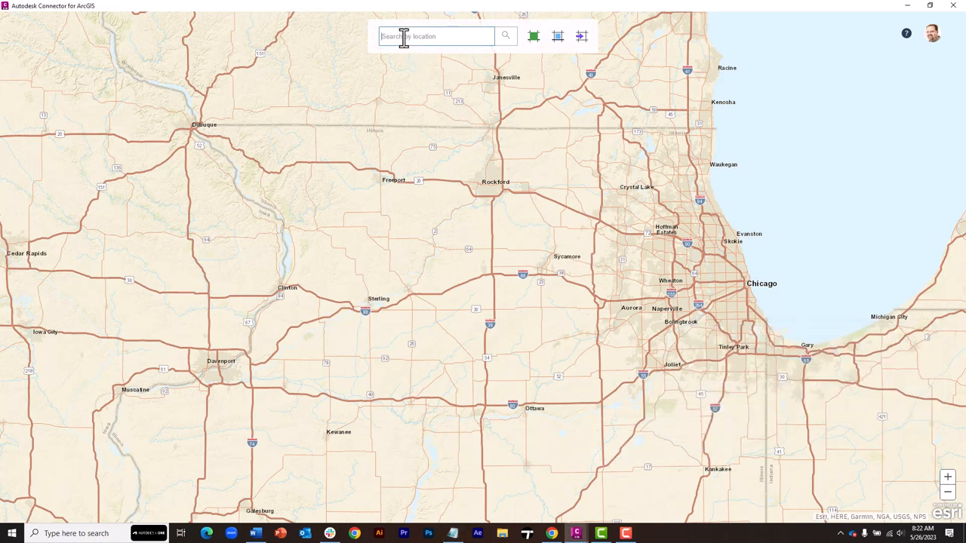
pyautogui.write('N Whistling Straits Ave')
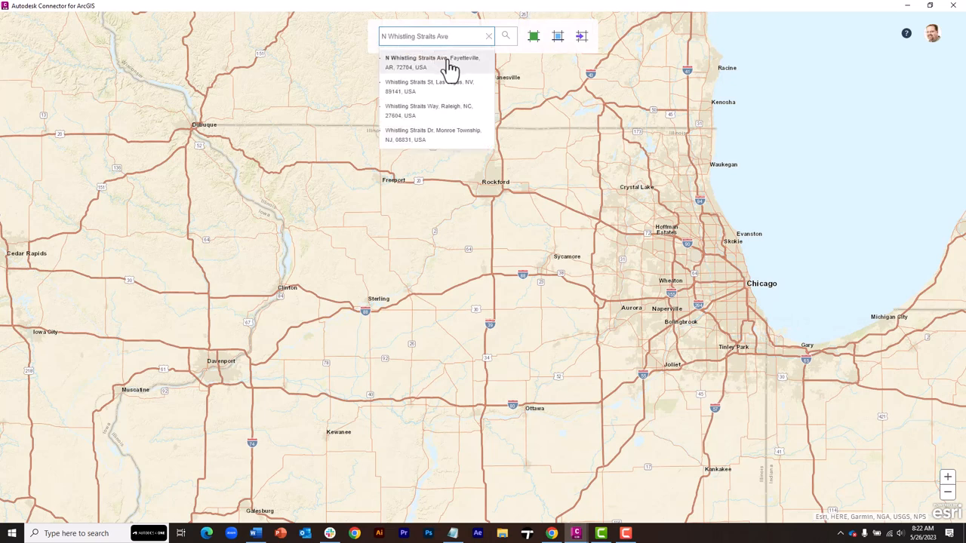
pyautogui.click(432, 62)
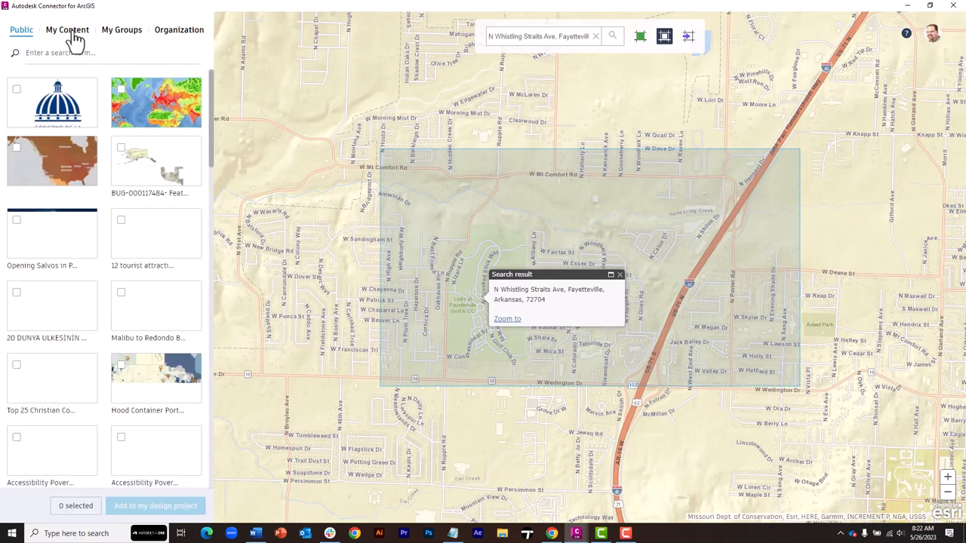
# Step: From my ArcGIS content, include Easement and LotLines as AutoCAD Polylines
pyautogui.click(67, 31)
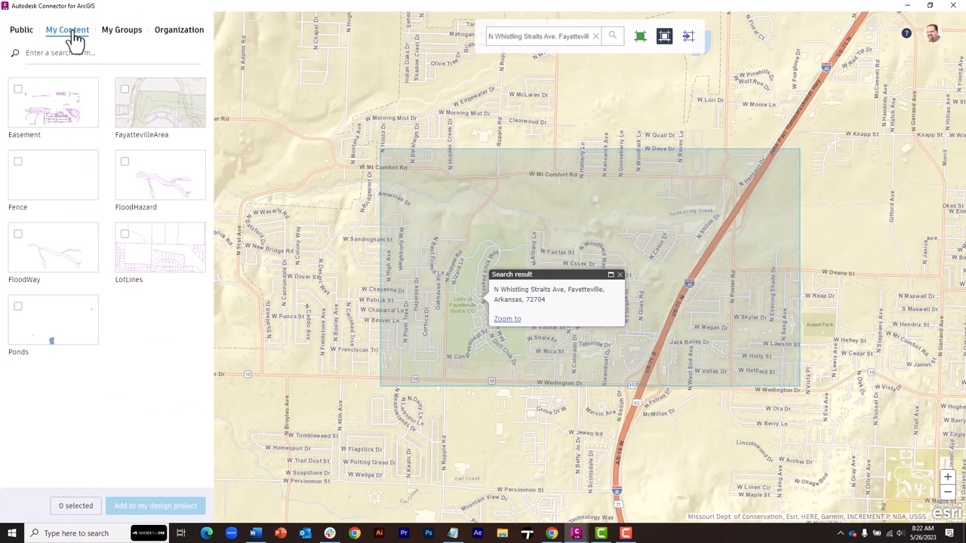
pyautogui.moveTo(82, 52)
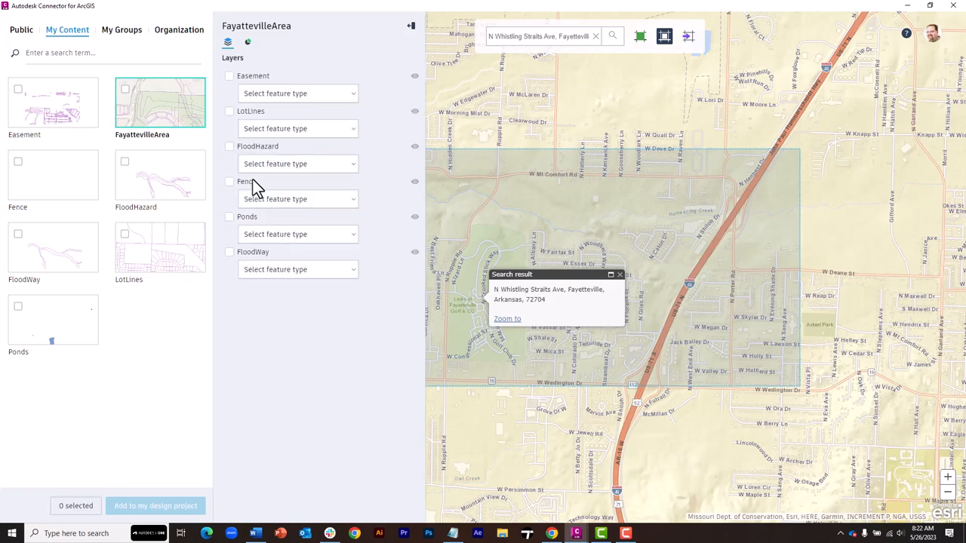
pyautogui.moveTo(250, 204)
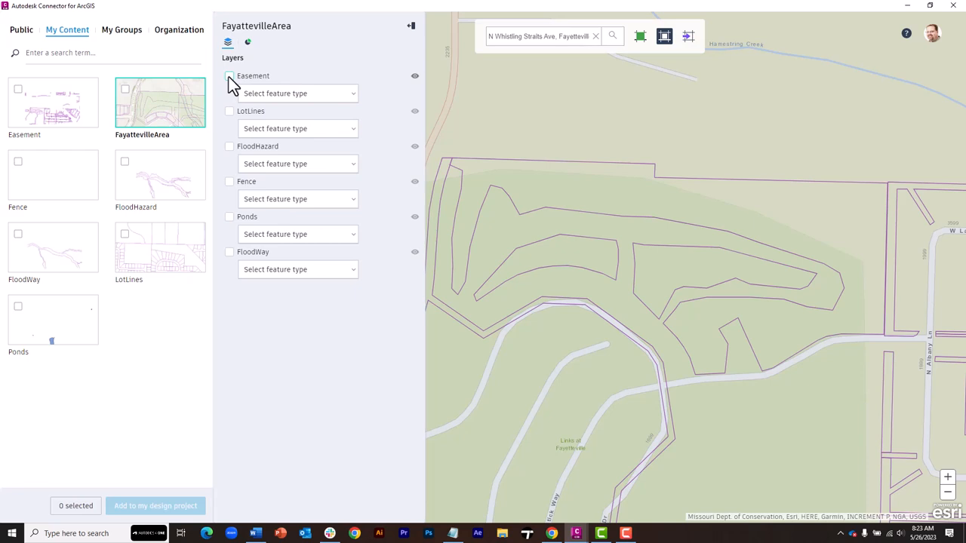
pyautogui.click(229, 76)
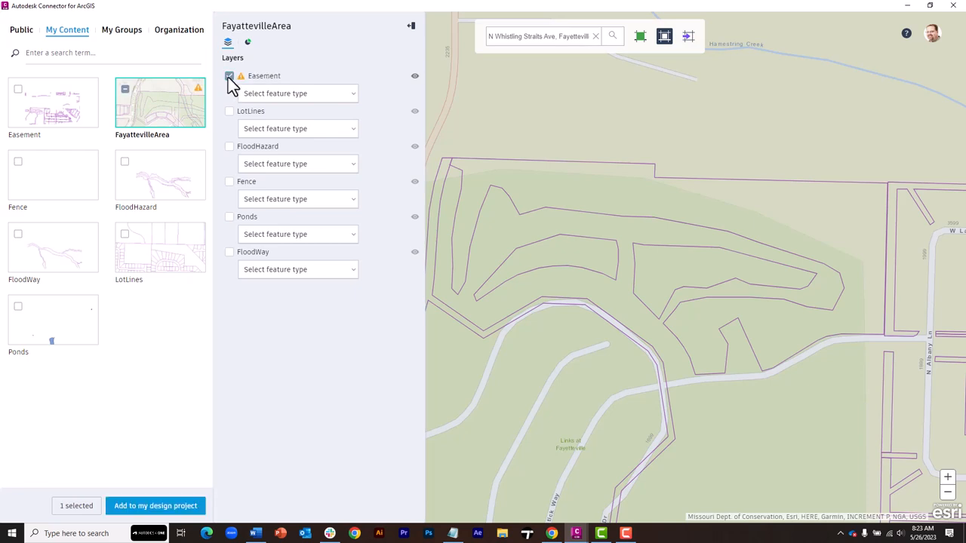
pyautogui.click(229, 76)
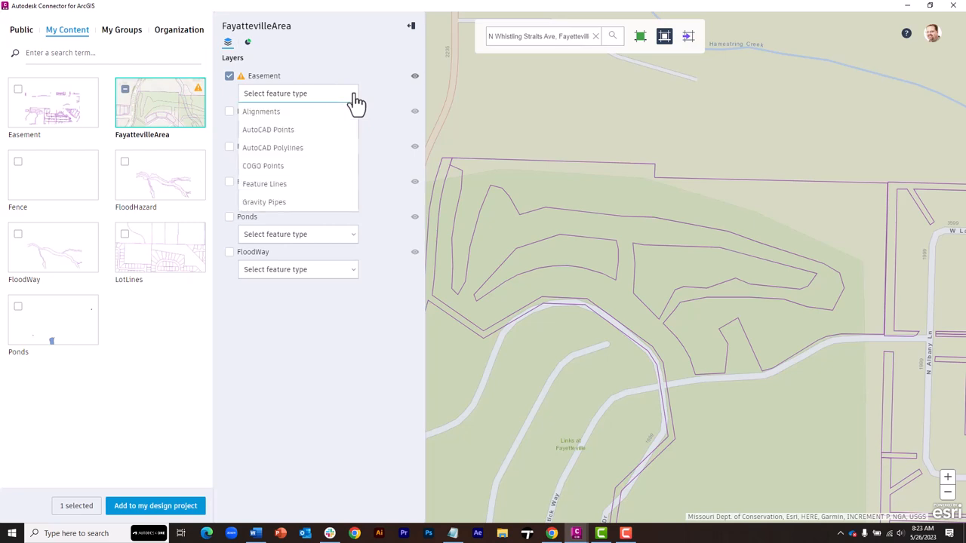
pyautogui.moveTo(320, 136)
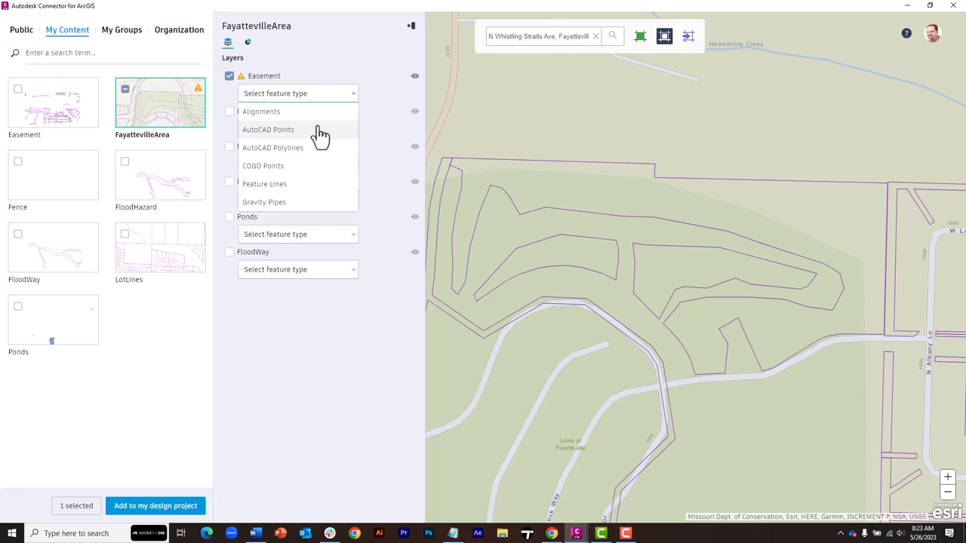
pyautogui.click(272, 148)
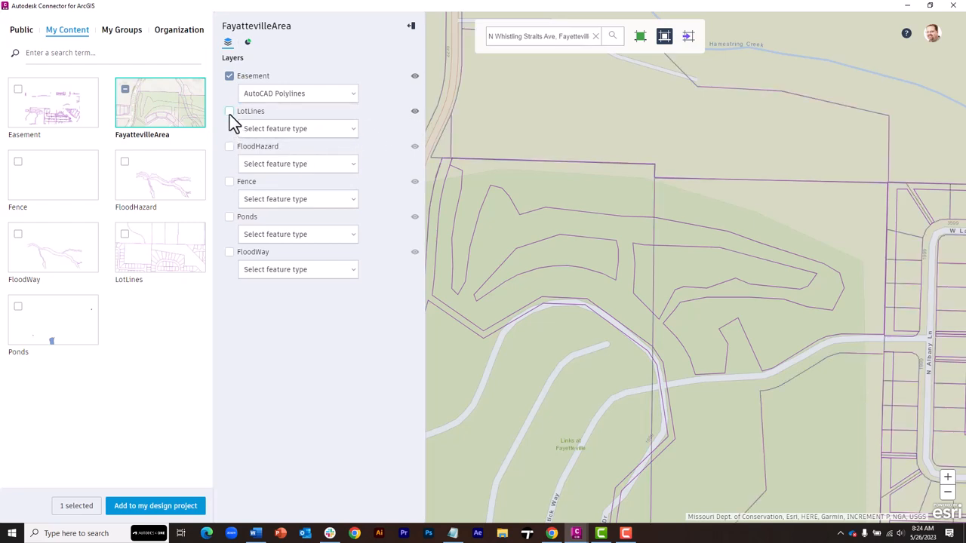
pyautogui.click(230, 112)
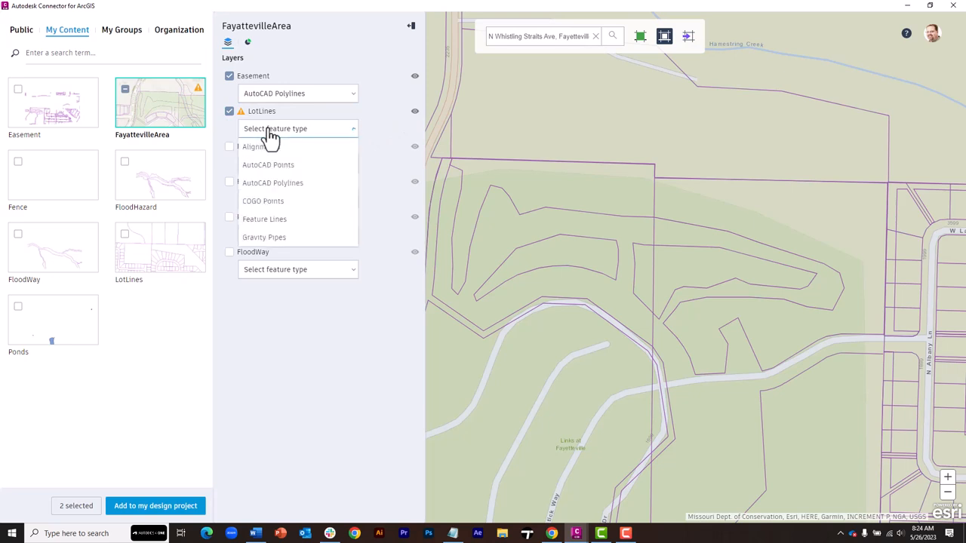
pyautogui.click(271, 183)
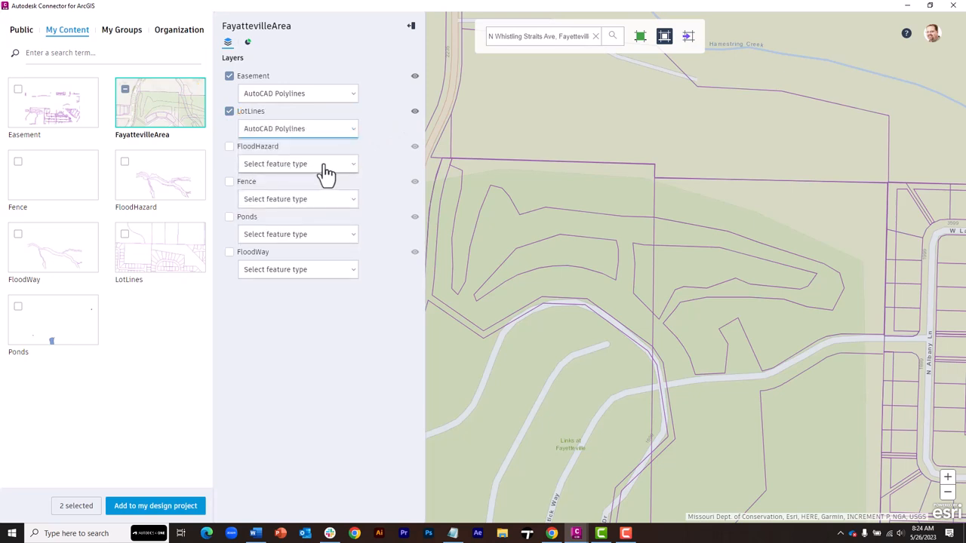
pyautogui.moveTo(296, 230)
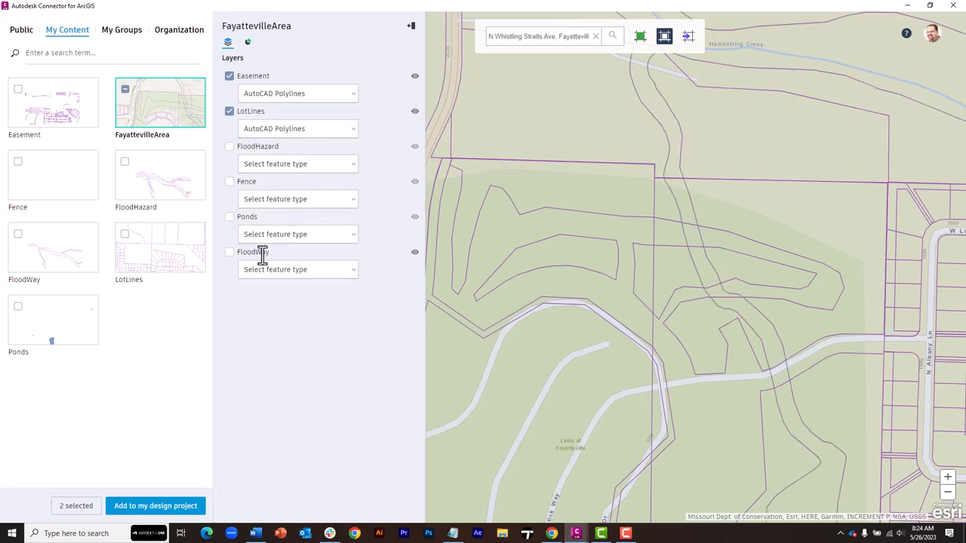
# Step: Include the FloodWay layer as Feature Lines
pyautogui.click(230, 252)
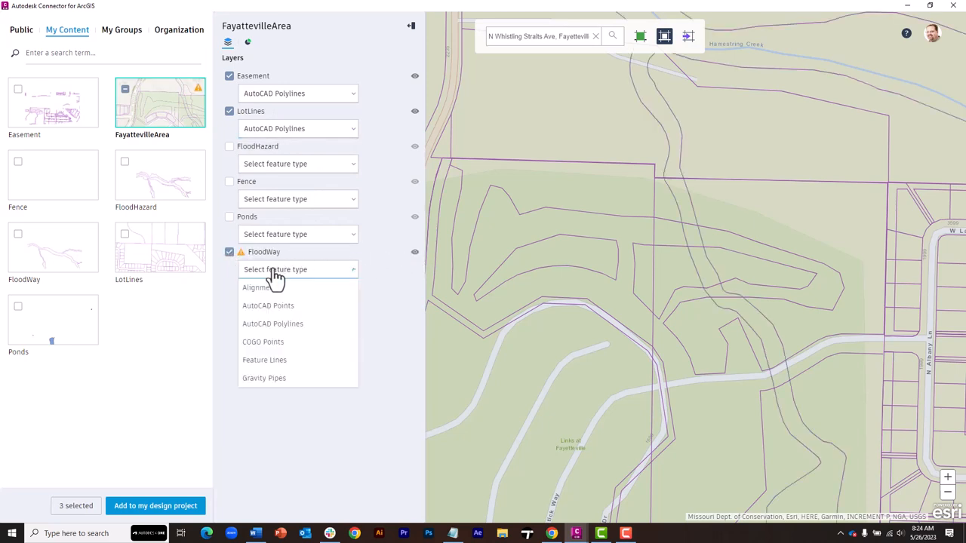
pyautogui.moveTo(275, 367)
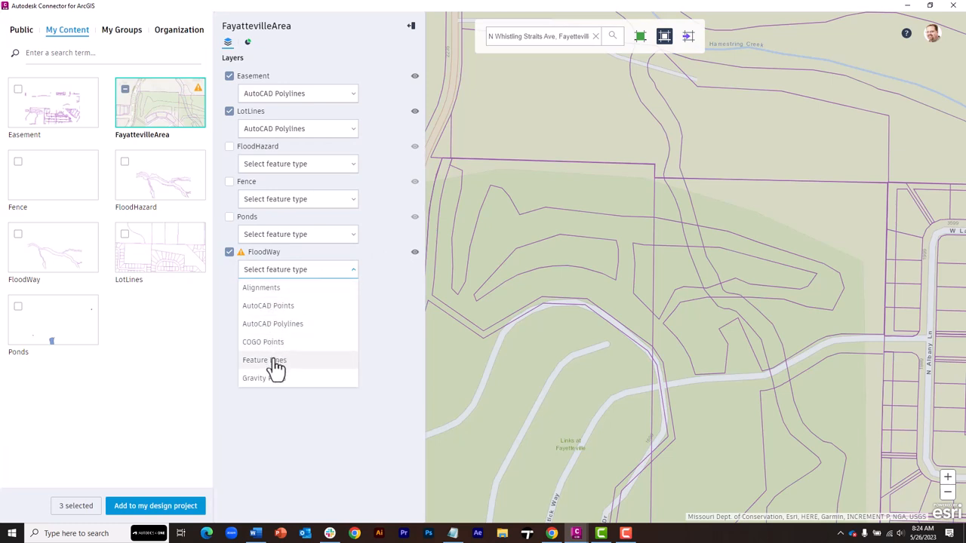
pyautogui.click(264, 360)
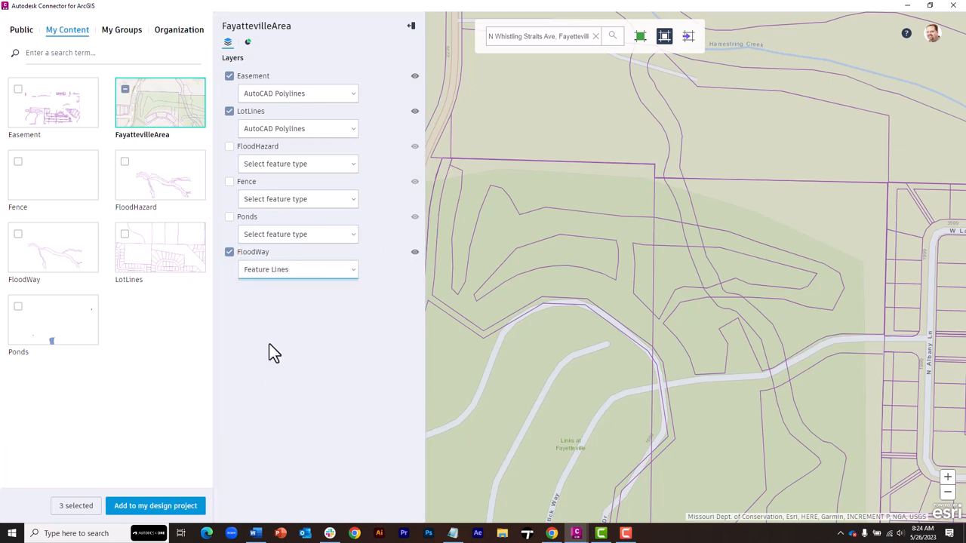
pyautogui.moveTo(229, 316)
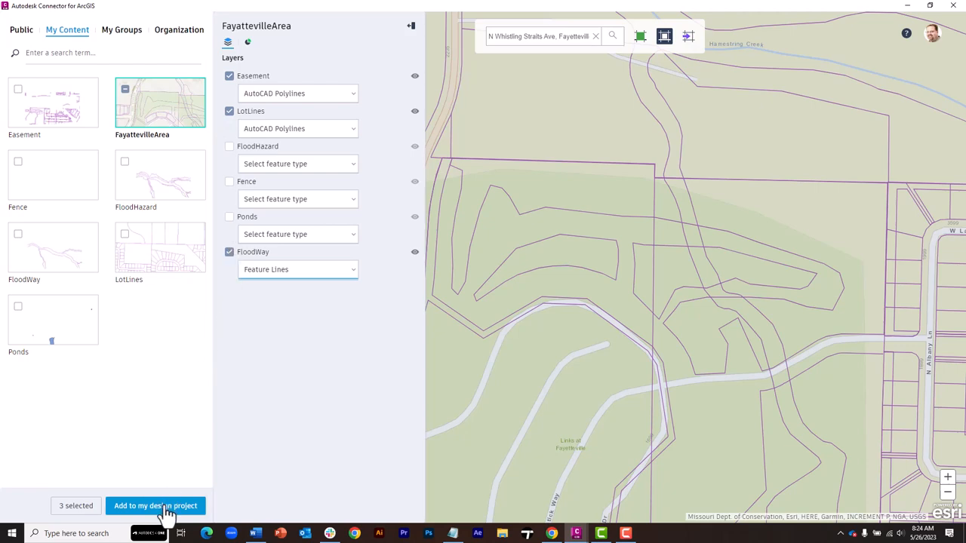
# Step: Add the three layers to the design project and browse the C3D 2024 enu settings folder
pyautogui.click(155, 505)
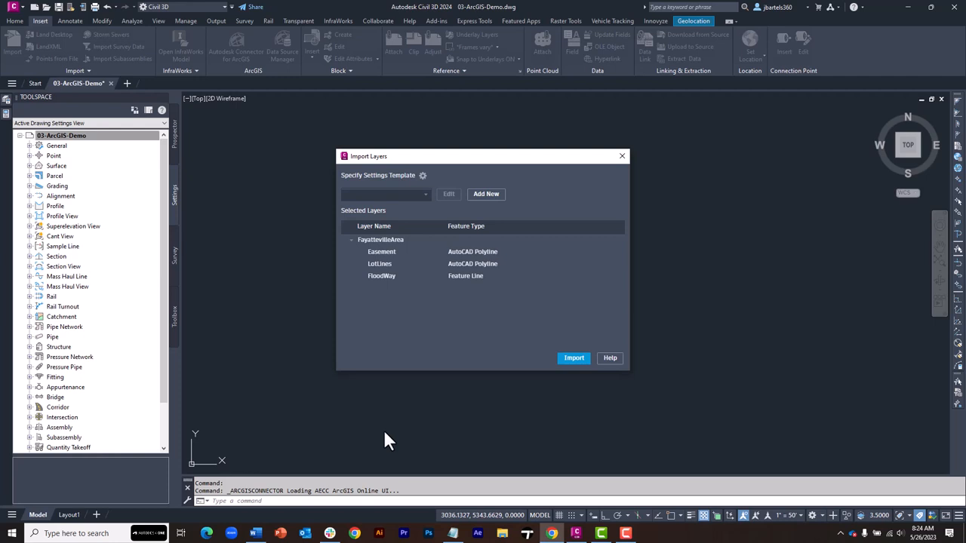
pyautogui.moveTo(423, 230)
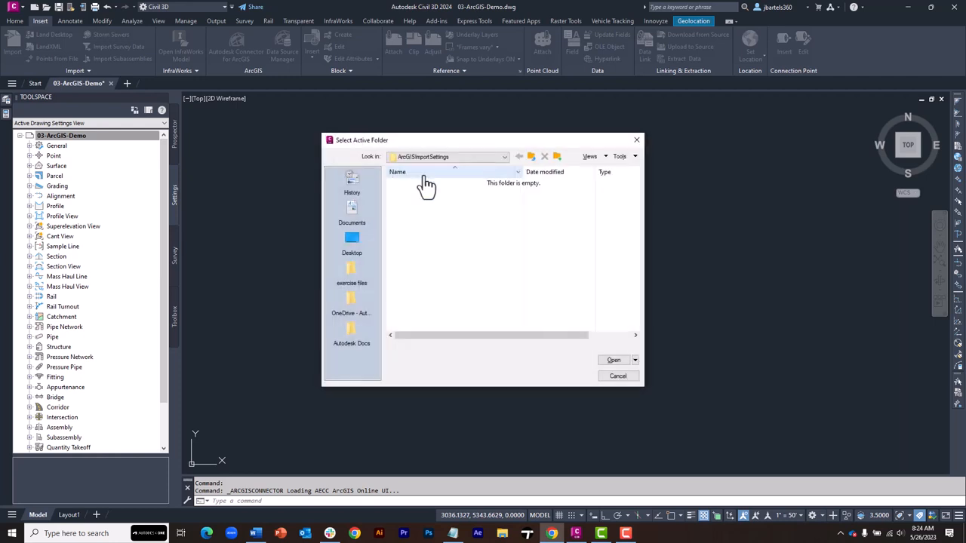
pyautogui.click(504, 156)
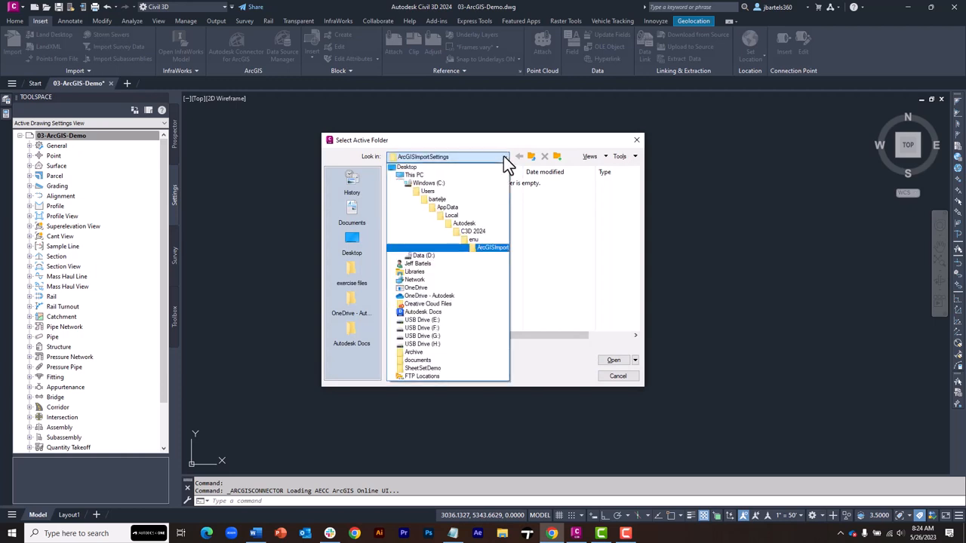
pyautogui.click(436, 200)
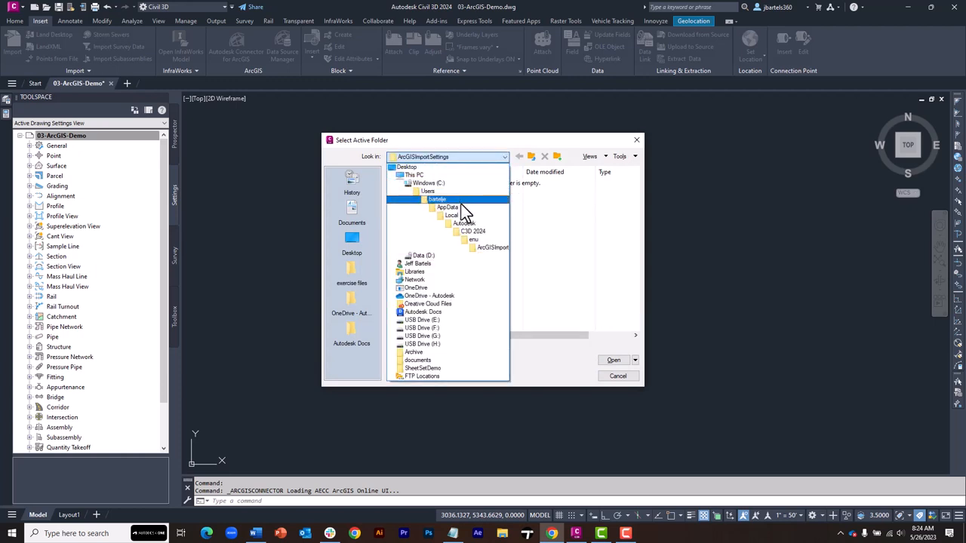
pyautogui.click(471, 231)
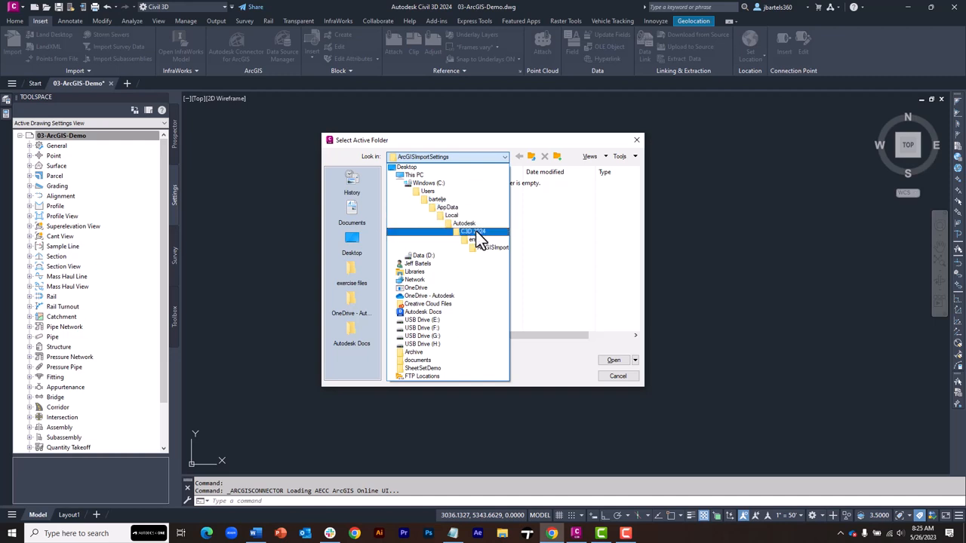
pyautogui.click(492, 247)
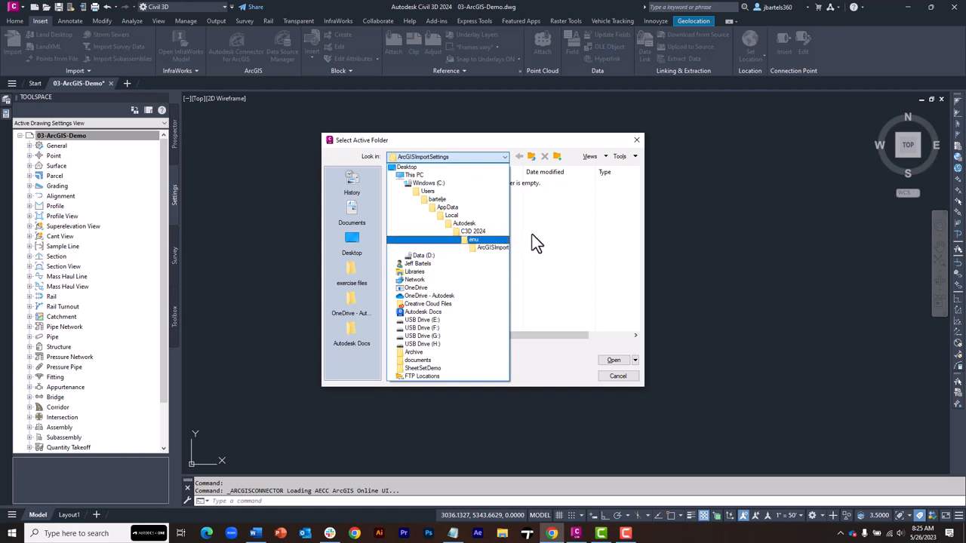
pyautogui.moveTo(538, 240)
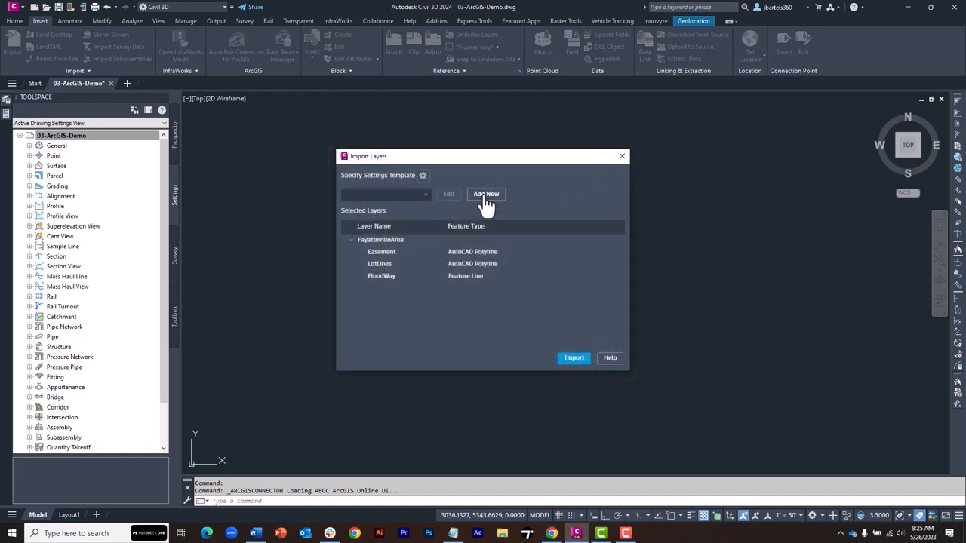
# Step: Create a new import settings template named Fayetteville Demo and show its AutoCAD Objects settings
pyautogui.click(486, 193)
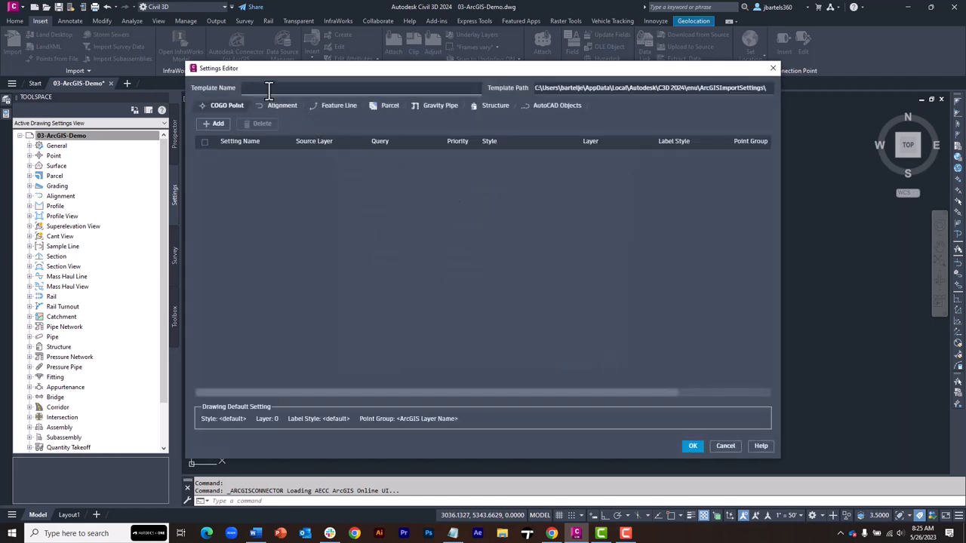
pyautogui.write('Fayetteville Demo')
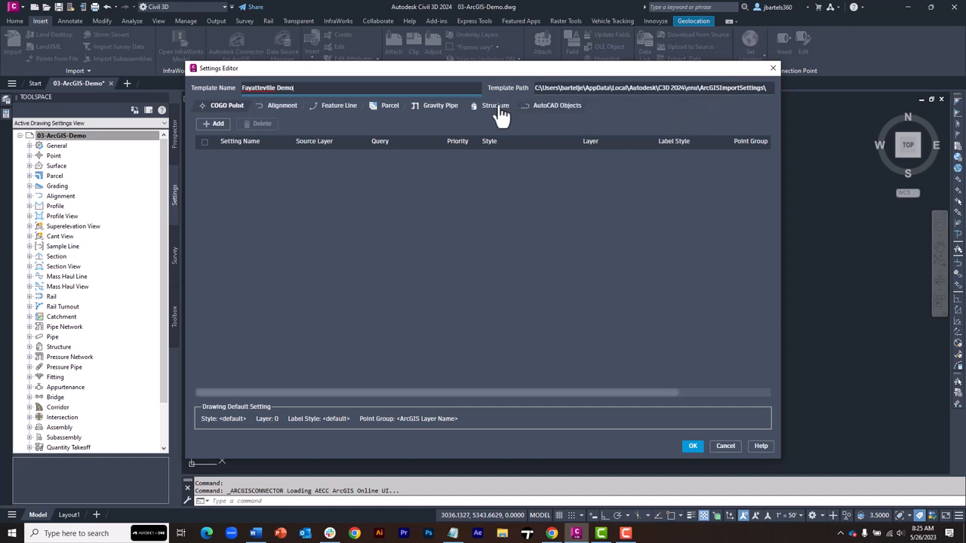
pyautogui.moveTo(326, 109)
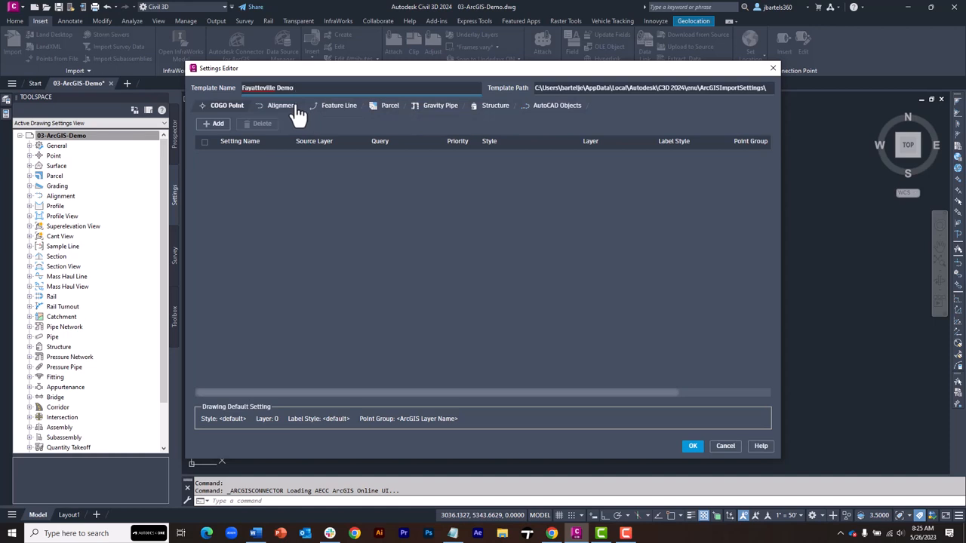
pyautogui.moveTo(486, 113)
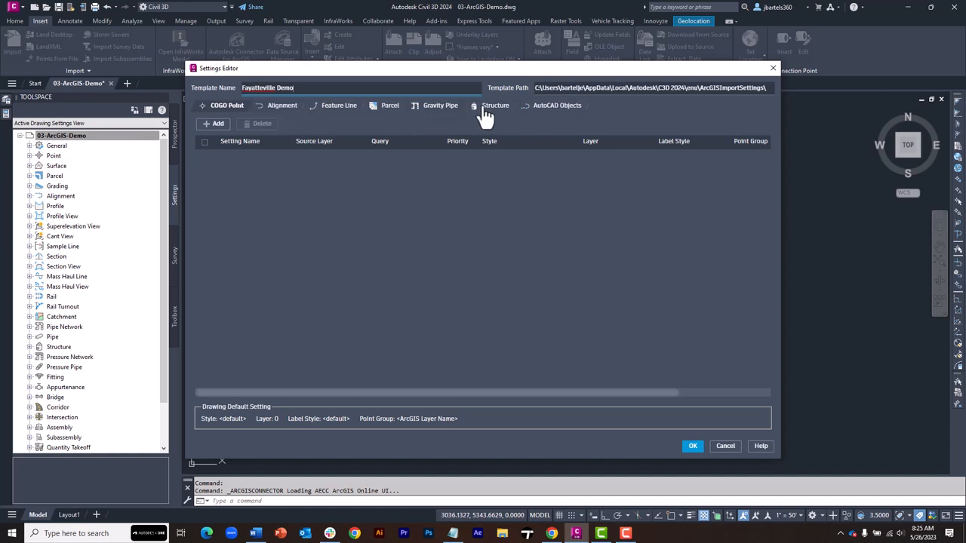
pyautogui.moveTo(542, 108)
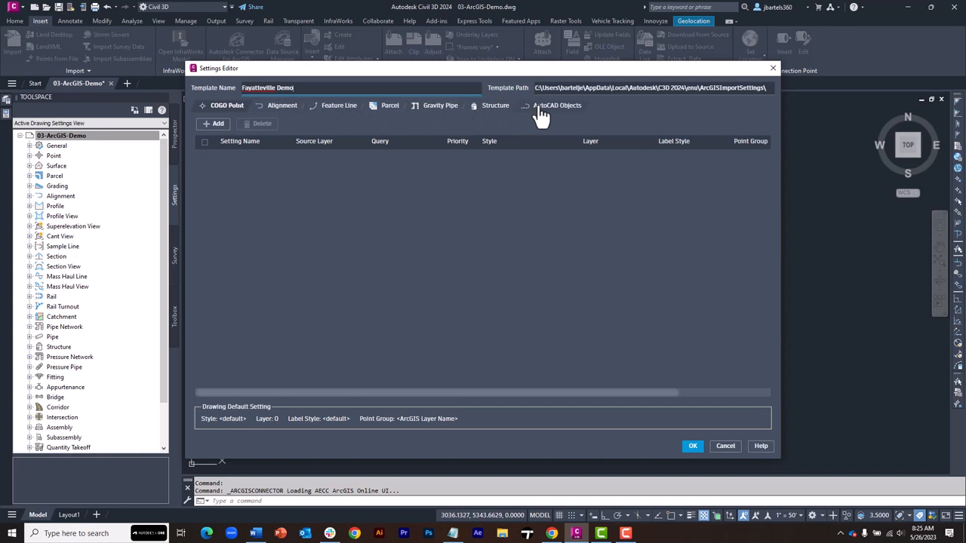
pyautogui.click(558, 106)
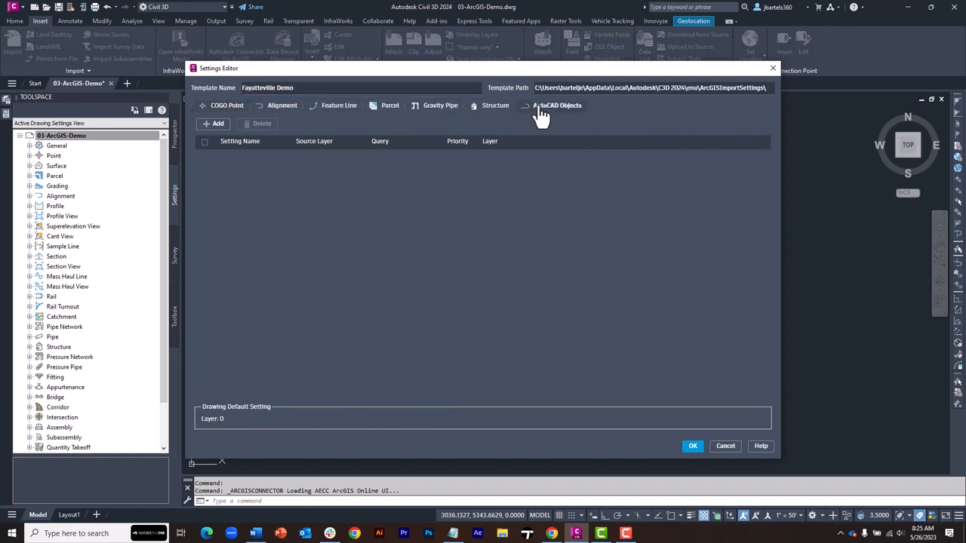
pyautogui.moveTo(453, 214)
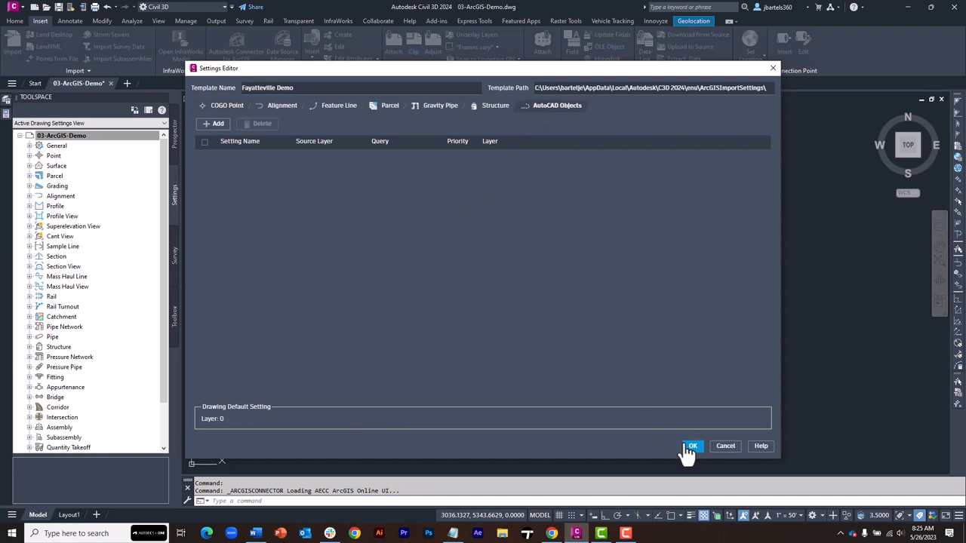
pyautogui.moveTo(253, 399)
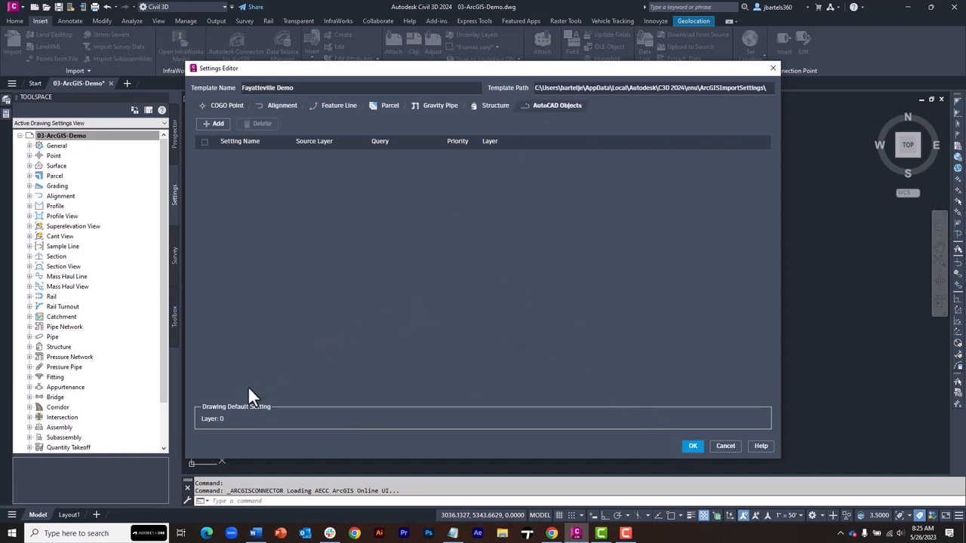
pyautogui.moveTo(200, 423)
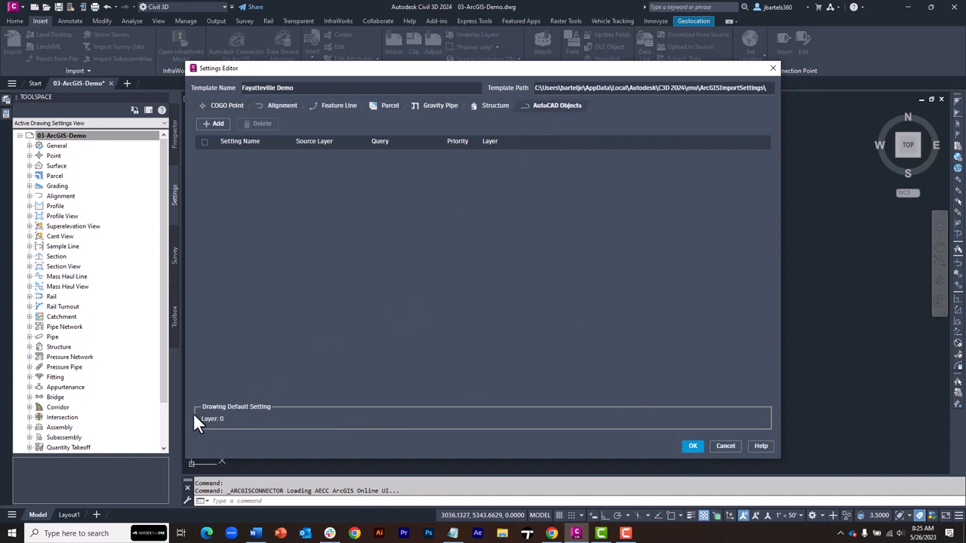
pyautogui.moveTo(281, 356)
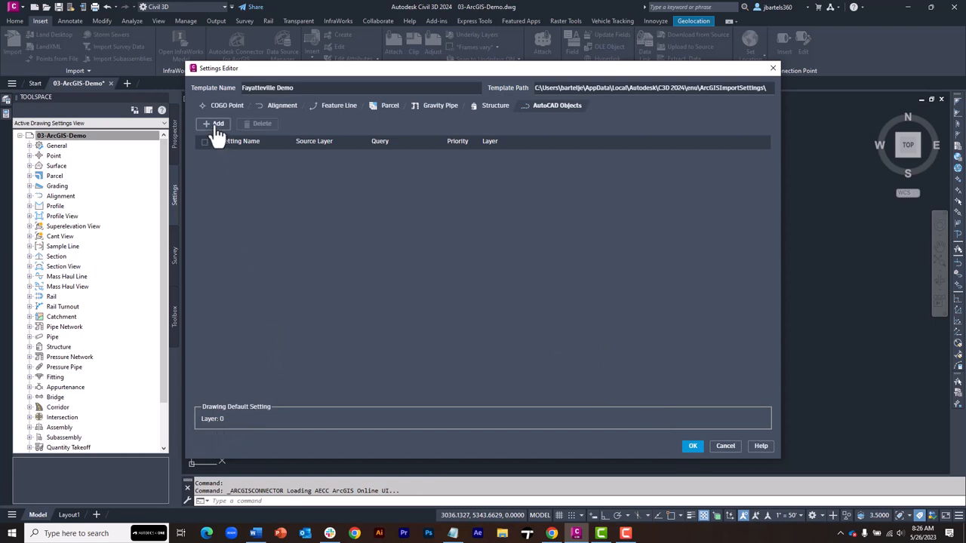
# Step: Add a setting named Lot Geometry with source layer LotLines
pyautogui.click(214, 124)
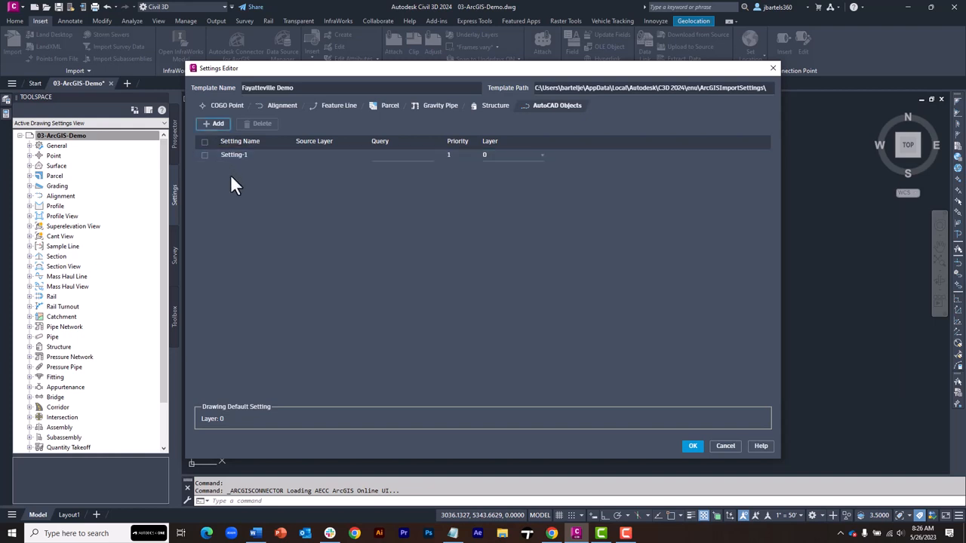
pyautogui.click(234, 154)
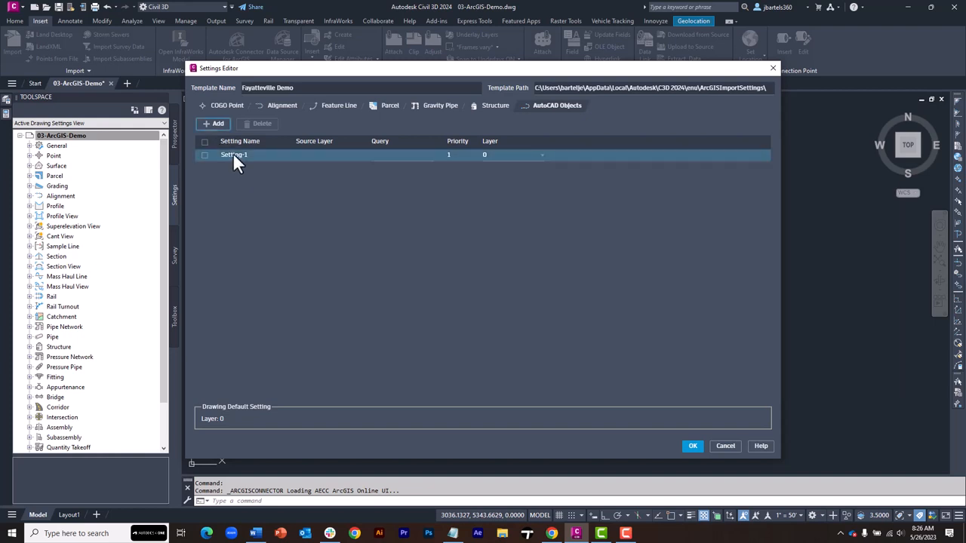
pyautogui.doubleClick(234, 154)
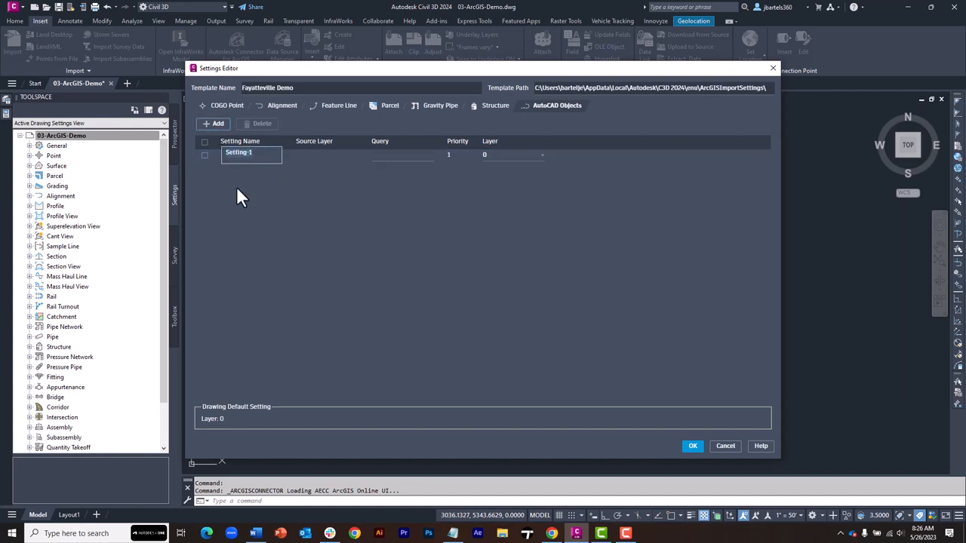
pyautogui.write('Lot Gi')
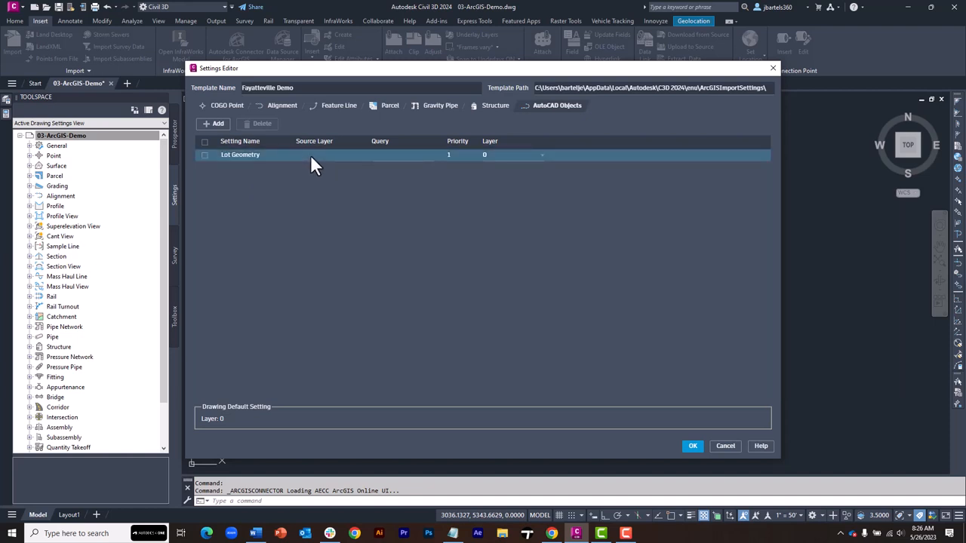
pyautogui.click(326, 154)
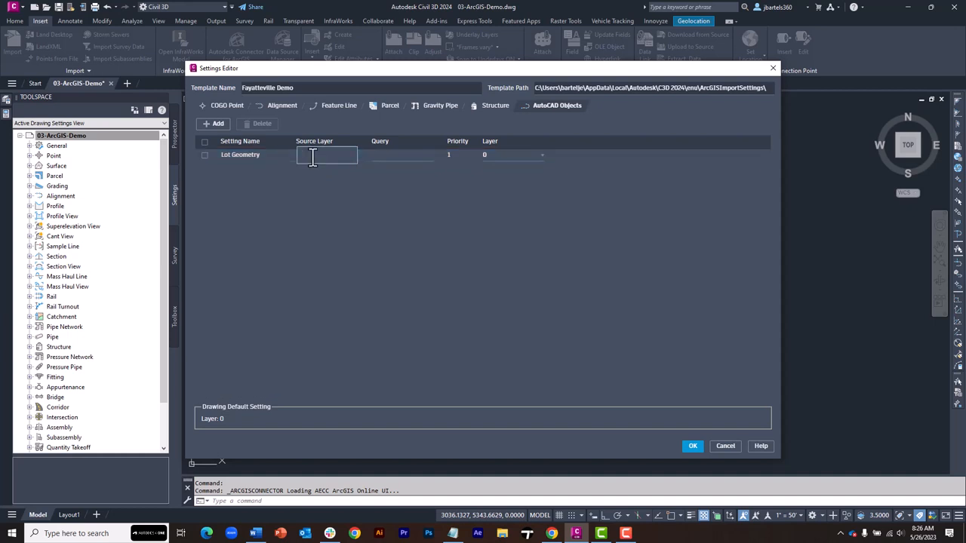
pyautogui.write('Lot')
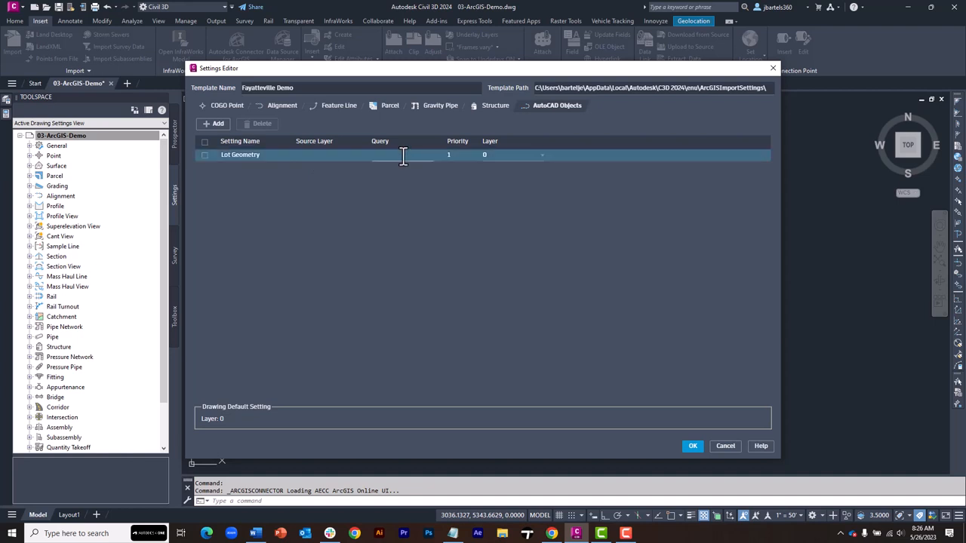
pyautogui.click(403, 154)
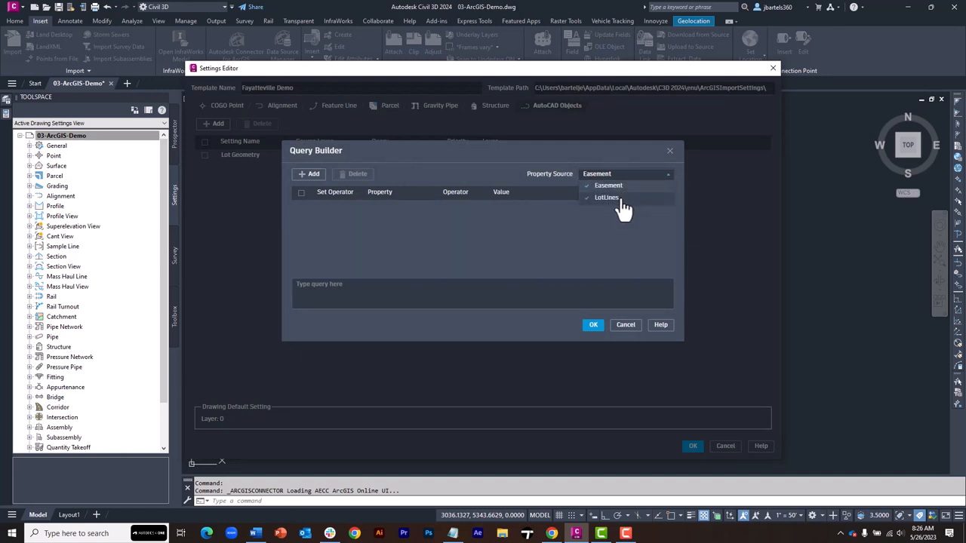
pyautogui.click(606, 196)
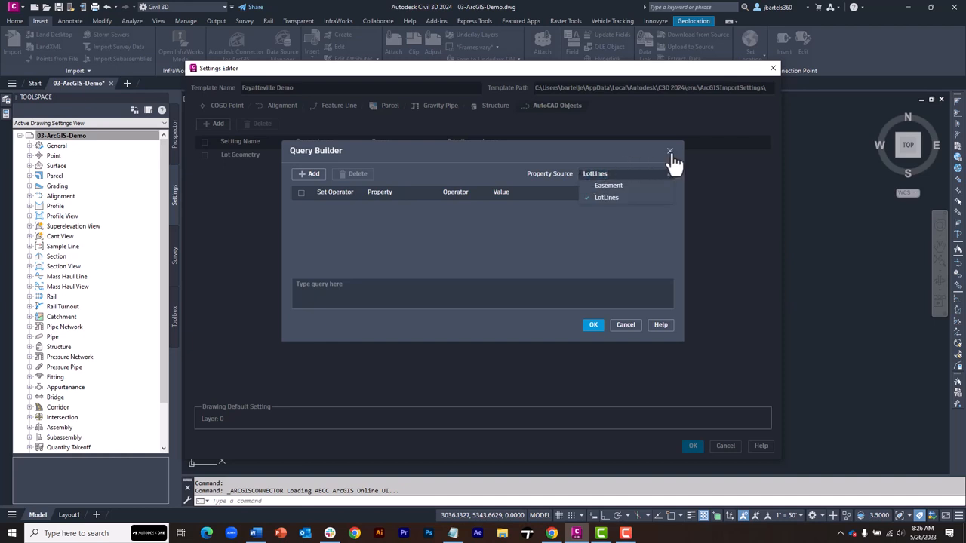
pyautogui.click(670, 151)
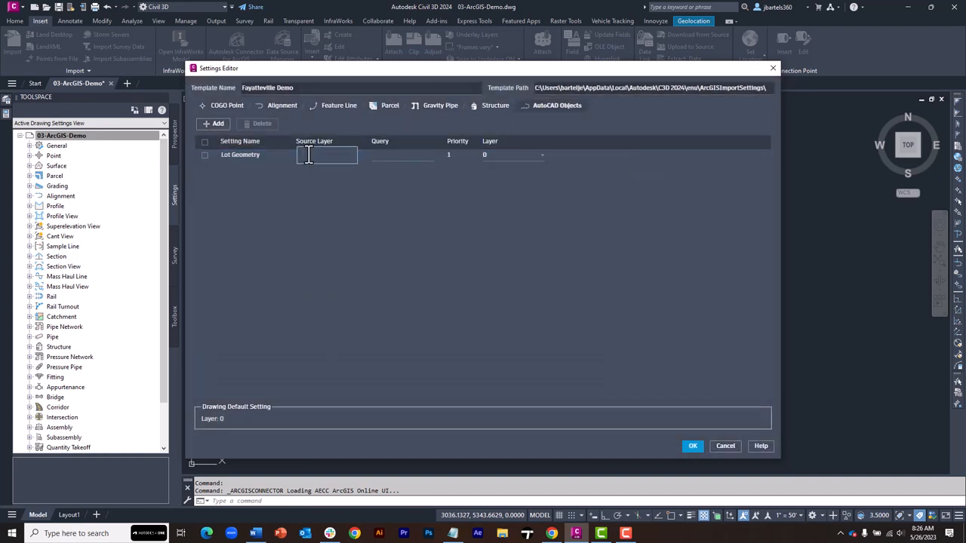
pyautogui.write('LotLines')
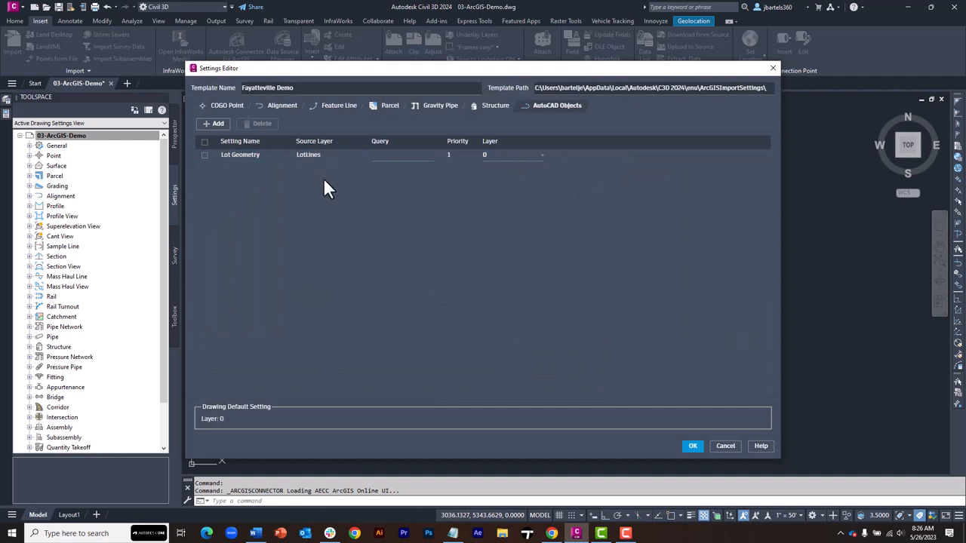
pyautogui.moveTo(452, 172)
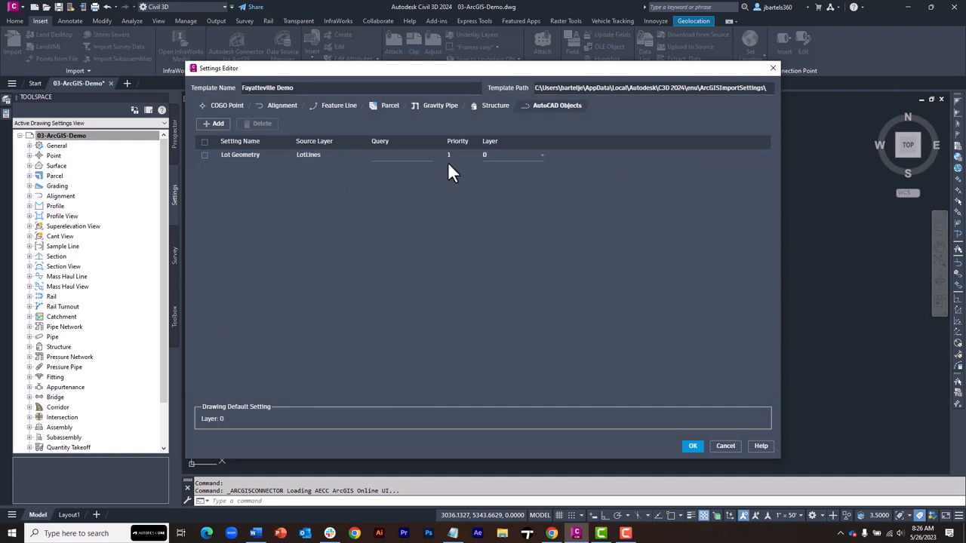
pyautogui.moveTo(536, 174)
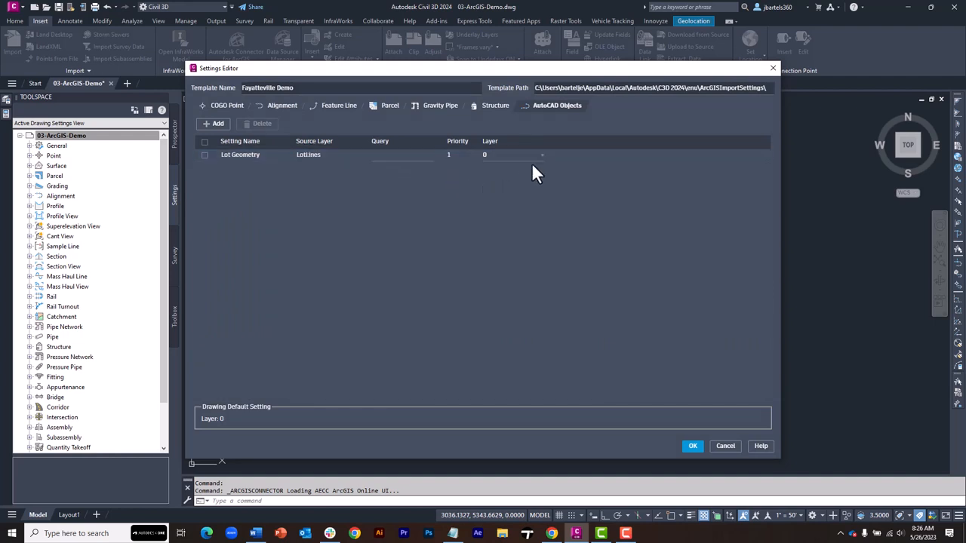
# Step: Assign the Lot Geometry objects to drawing layer EX-Lots
pyautogui.click(542, 154)
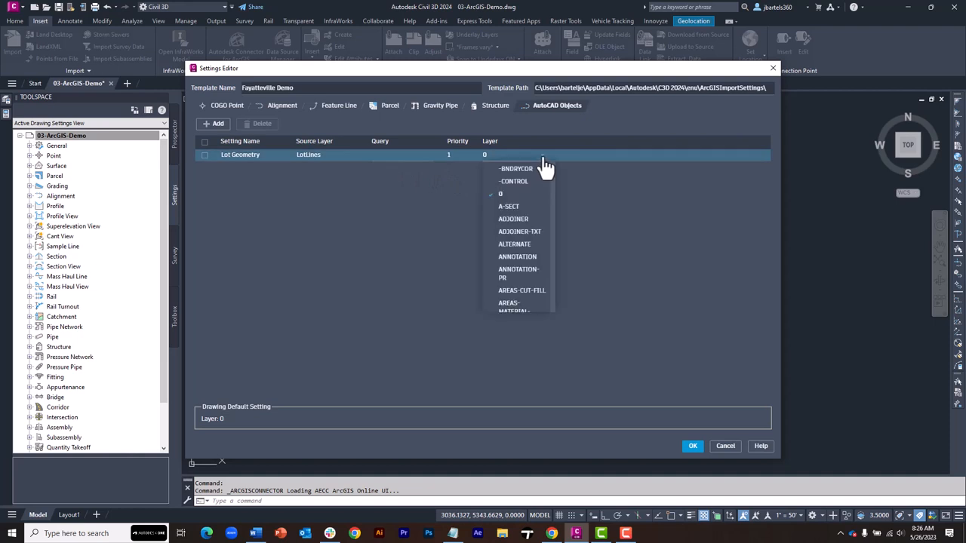
pyautogui.scroll(-3)
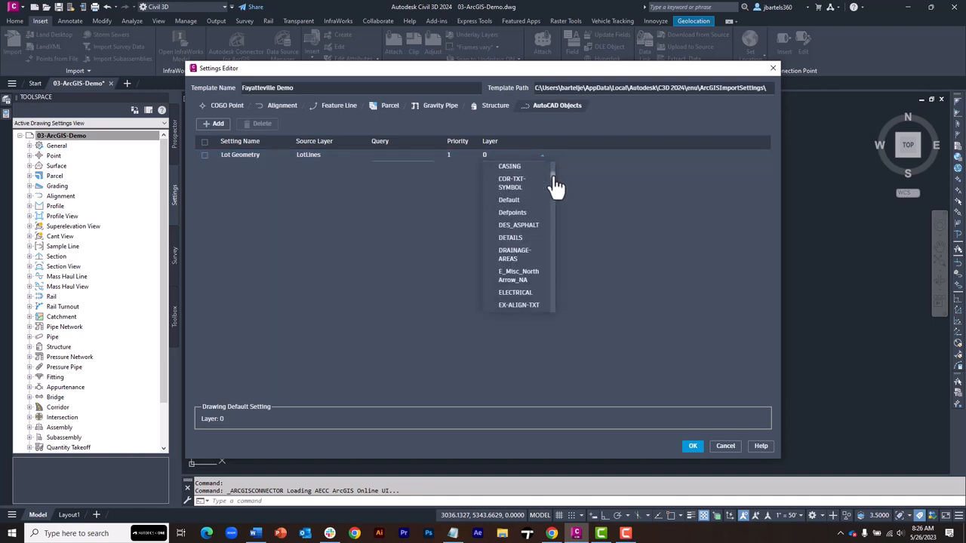
pyautogui.scroll(-3)
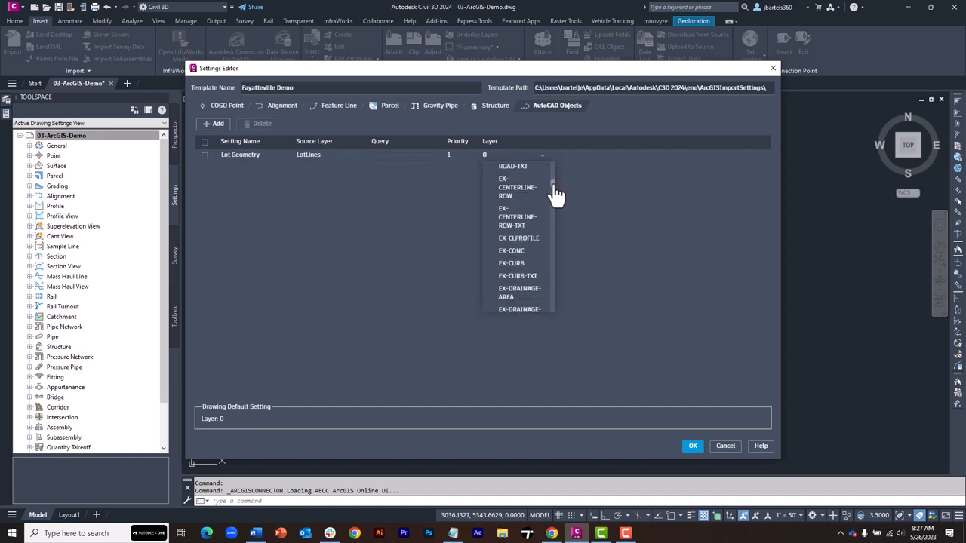
pyautogui.scroll(-3)
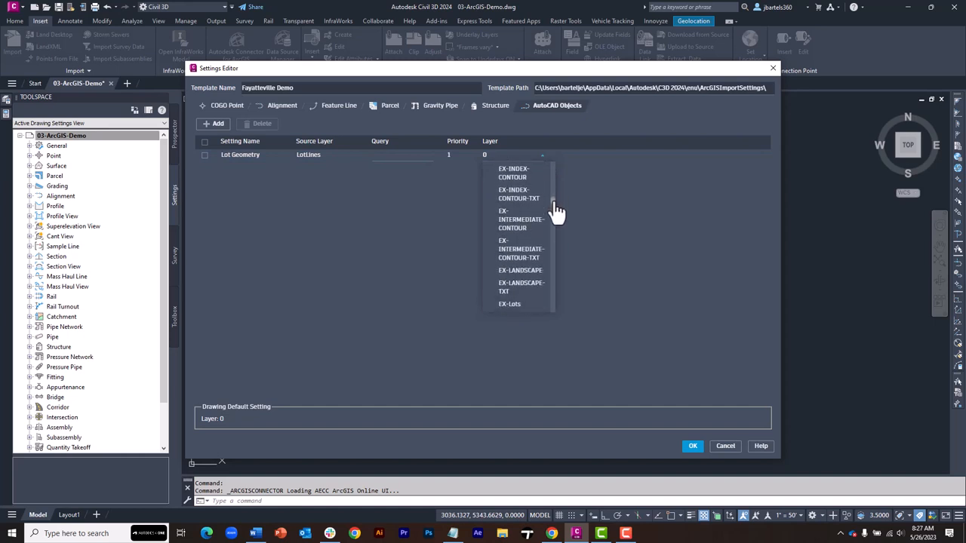
pyautogui.click(510, 304)
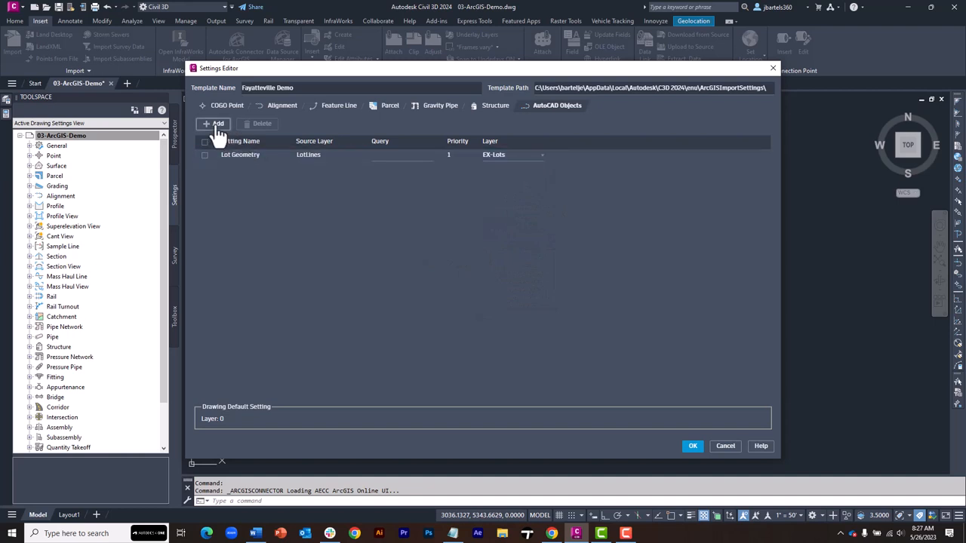
# Step: Add an Easements setting mapping source Ease* to drawing layer EX-EASEMENT
pyautogui.click(215, 124)
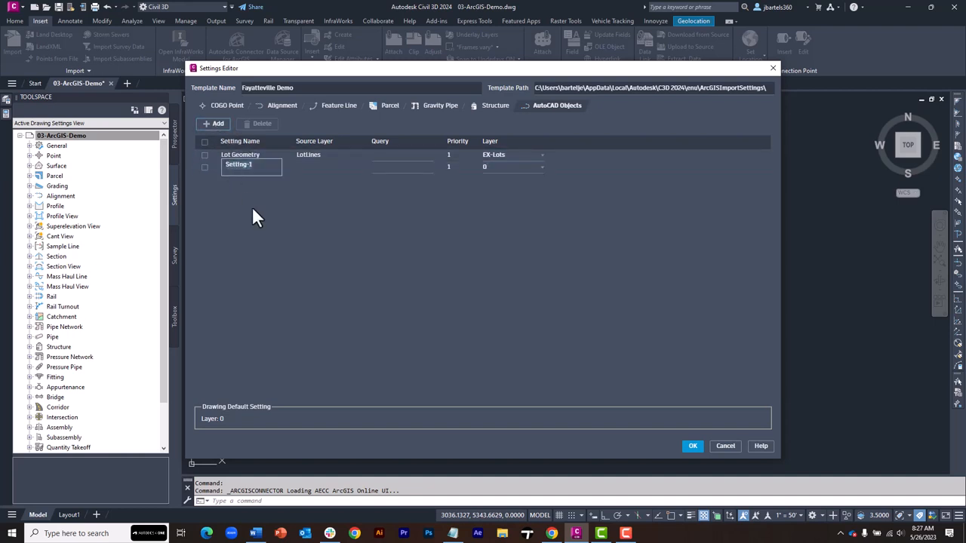
pyautogui.write('Easements')
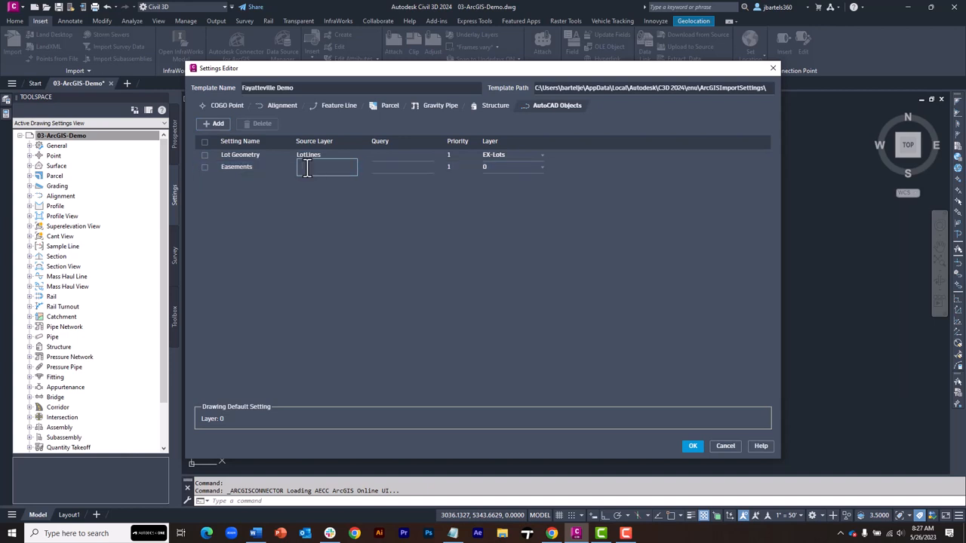
pyautogui.write('Ease*')
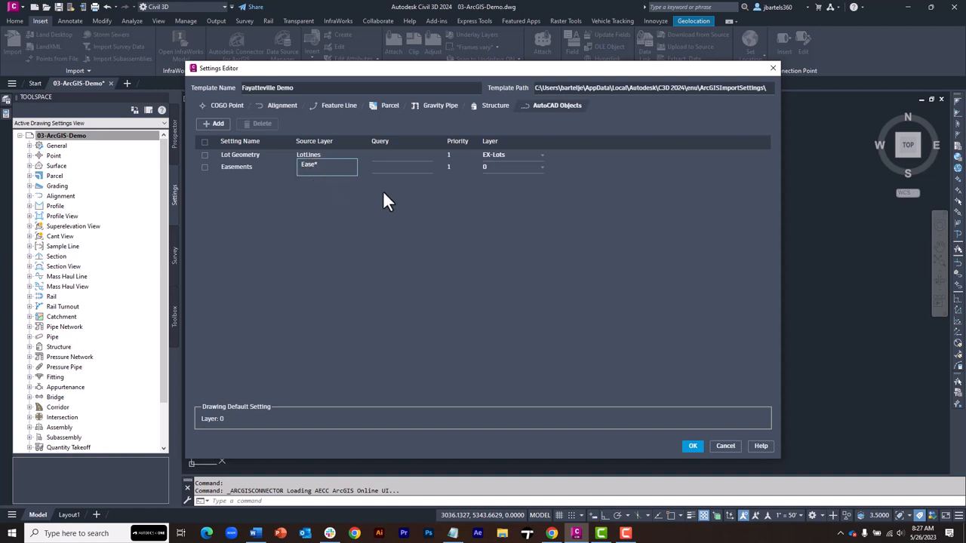
pyautogui.click(542, 166)
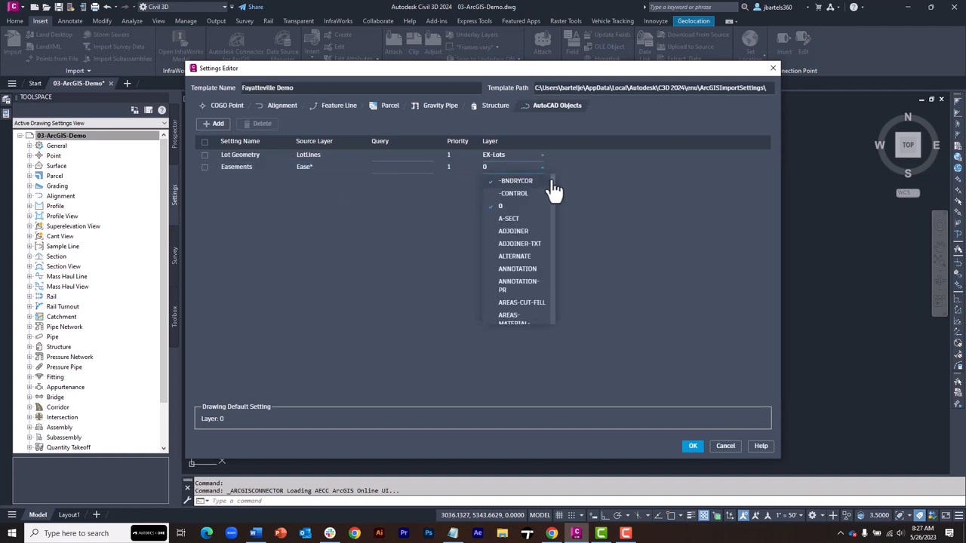
pyautogui.scroll(-3)
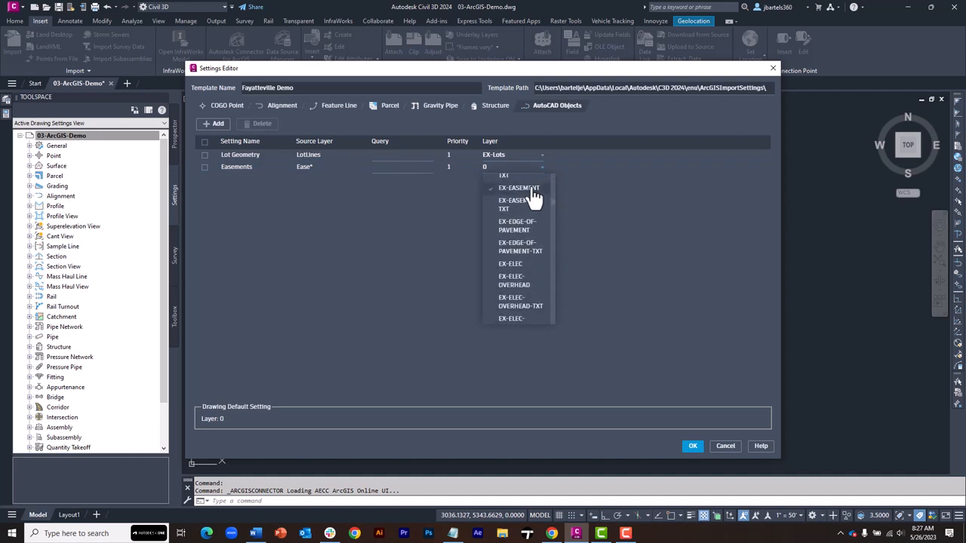
pyautogui.click(520, 187)
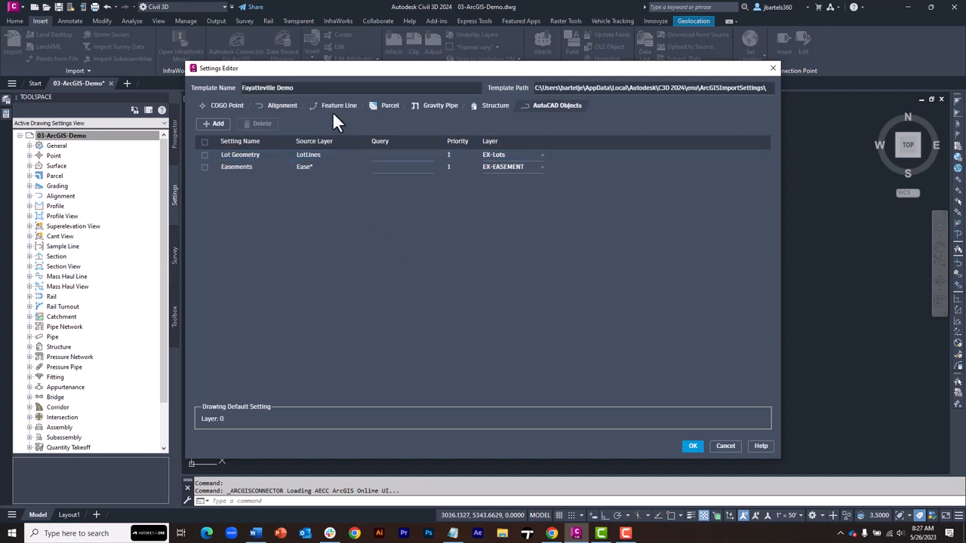
# Step: Add a feature-line setting named Flood with source layer FloodWay
pyautogui.click(338, 106)
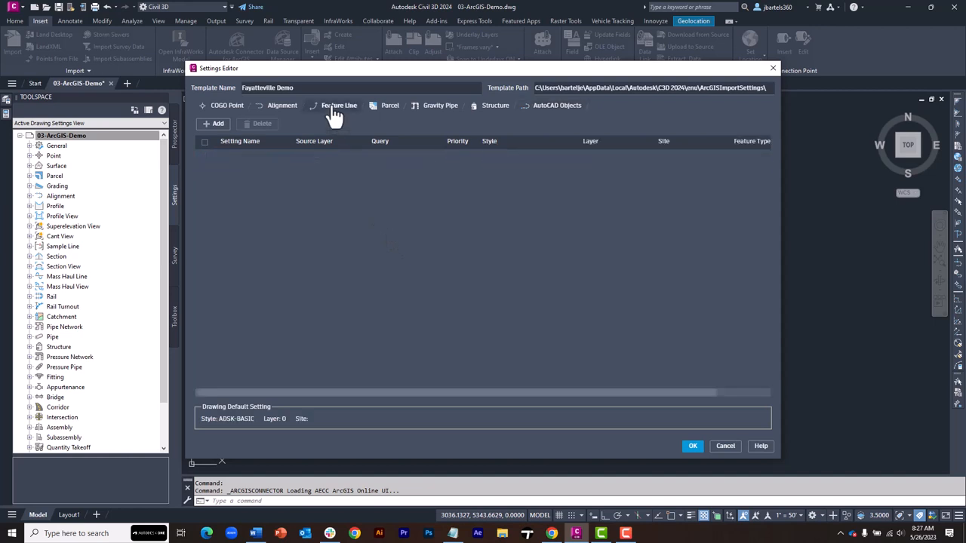
pyautogui.click(214, 124)
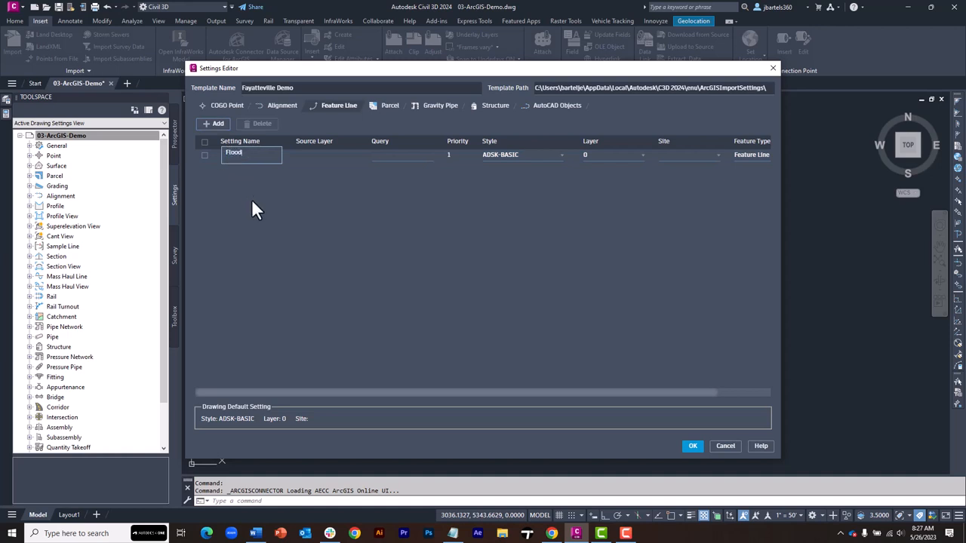
pyautogui.click(340, 154)
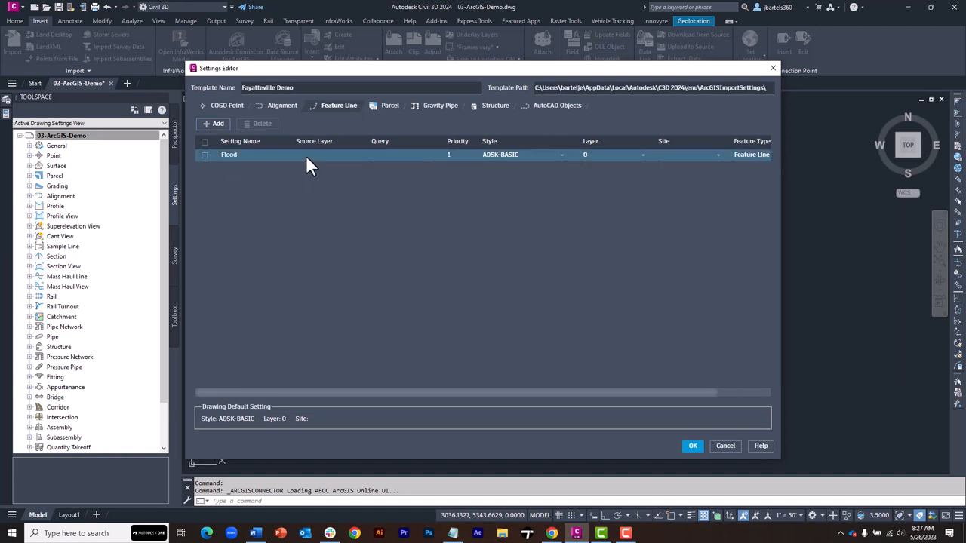
pyautogui.click(400, 154)
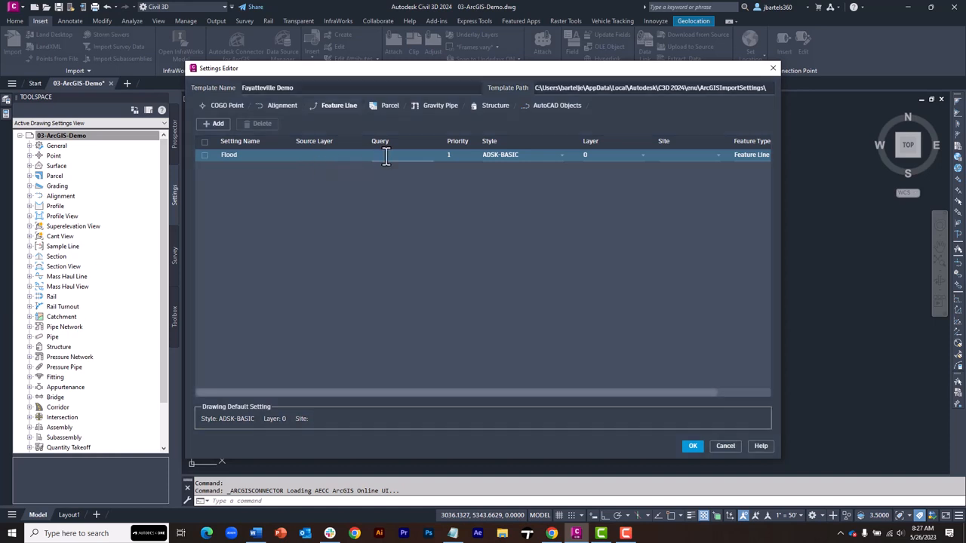
pyautogui.click(385, 154)
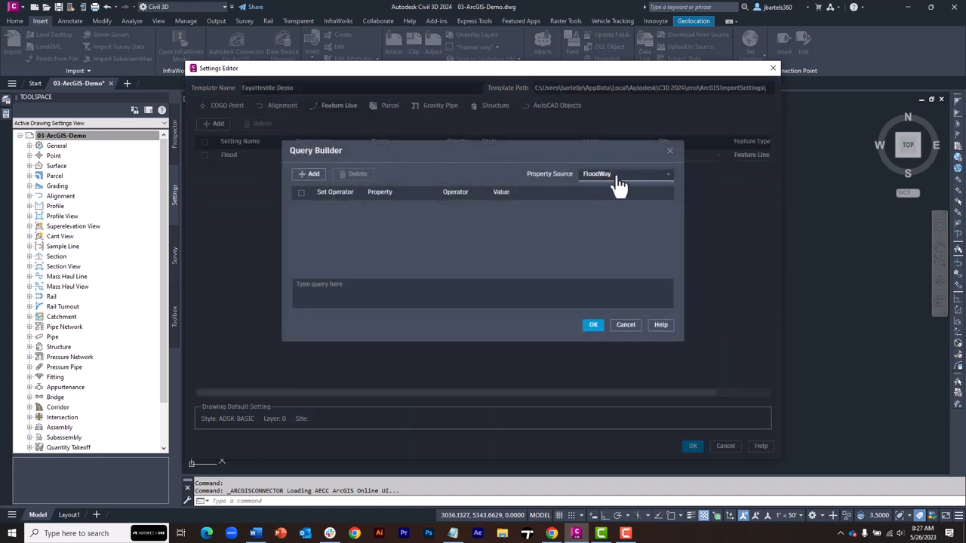
pyautogui.click(667, 174)
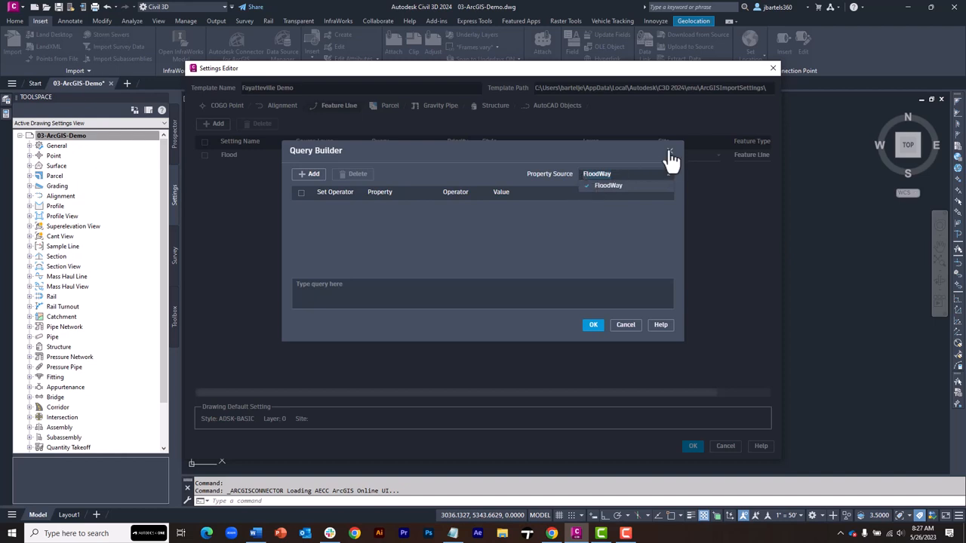
pyautogui.click(593, 325)
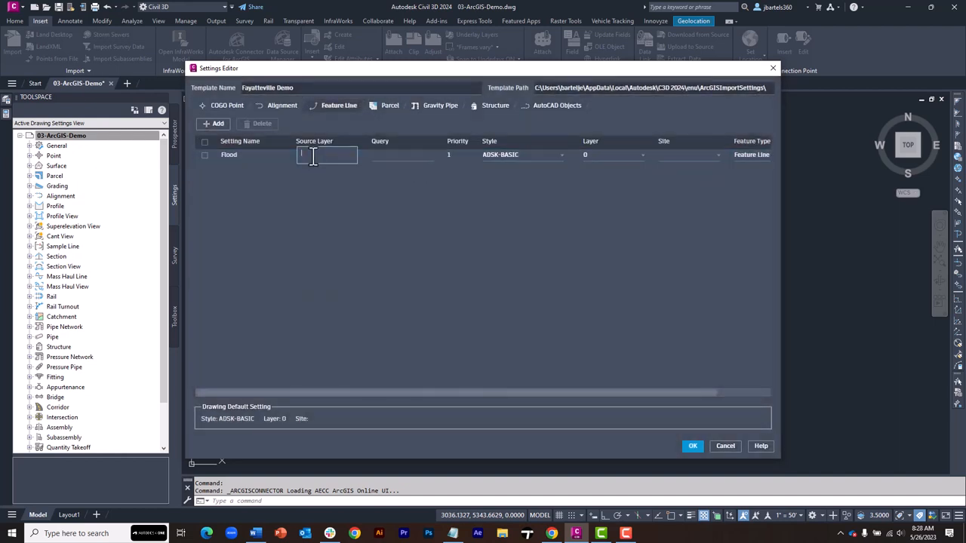
pyautogui.write('FloodWay')
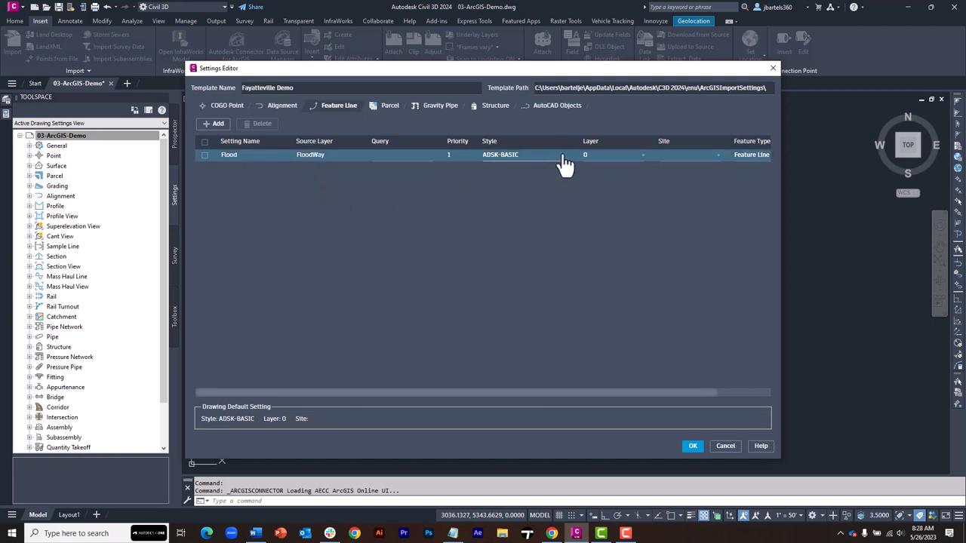
# Step: Give the Flood setting the ADSK-Floodway style on layer 0 as Feature Line
pyautogui.click(562, 154)
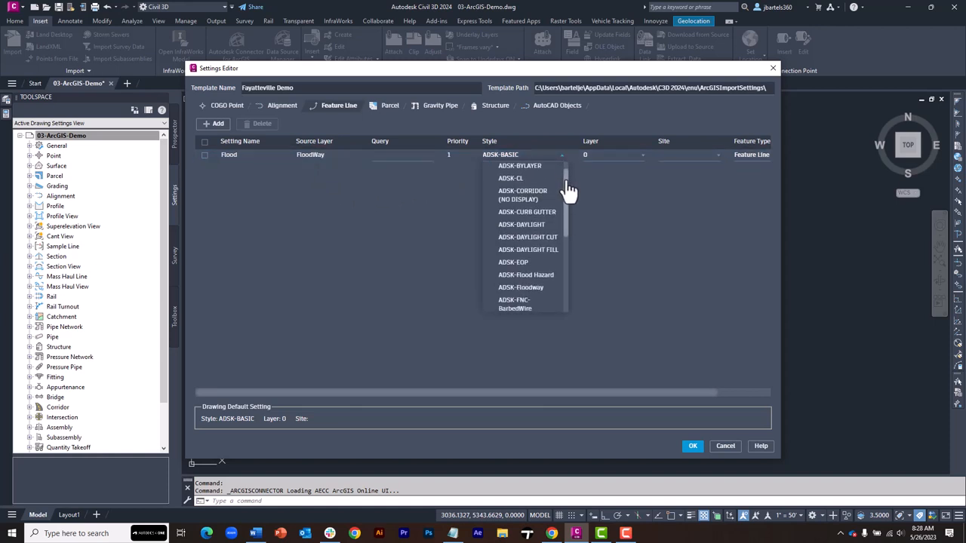
pyautogui.scroll(-3)
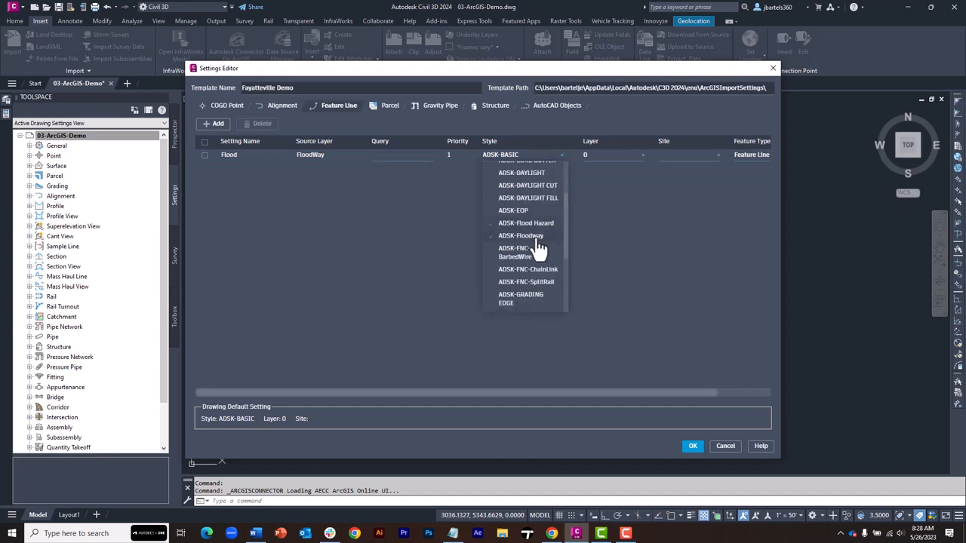
pyautogui.click(520, 236)
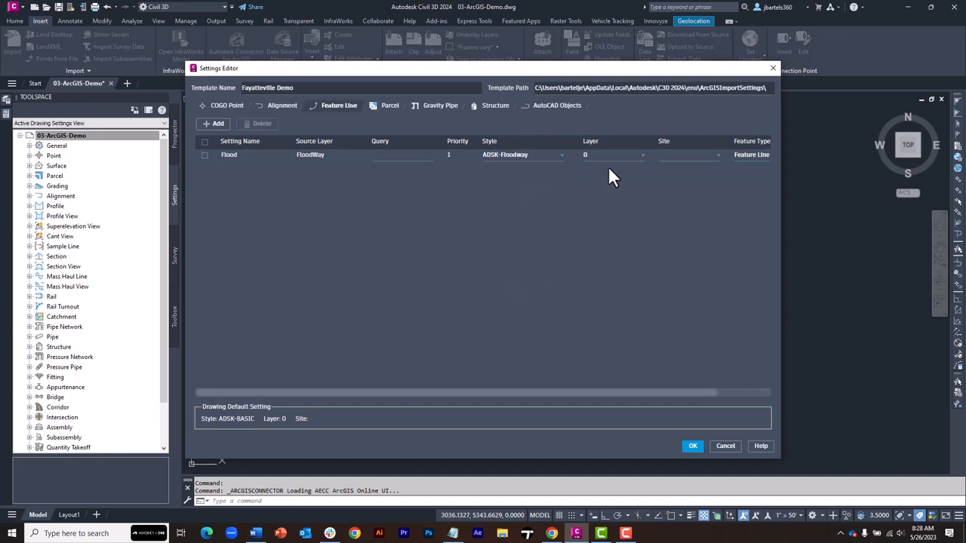
pyautogui.moveTo(664, 175)
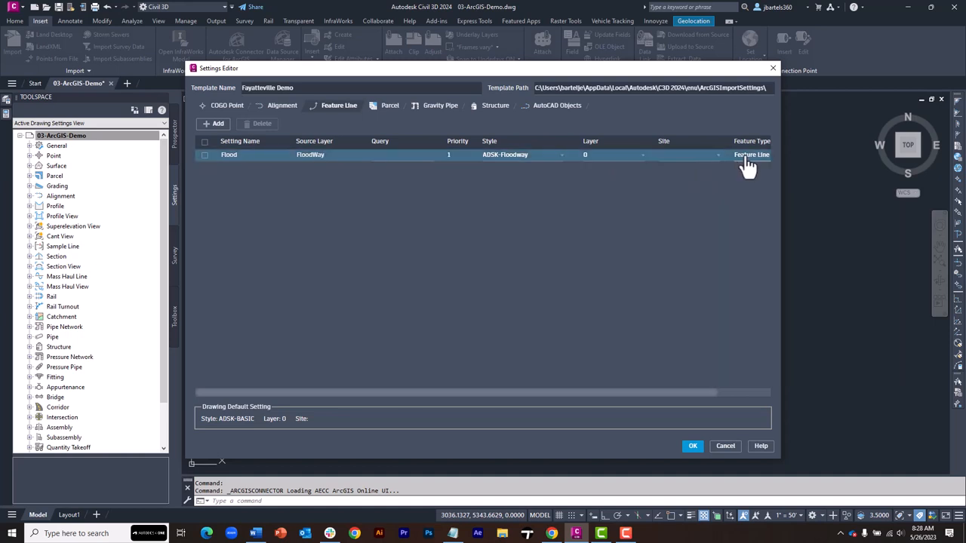
pyautogui.click(751, 154)
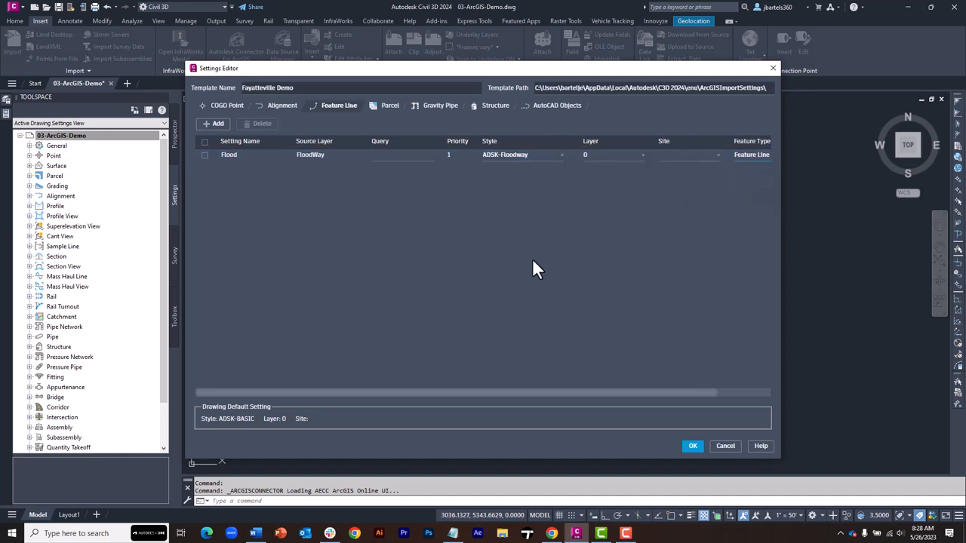
pyautogui.moveTo(691, 447)
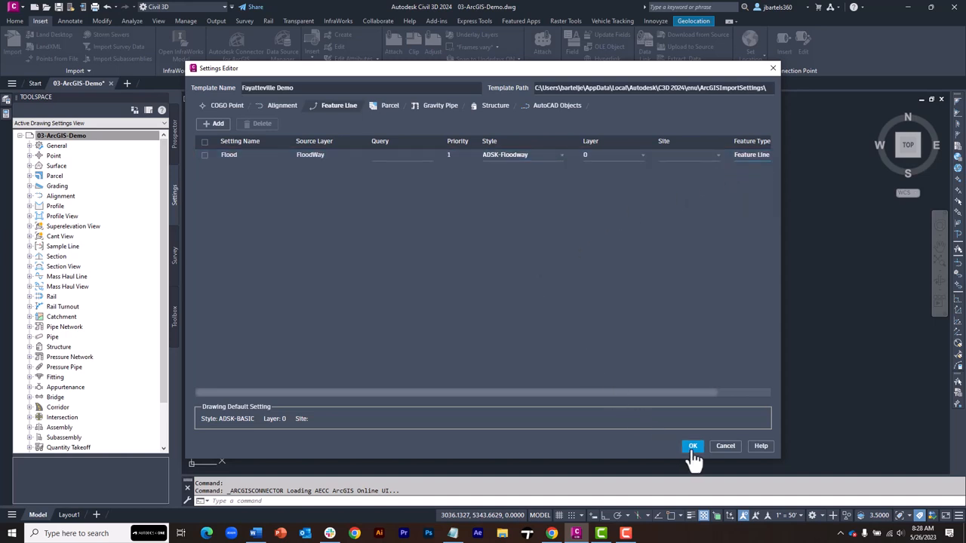
# Step: Accept the Settings Editor and save the import settings as Fayetteville Demo.json
pyautogui.click(692, 445)
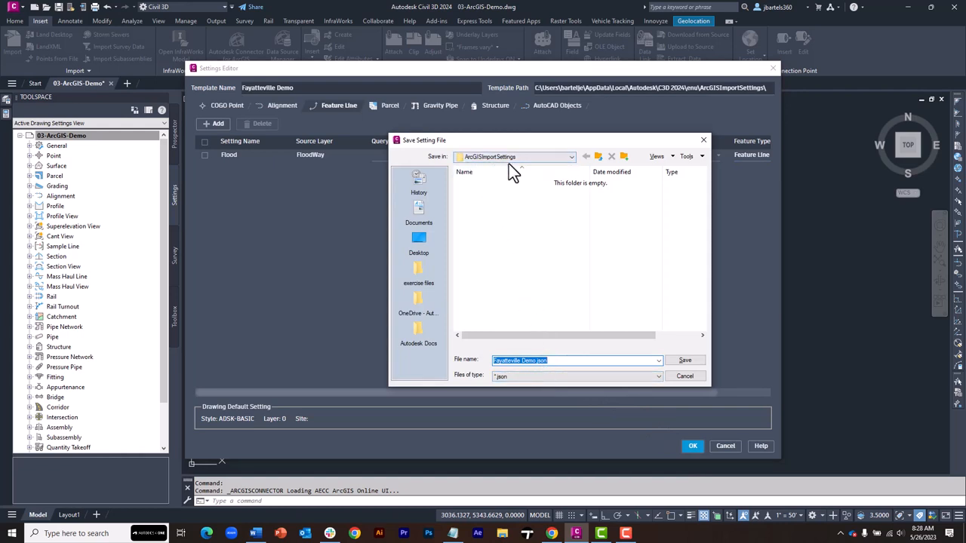
pyautogui.moveTo(684, 359)
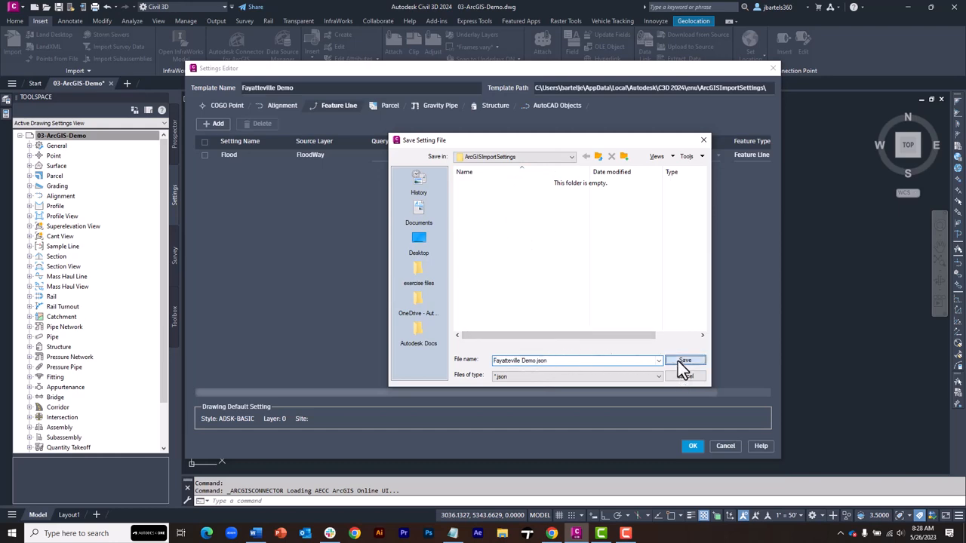
pyautogui.click(686, 361)
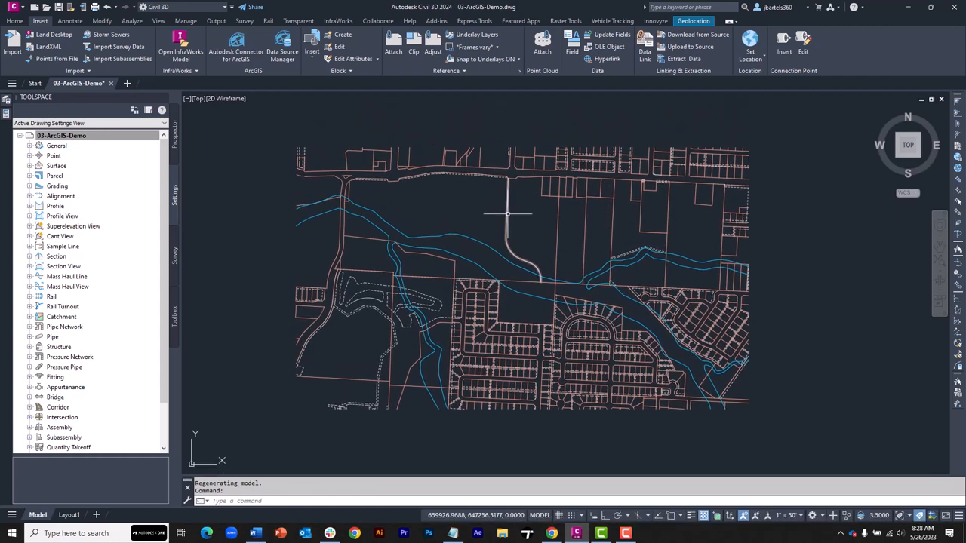
pyautogui.moveTo(508, 214)
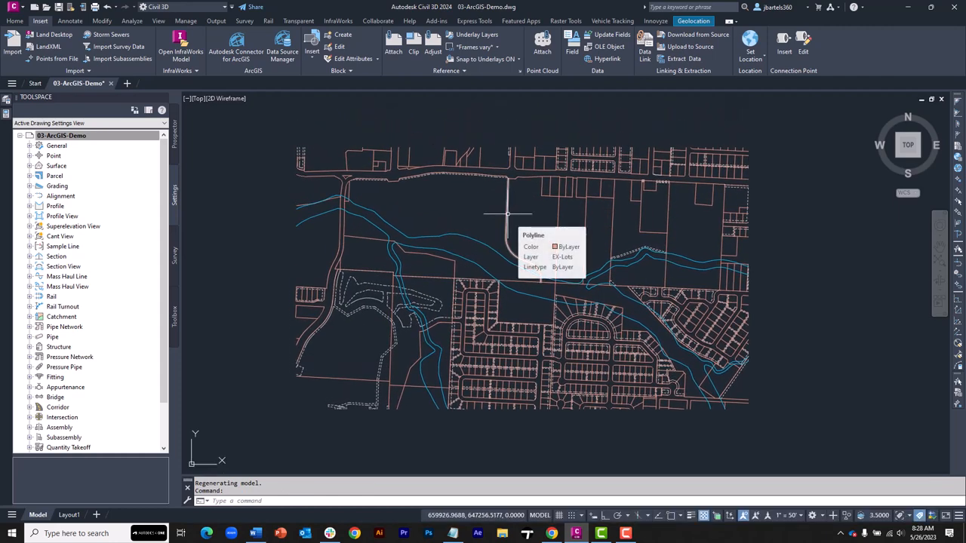
pyautogui.click(514, 218)
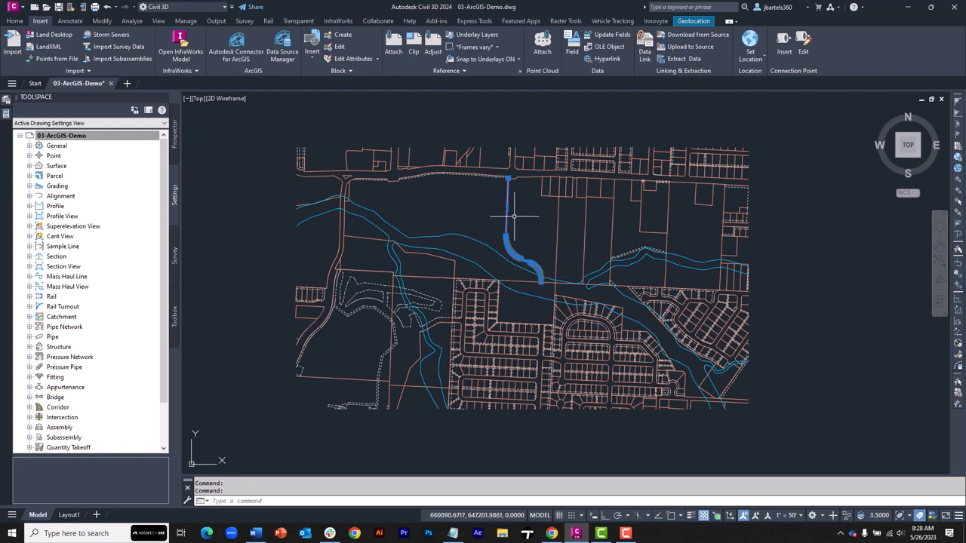
pyautogui.click(60, 136)
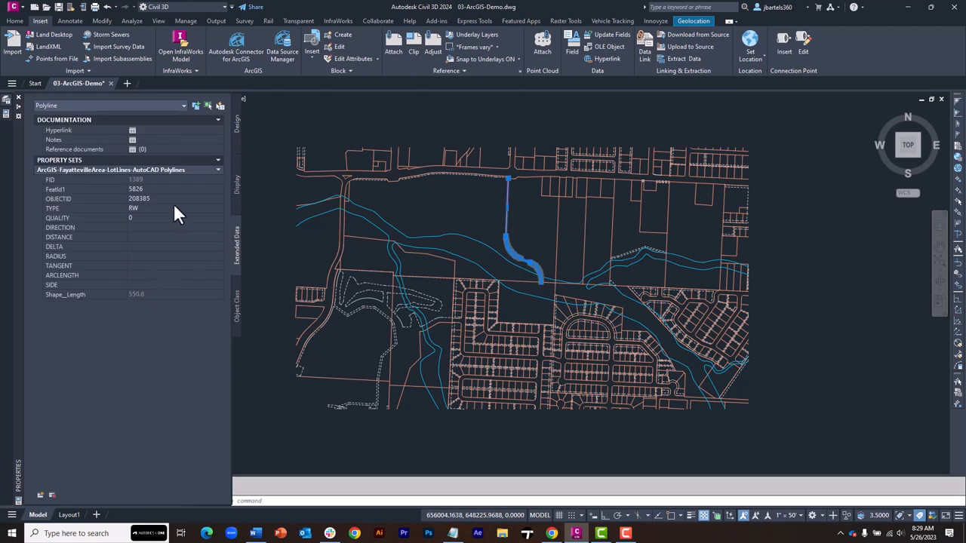
pyautogui.moveTo(57, 178)
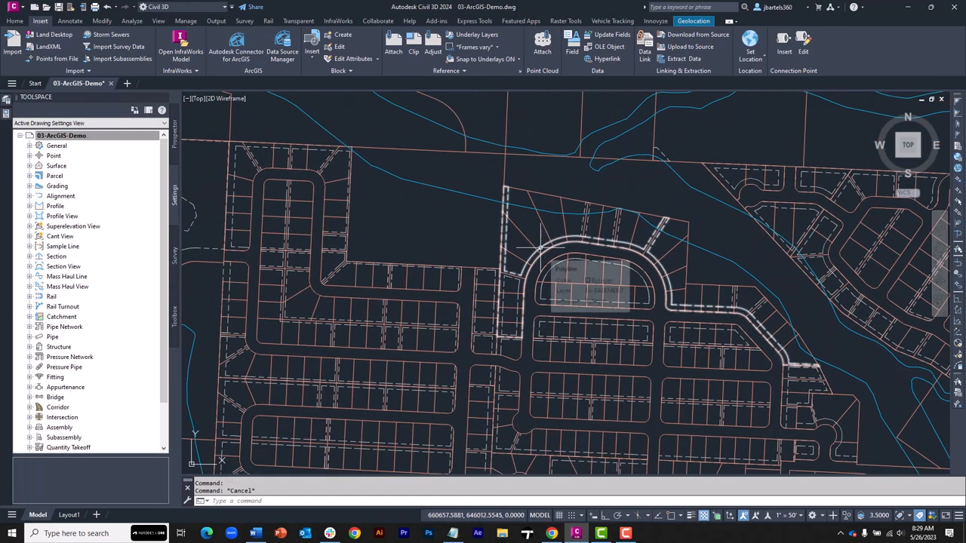
pyautogui.moveTo(528, 249)
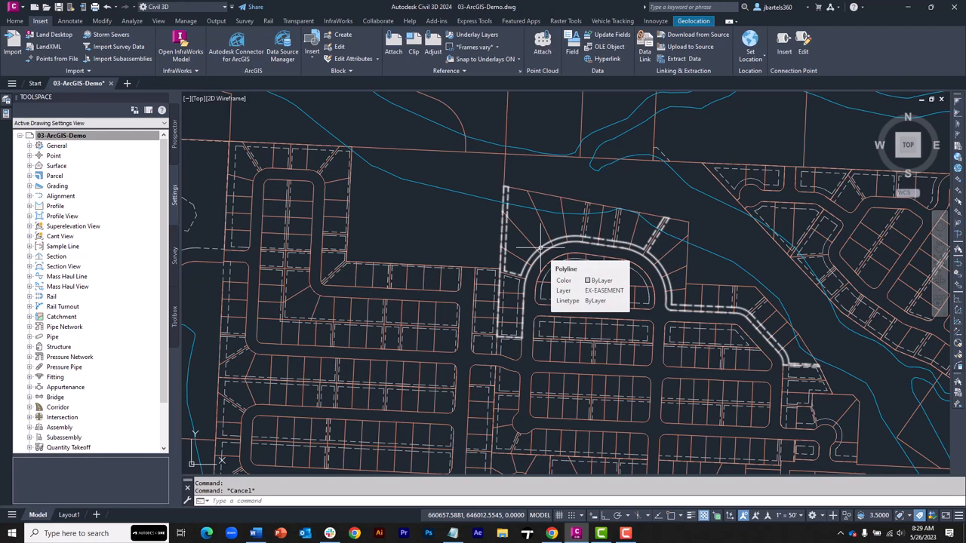
pyautogui.click(62, 136)
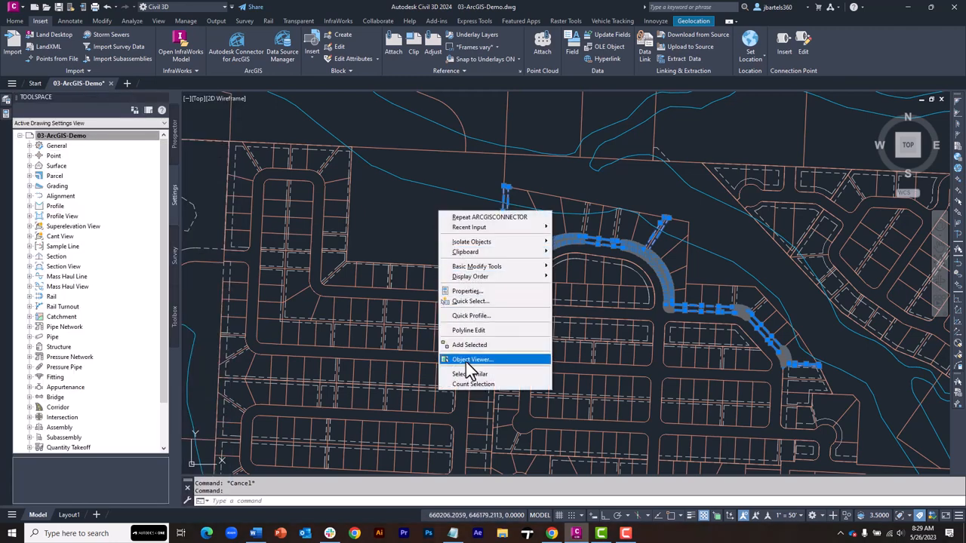
pyautogui.click(471, 374)
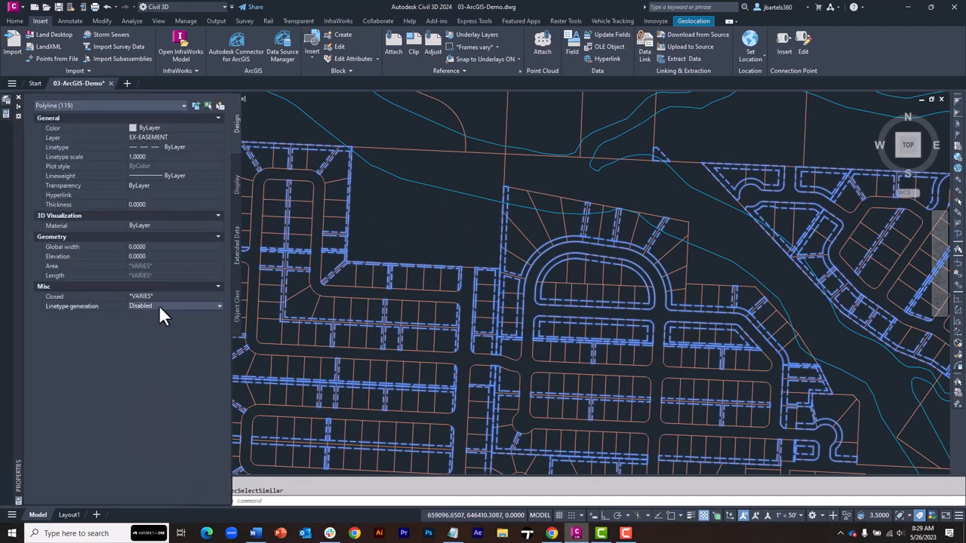
pyautogui.click(175, 305)
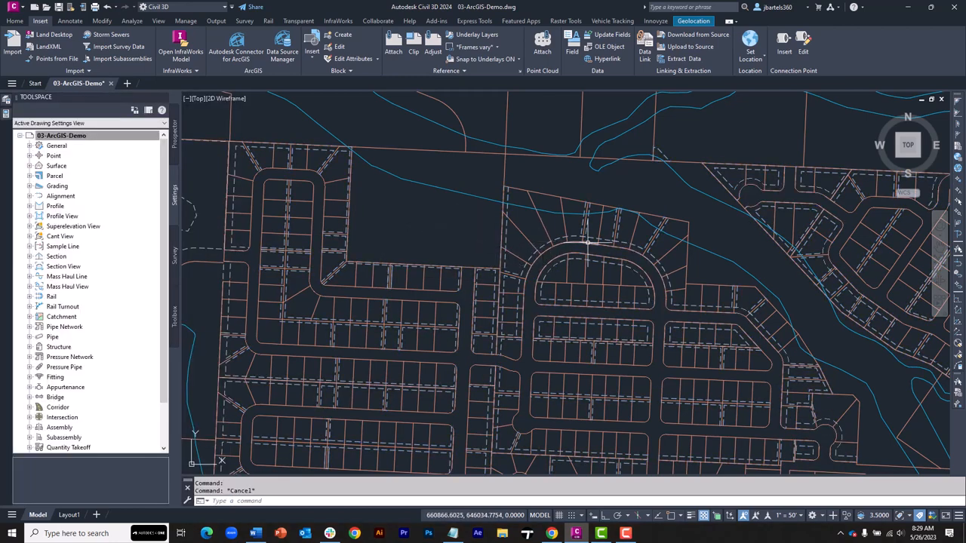
pyautogui.moveTo(415, 190)
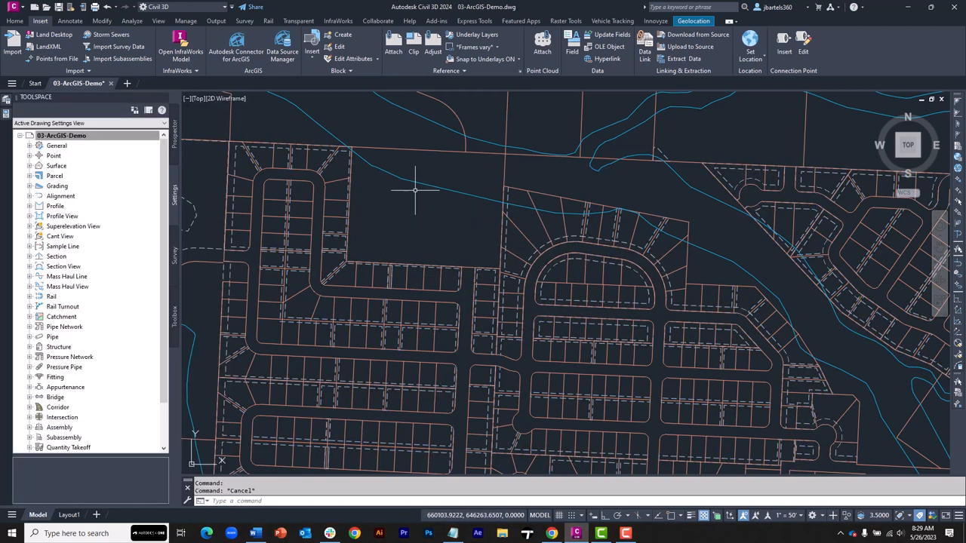
pyautogui.moveTo(415, 184)
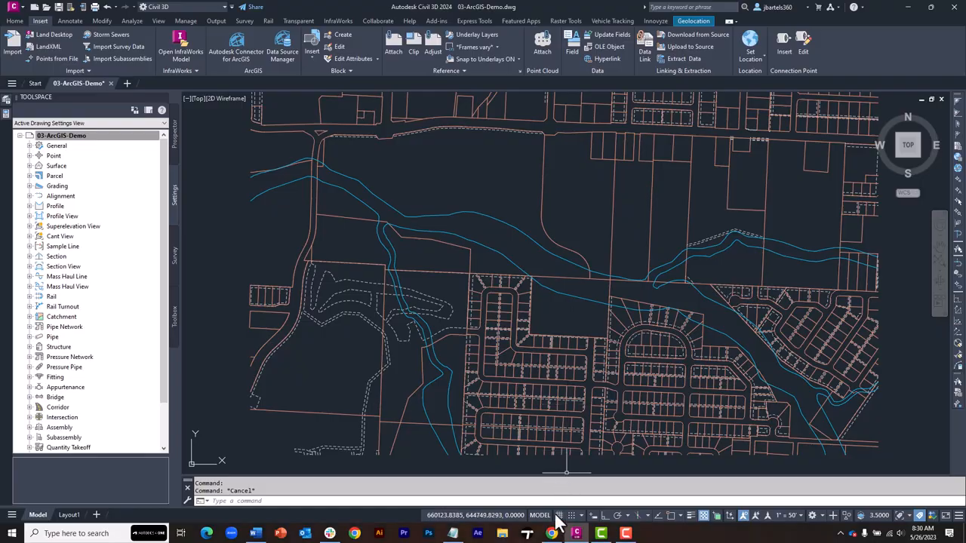
# Step: Switch from Civil 3D to the ArcGIS Online map in the browser
pyautogui.click(553, 534)
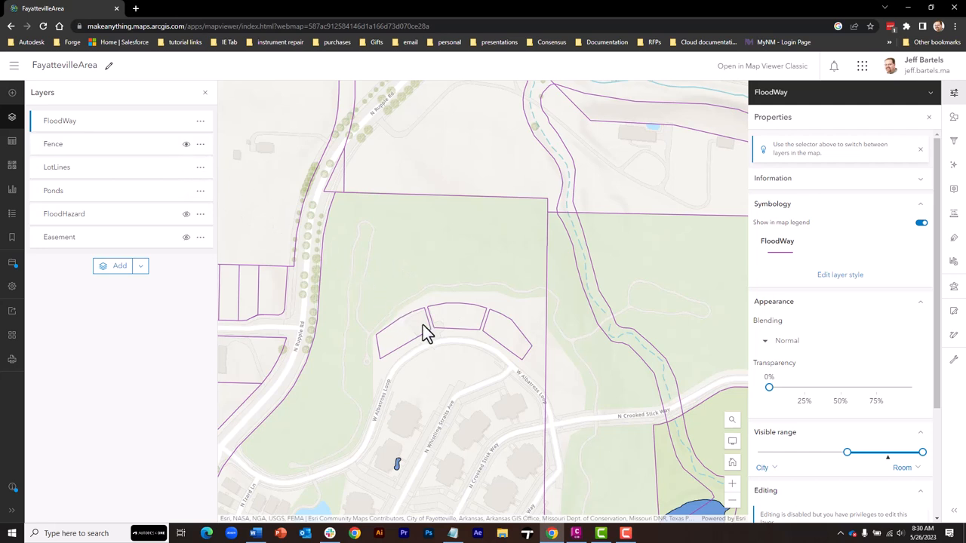
# Step: Read the TYPE of each fence popup: Chain Link, Split Rail and Barbed Wire
pyautogui.moveTo(426, 335); pyautogui.dragTo(390, 308)
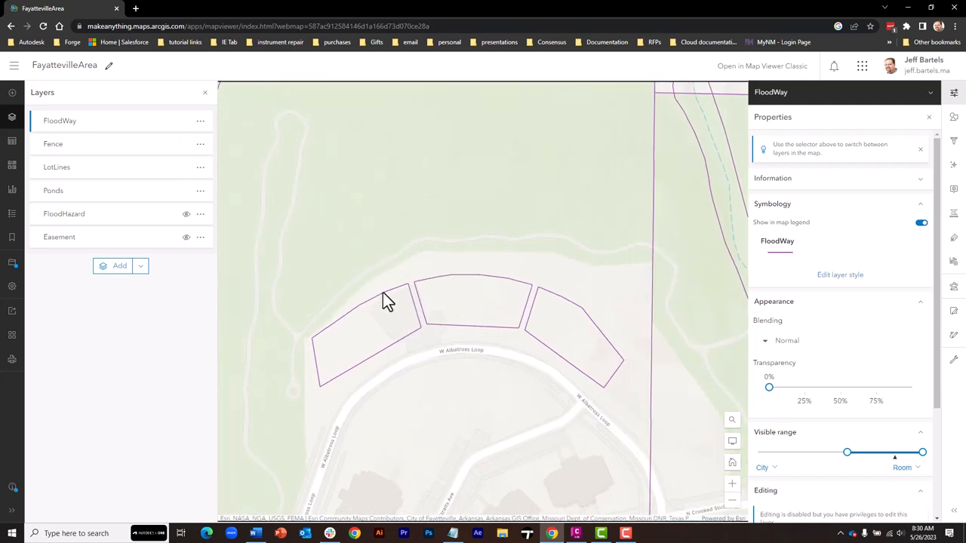
pyautogui.click(362, 317)
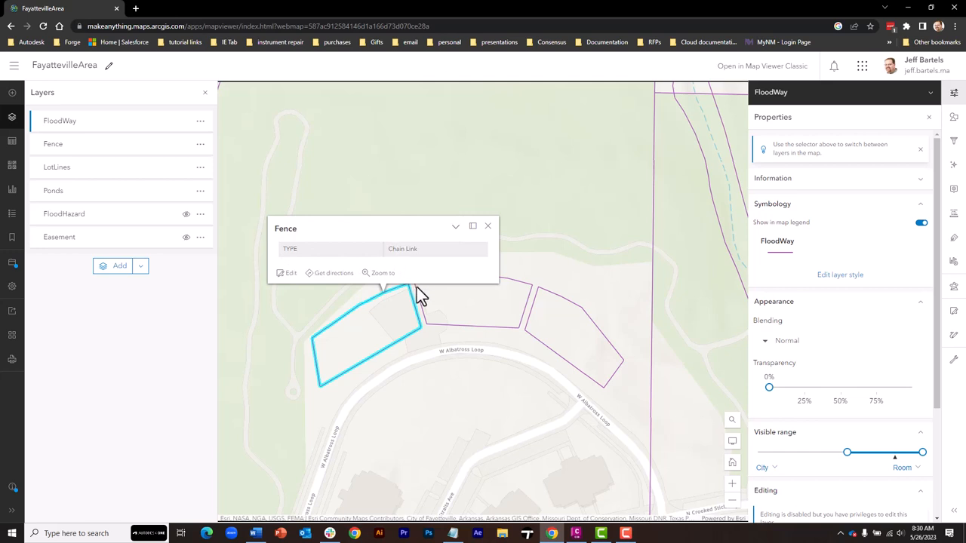
pyautogui.click(475, 309)
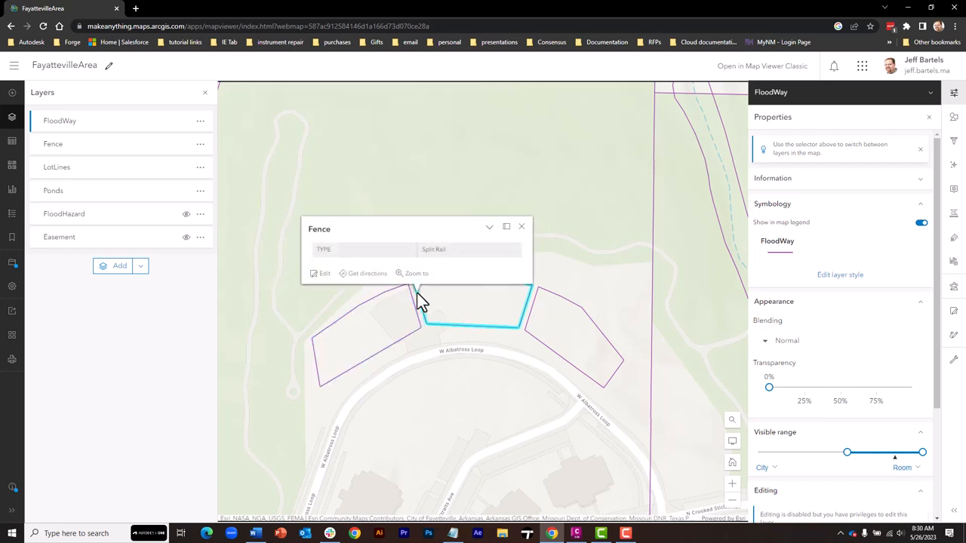
pyautogui.moveTo(532, 296)
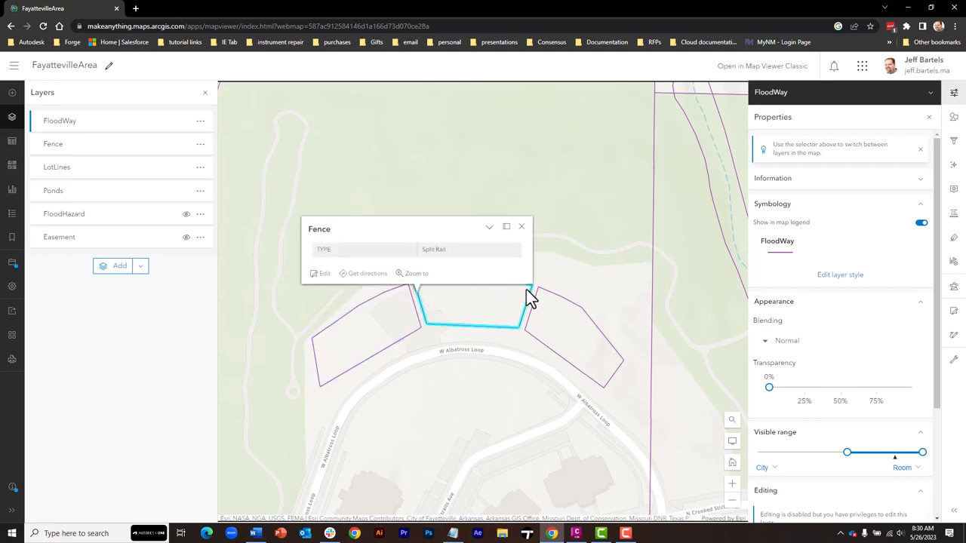
pyautogui.click(574, 332)
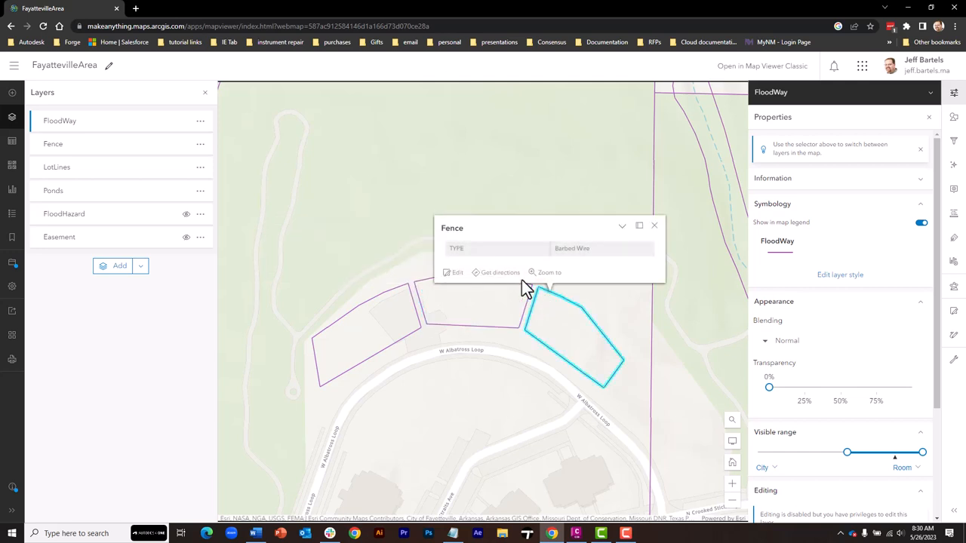
pyautogui.moveTo(572, 254)
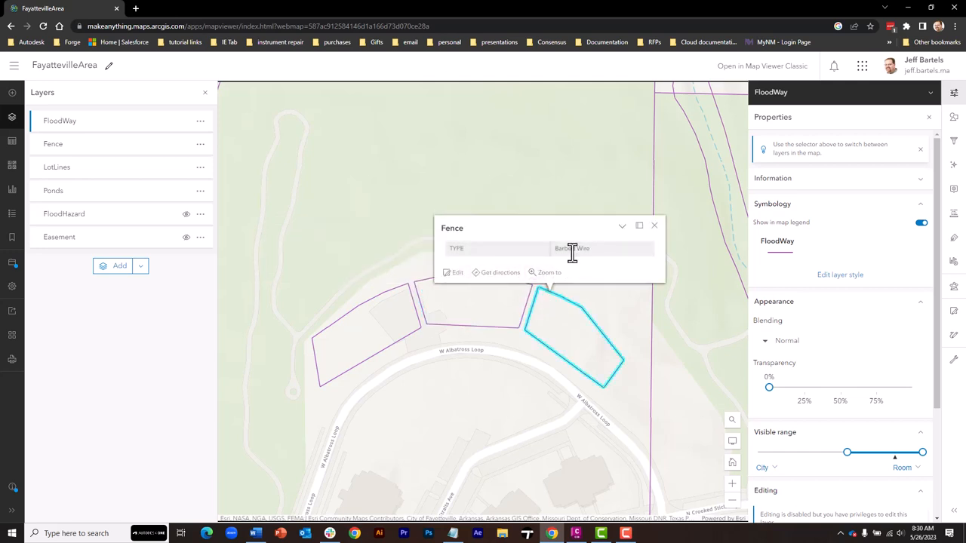
pyautogui.click(655, 227)
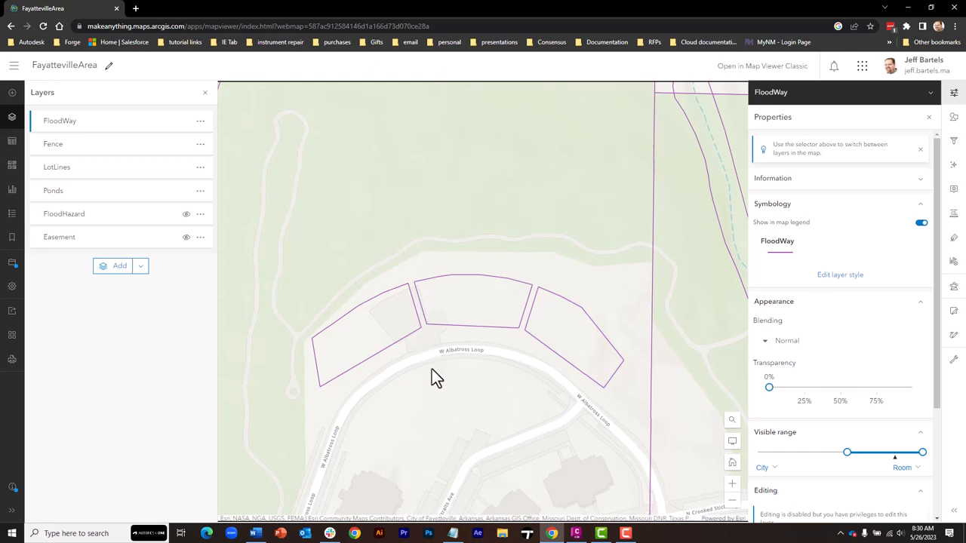
pyautogui.moveTo(579, 532)
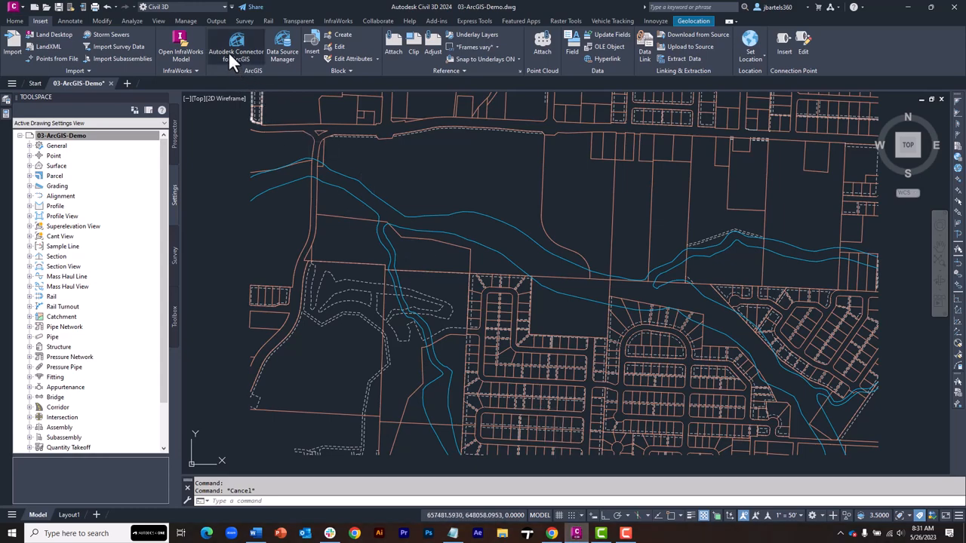
# Step: In the Connector for ArcGIS, add FayettevilleArea's Fence layer to the design project as Feature Lines
pyautogui.click(237, 44)
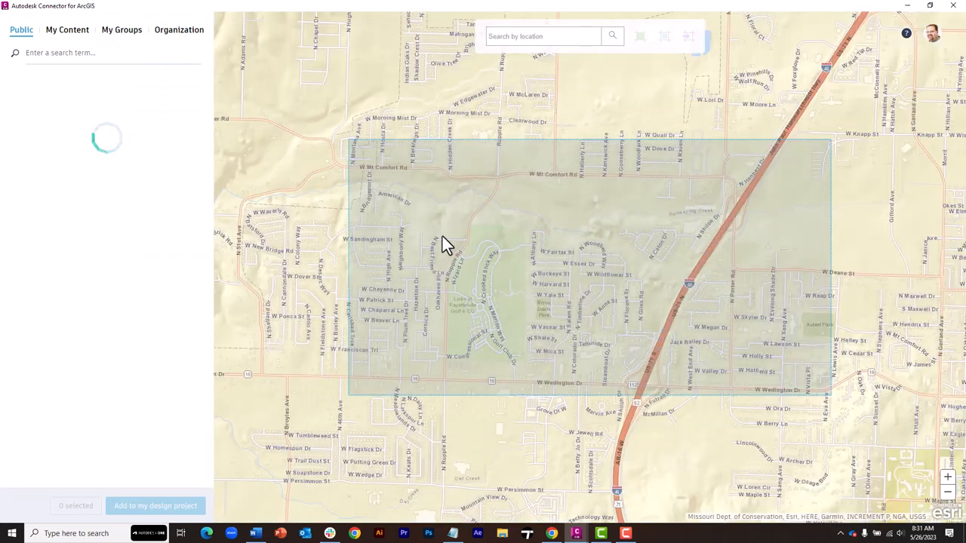
pyautogui.click(66, 30)
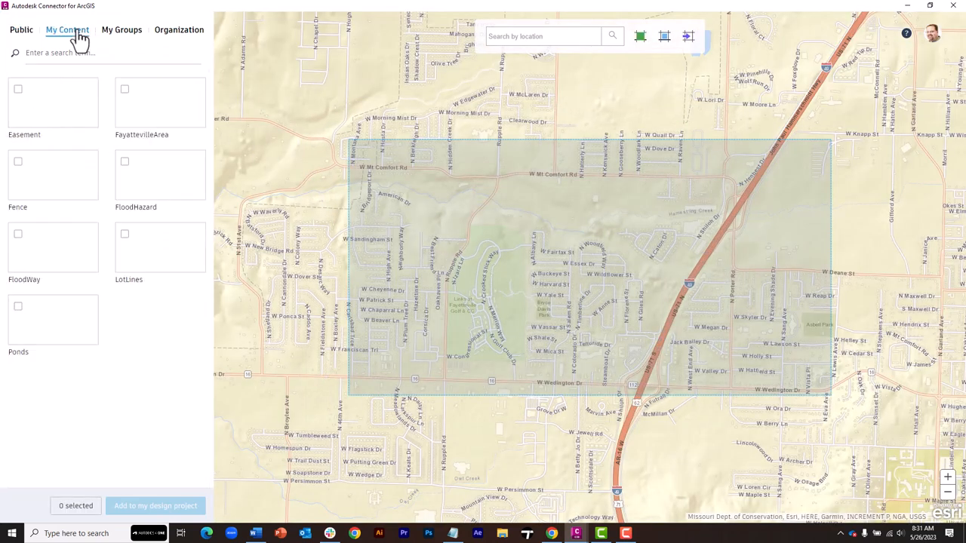
pyautogui.click(160, 103)
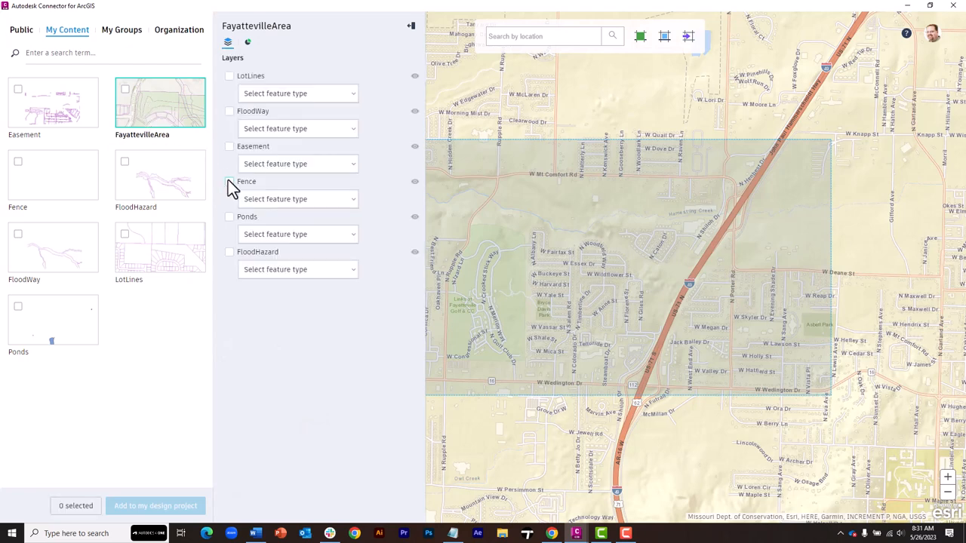
pyautogui.click(230, 181)
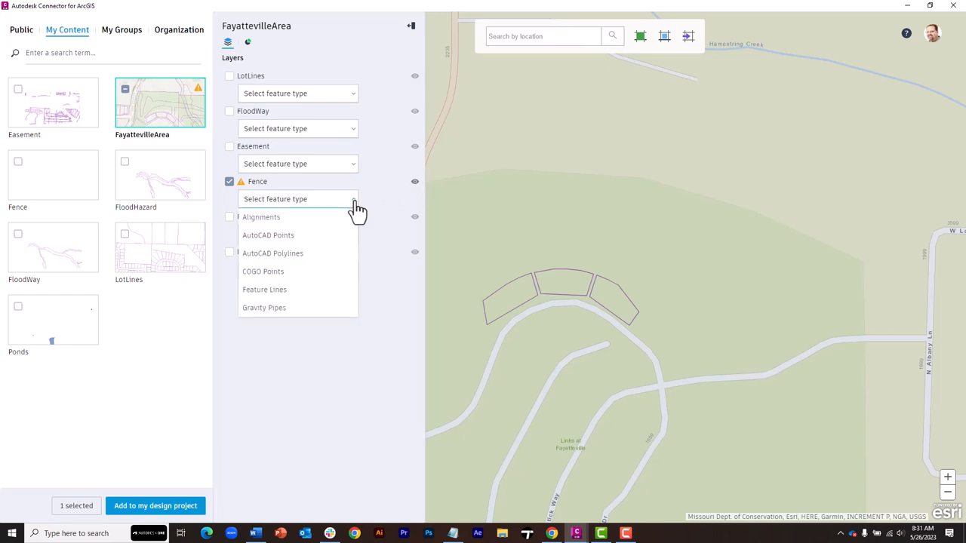
pyautogui.moveTo(302, 257)
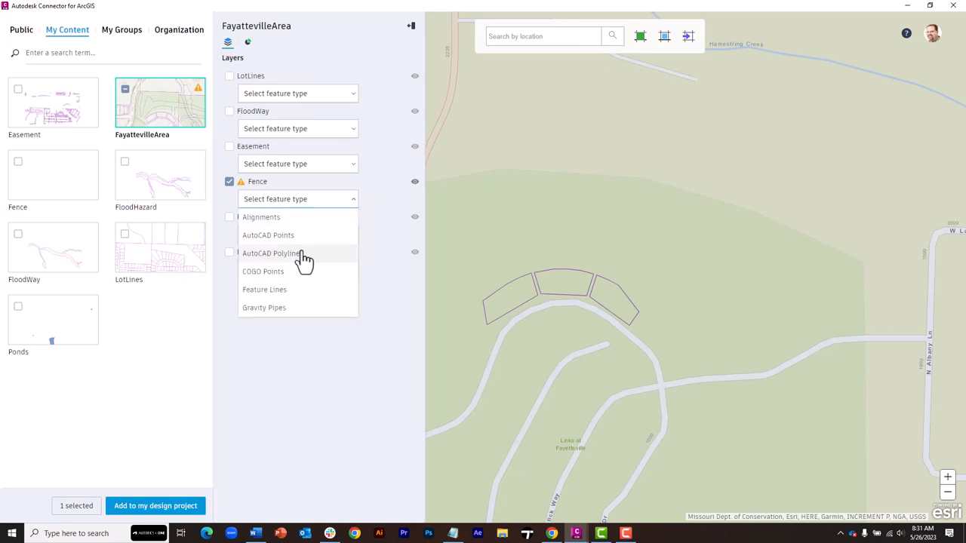
pyautogui.moveTo(290, 295)
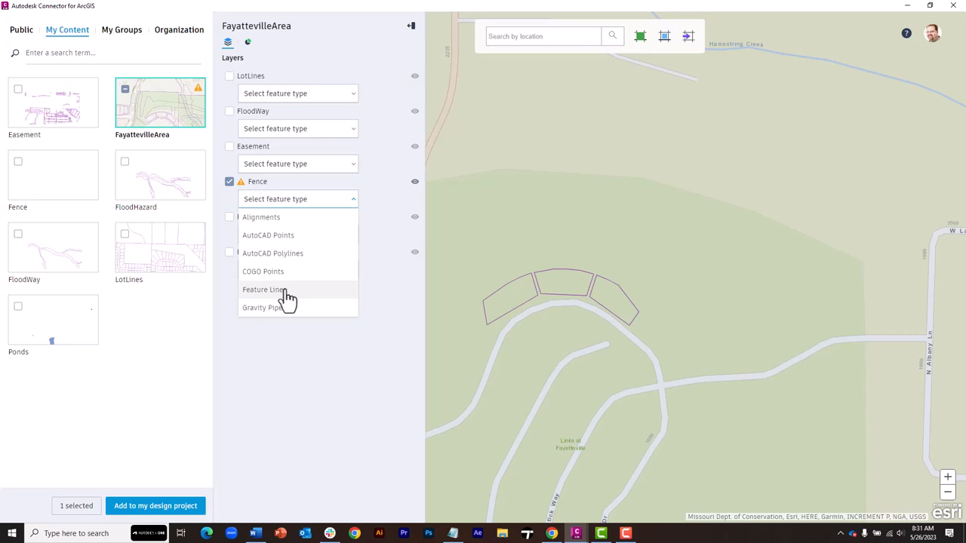
pyautogui.click(264, 290)
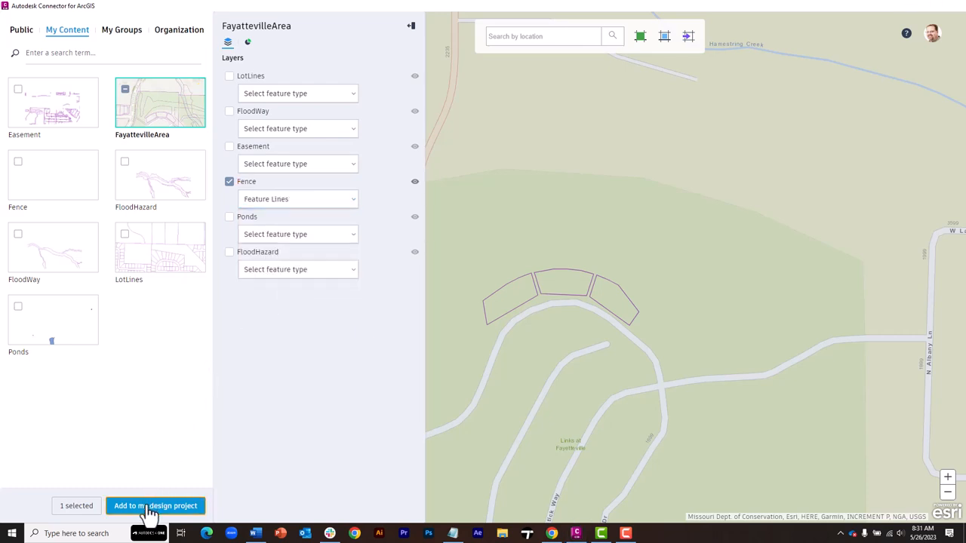
pyautogui.click(156, 506)
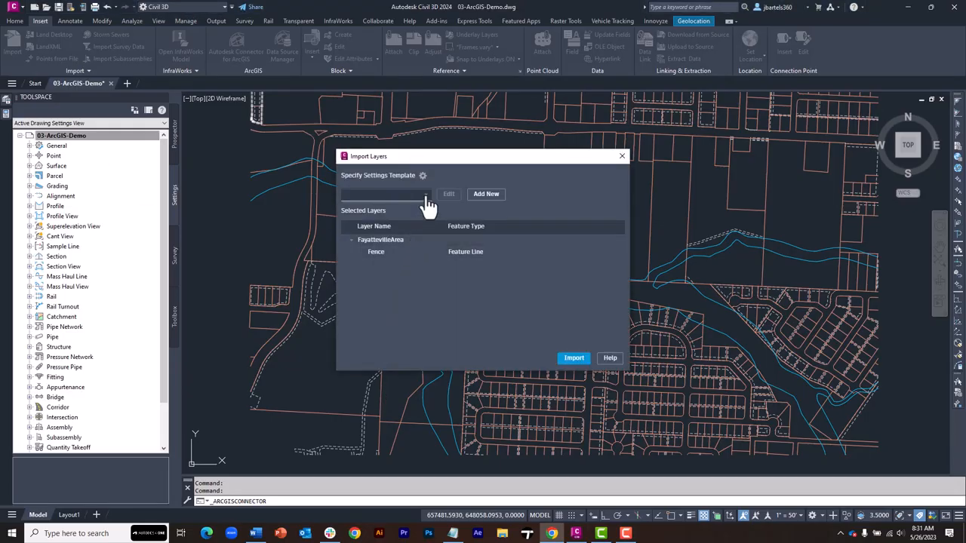
# Step: Choose the Fayetteville Demo settings template in Import Layers and edit it
pyautogui.click(385, 194)
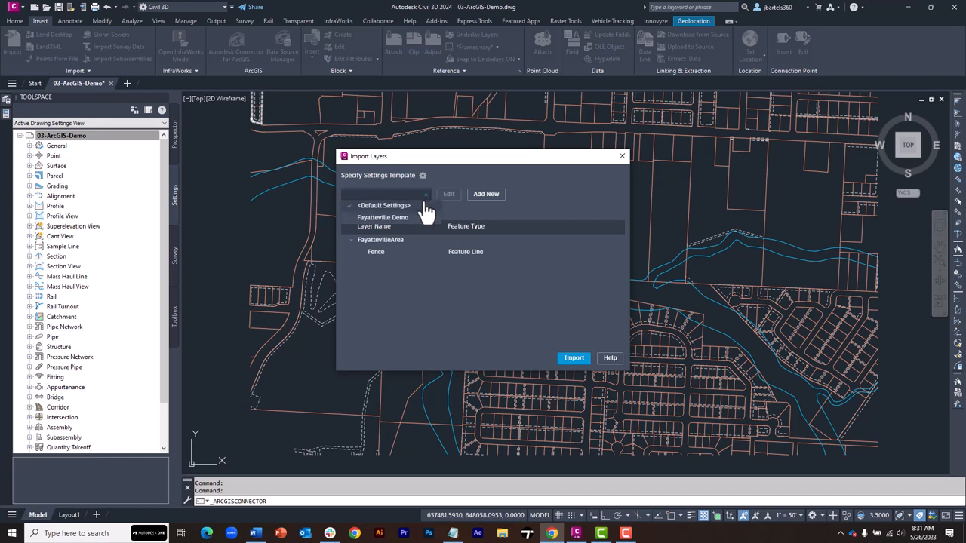
pyautogui.click(383, 217)
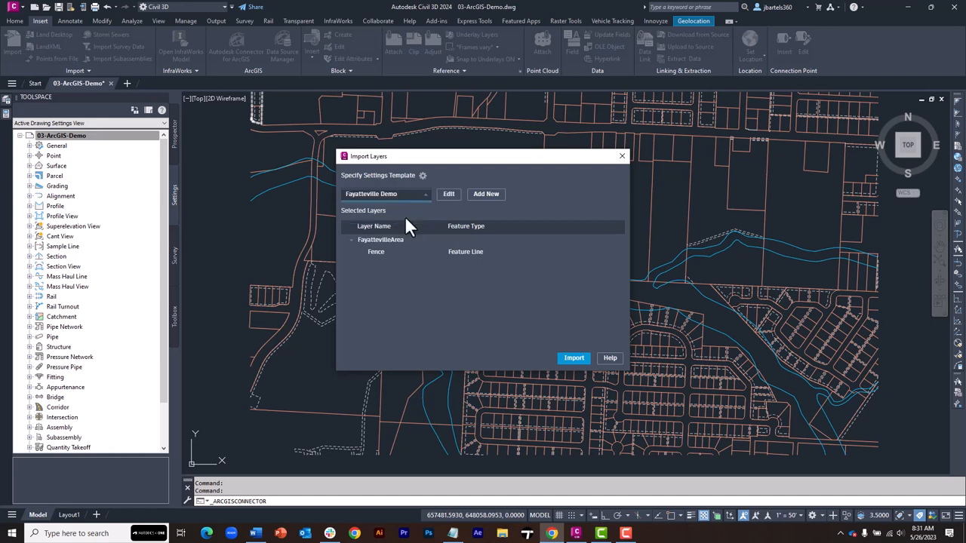
pyautogui.moveTo(448, 193)
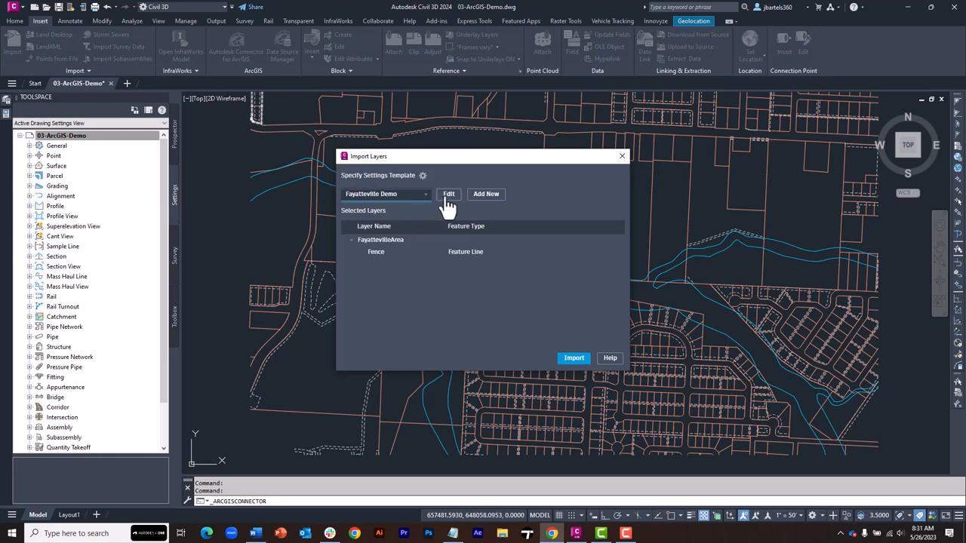
pyautogui.click(449, 193)
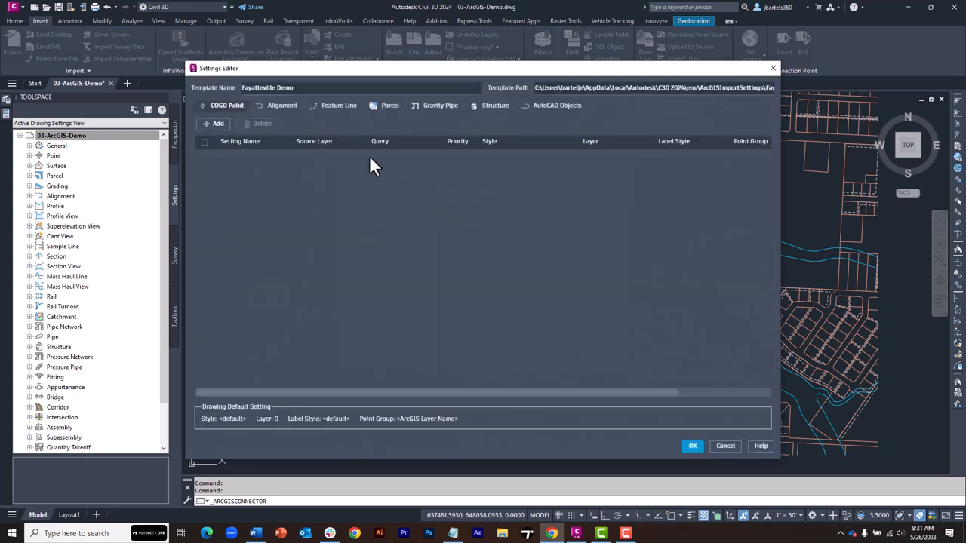
# Step: Add a feature line setting named FNC-ChainLink with Source Layer Fence
pyautogui.click(338, 106)
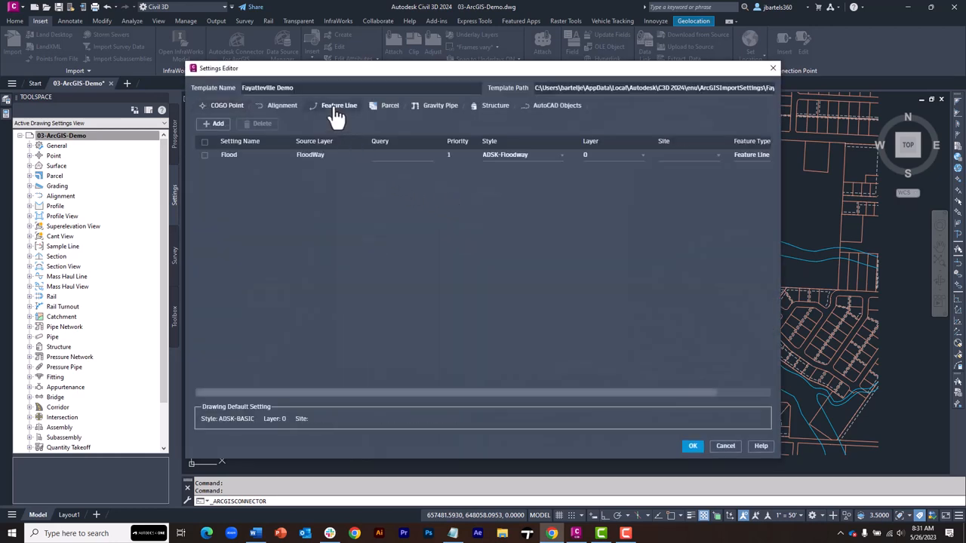
pyautogui.moveTo(309, 169)
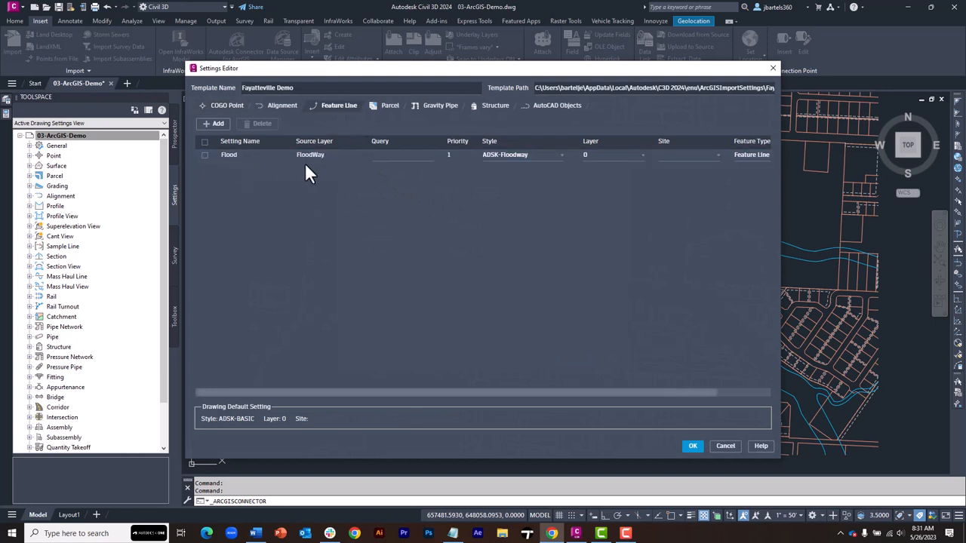
pyautogui.moveTo(217, 124)
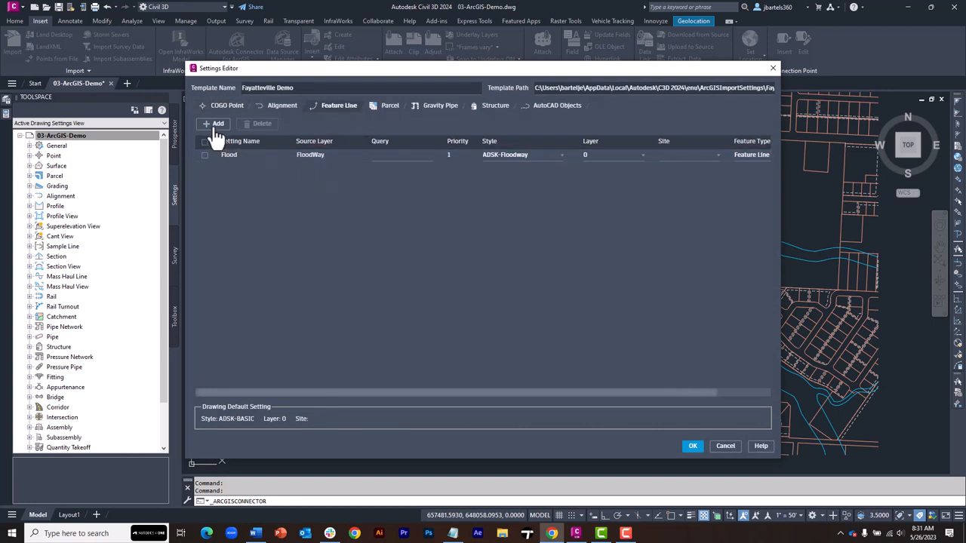
pyautogui.click(214, 124)
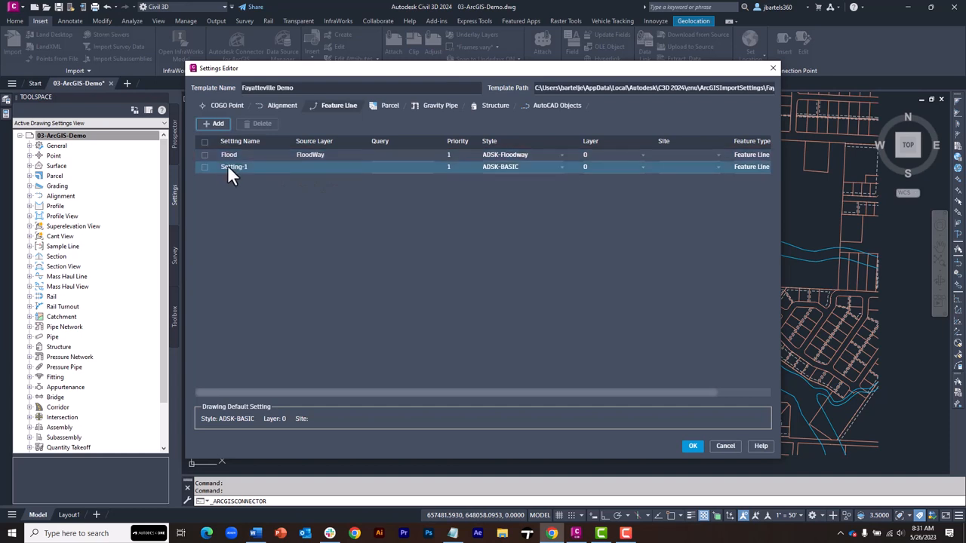
pyautogui.doubleClick(239, 163)
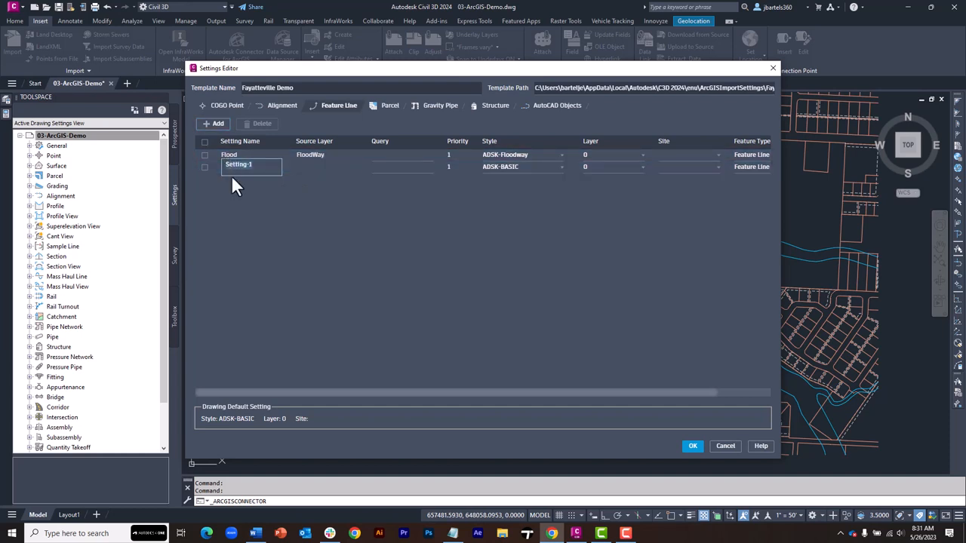
pyautogui.write('FNC-1')
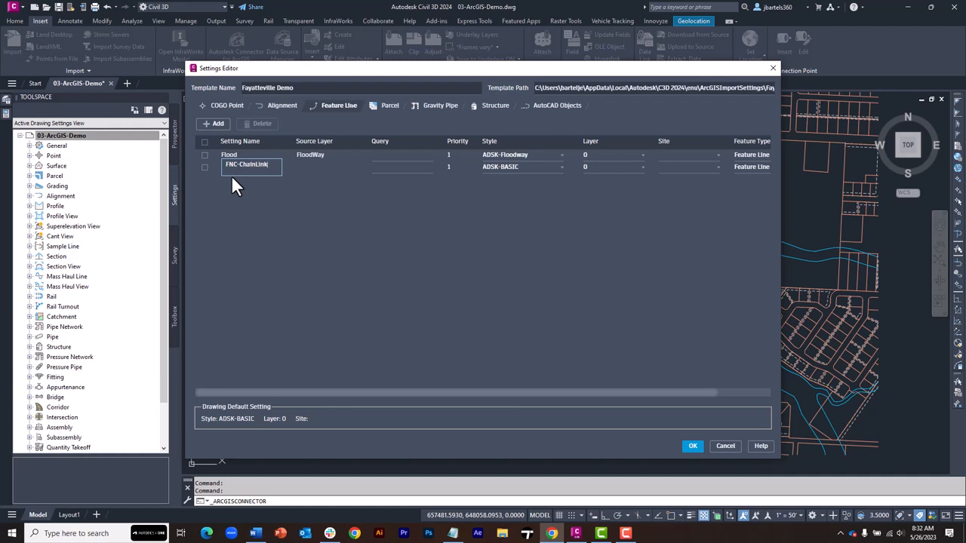
pyautogui.click(326, 166)
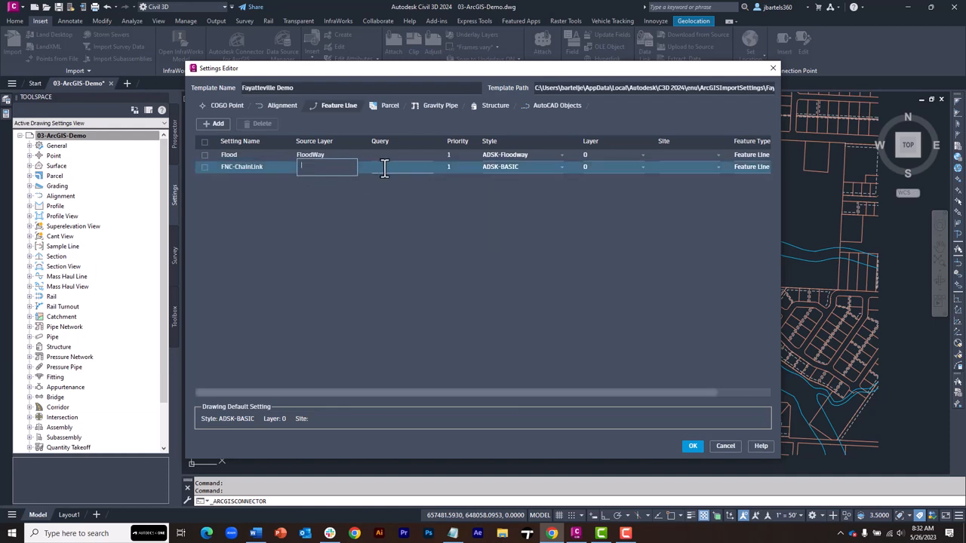
pyautogui.click(385, 166)
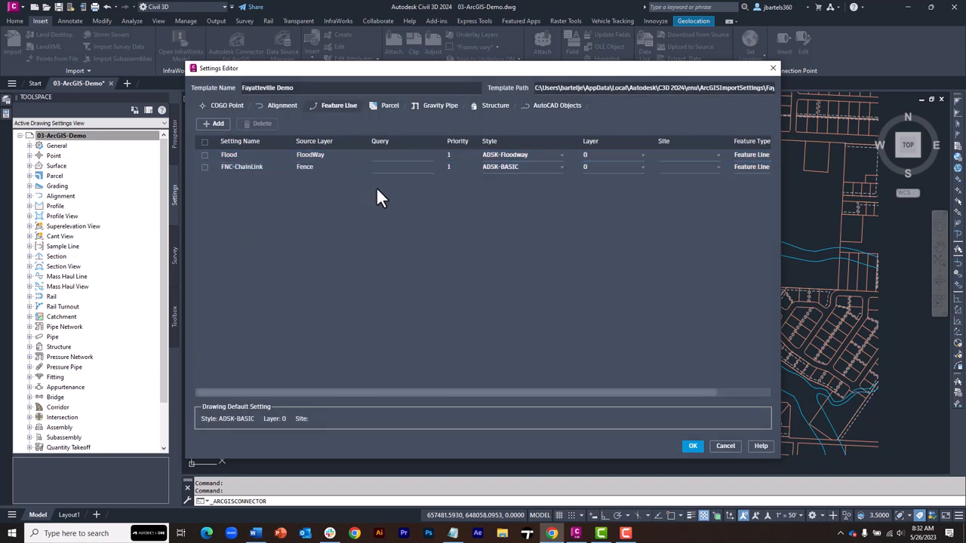
pyautogui.moveTo(347, 187)
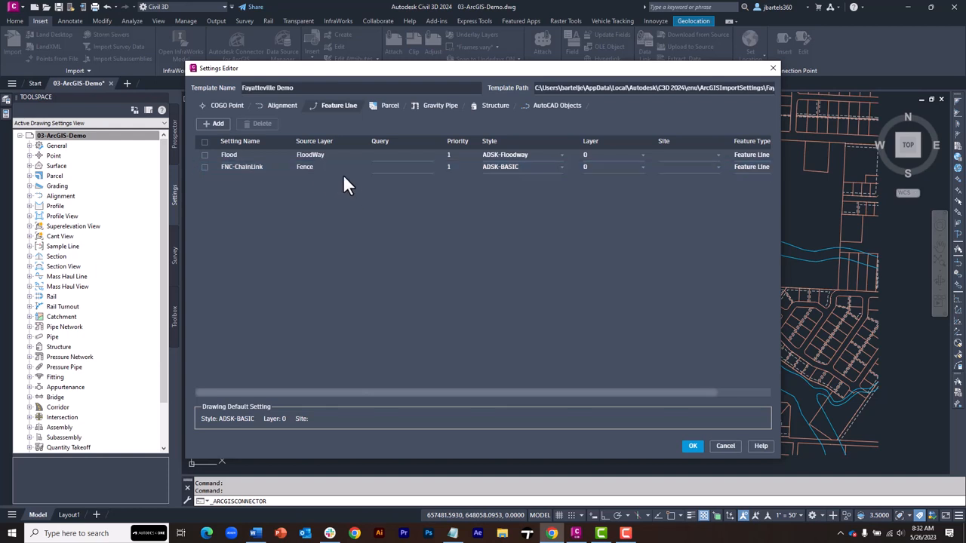
# Step: Build the query TYPE = 'Chain Link' and apply the ADSK-FNC-ChainLink style
pyautogui.click(385, 166)
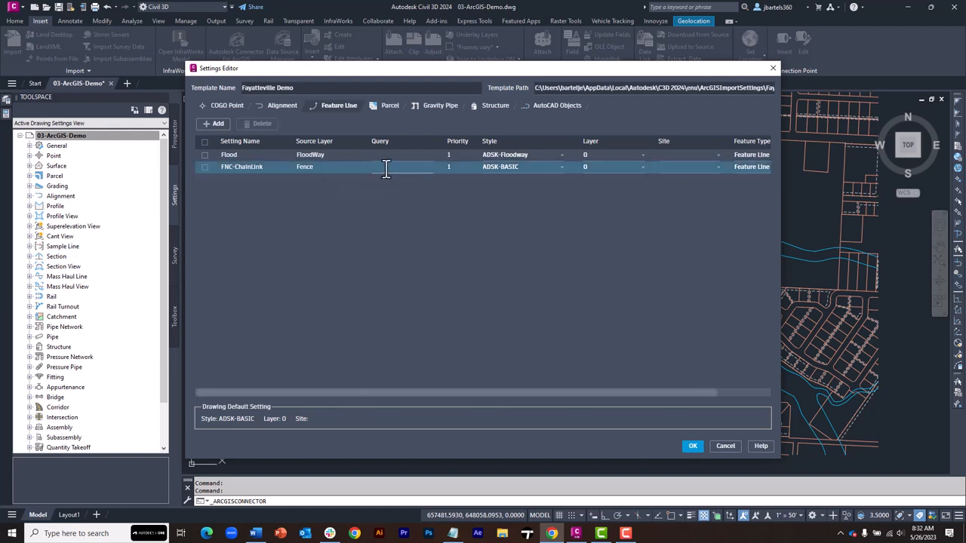
pyautogui.click(386, 166)
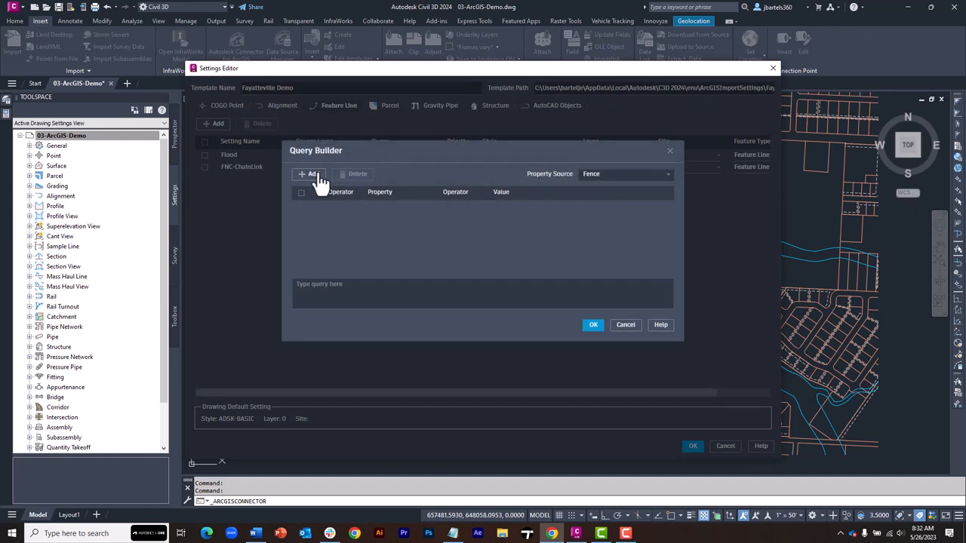
pyautogui.click(309, 174)
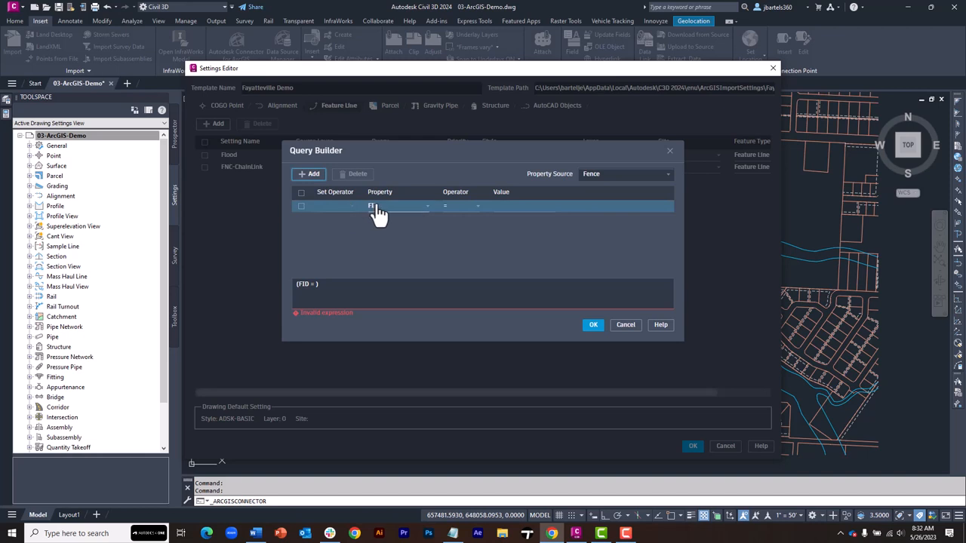
pyautogui.click(425, 205)
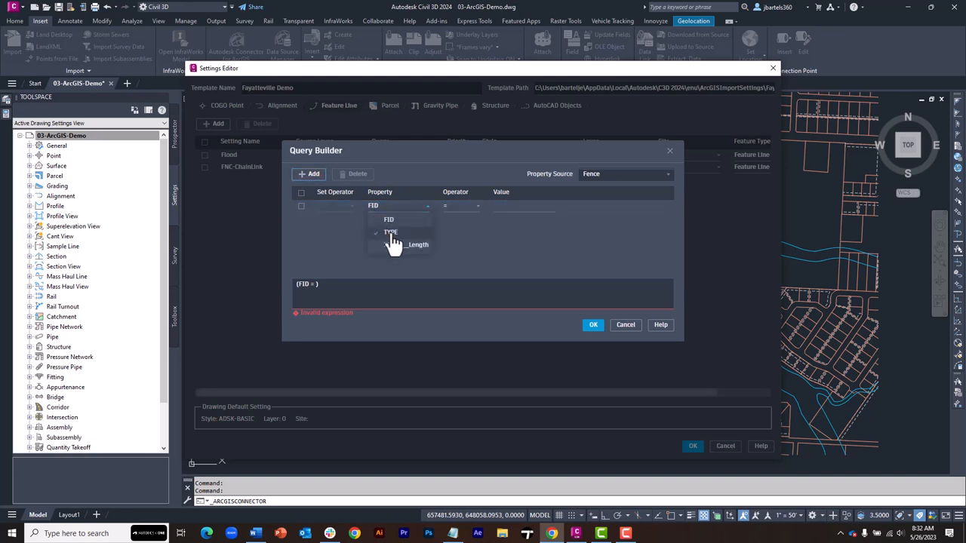
pyautogui.click(391, 232)
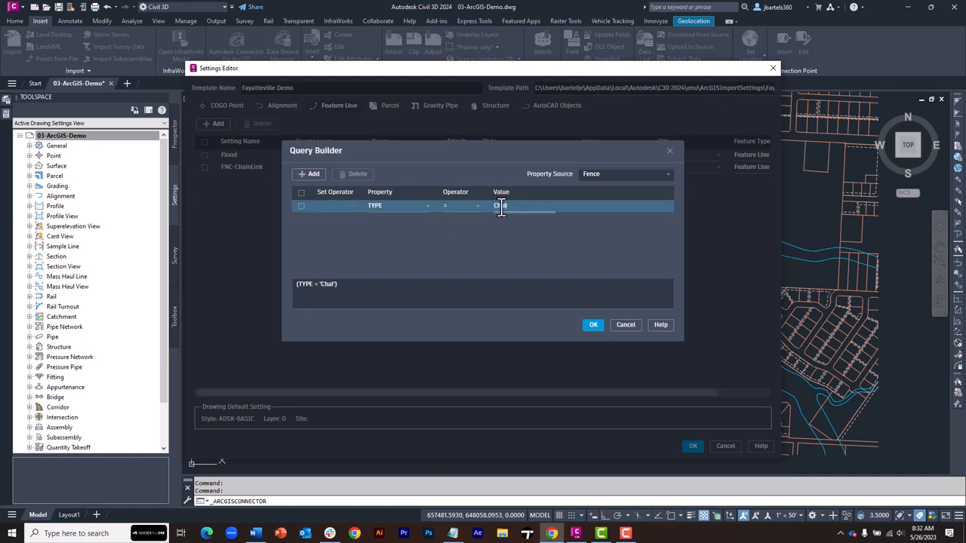
pyautogui.write('Chain Link')
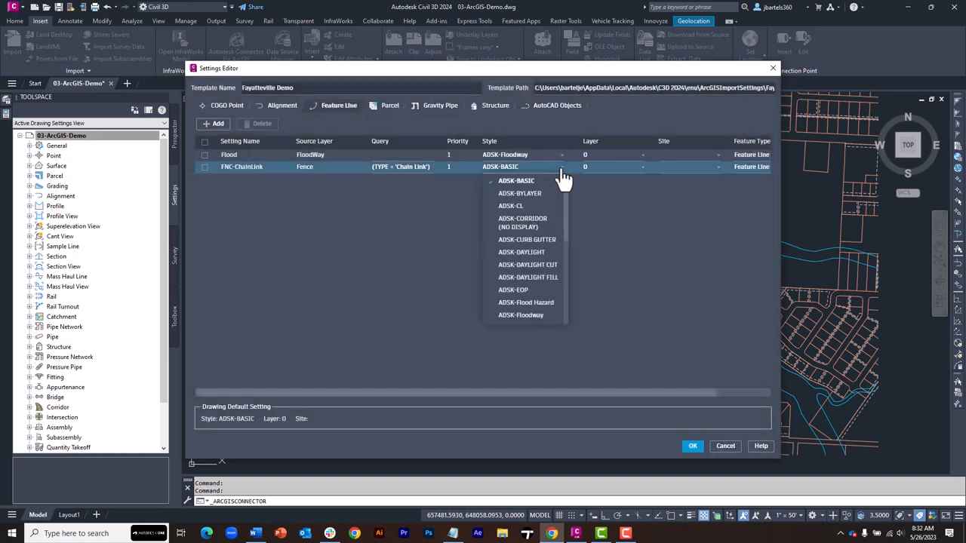
pyautogui.scroll(-3)
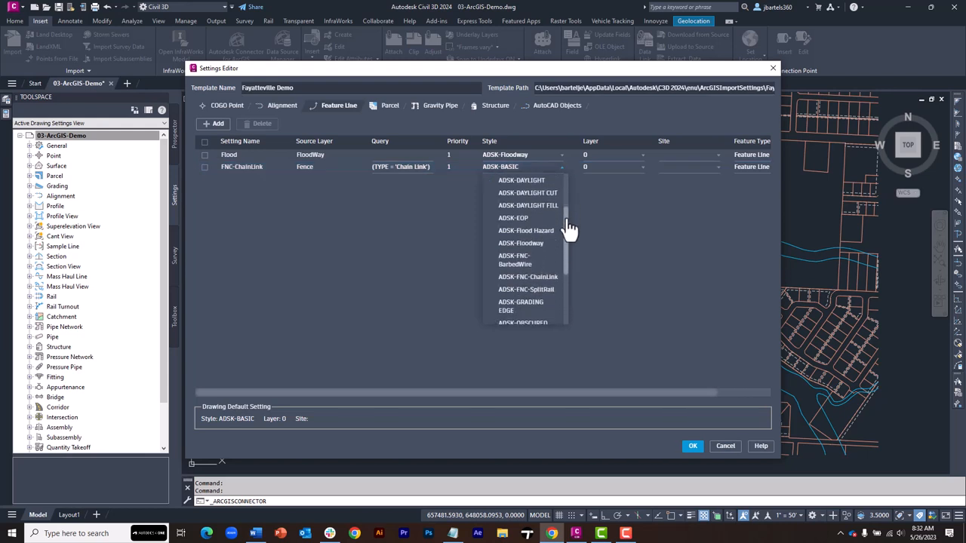
pyautogui.click(525, 290)
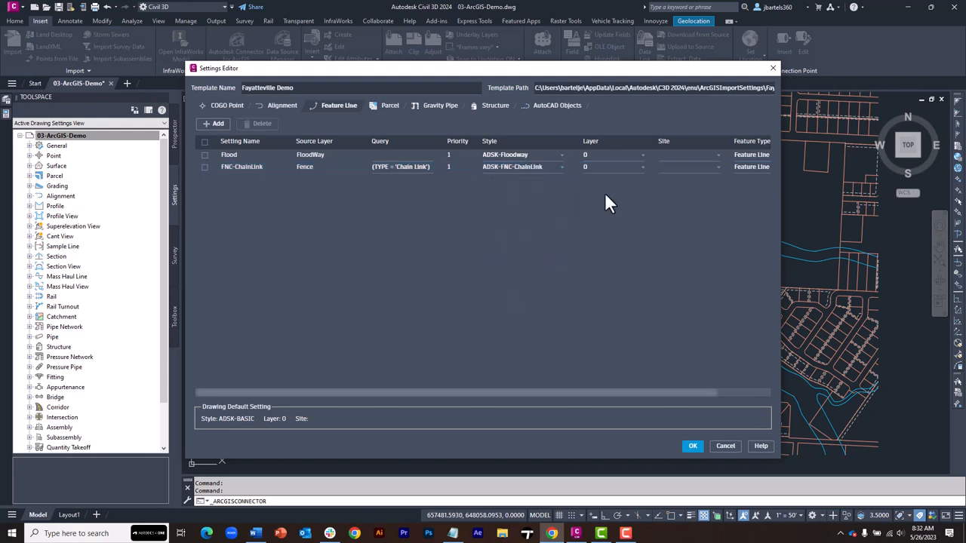
pyautogui.moveTo(734, 194)
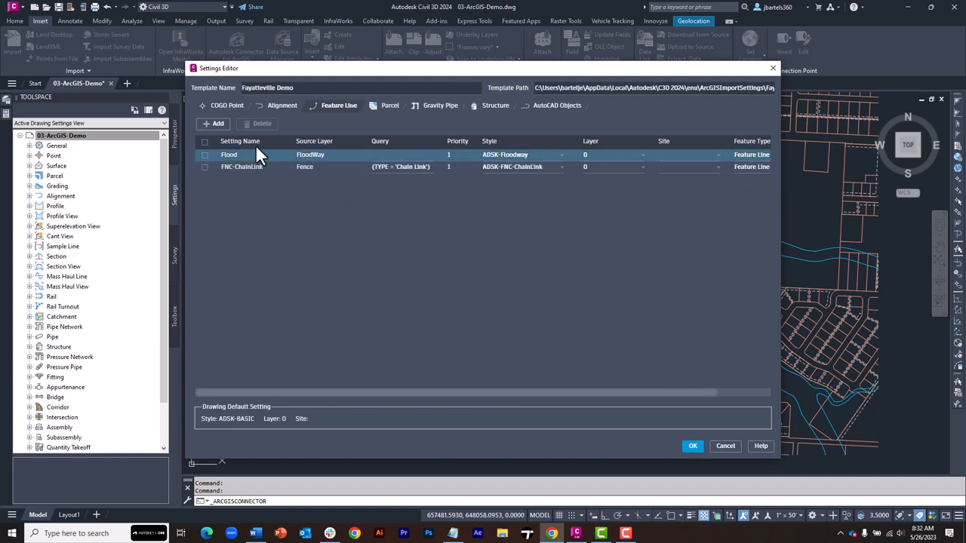
# Step: Add FNC-SplitRail on Fence with query TYPE = 'Split Rail' and style ADSK-FNC-SplitRail
pyautogui.click(214, 124)
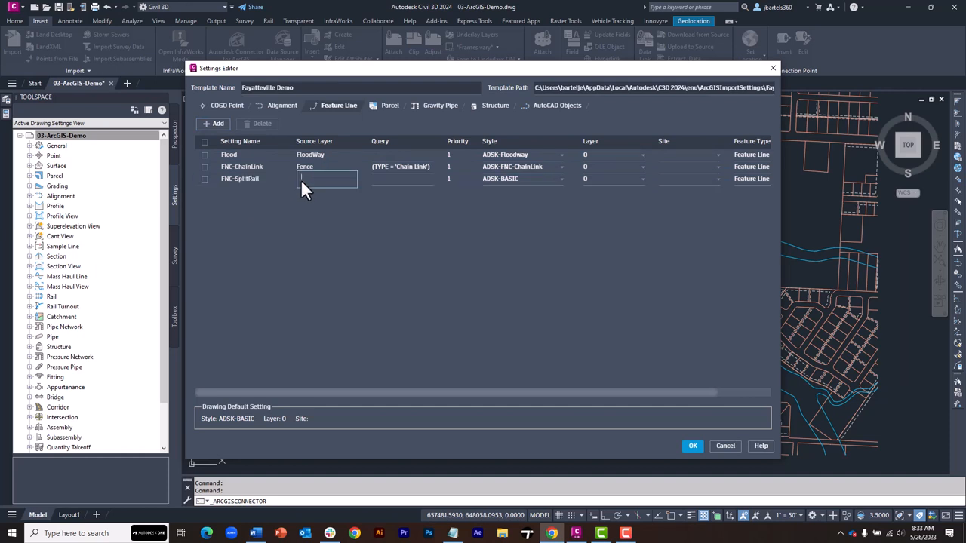
pyautogui.write('Fenc')
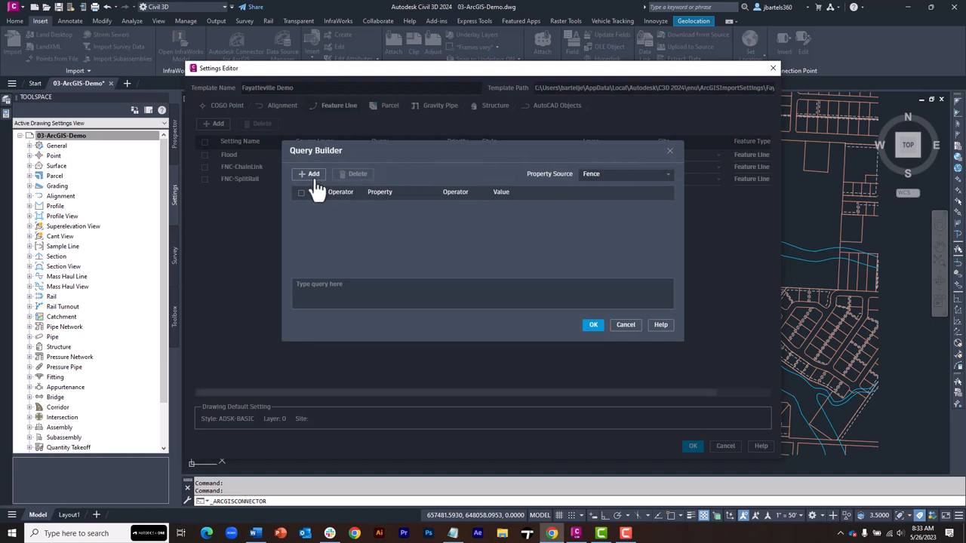
pyautogui.click(309, 174)
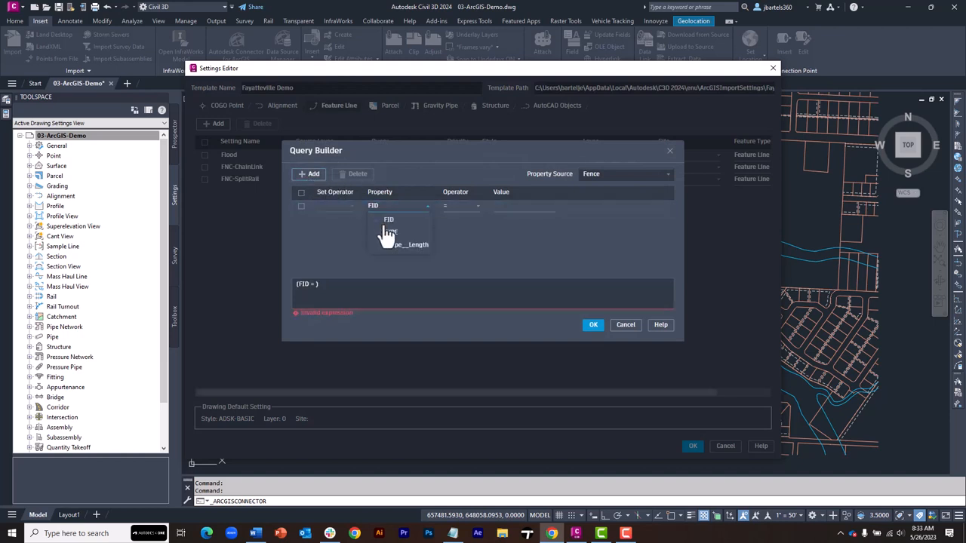
pyautogui.click(389, 232)
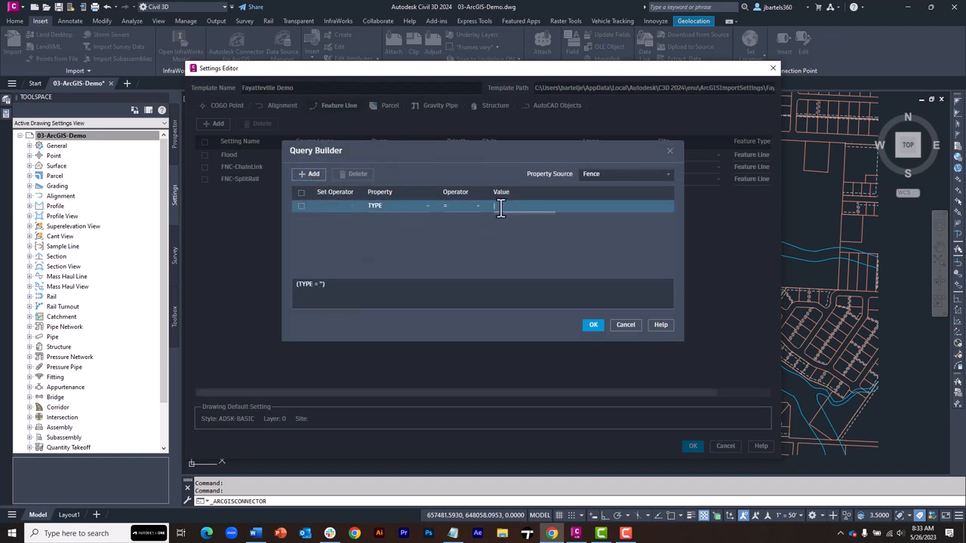
pyautogui.write('Split Rail')
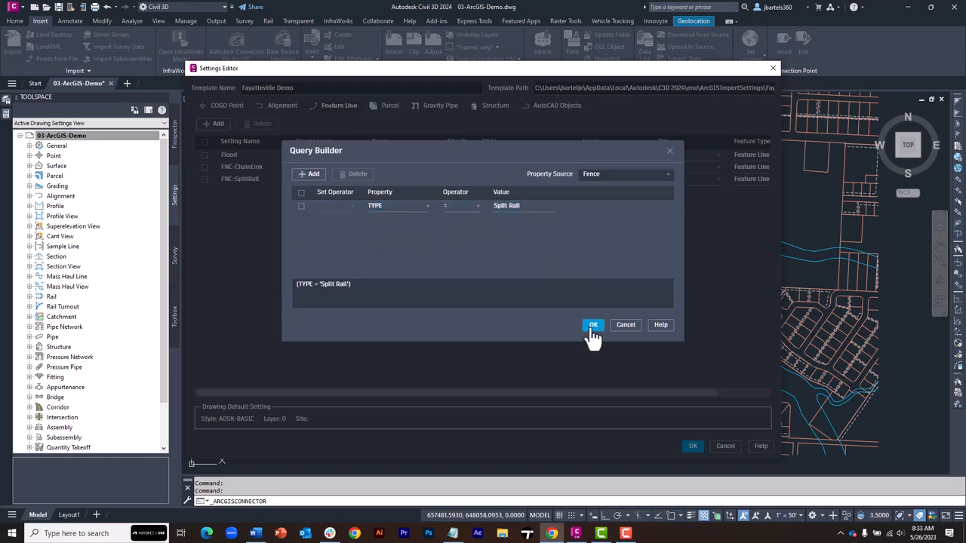
pyautogui.click(593, 325)
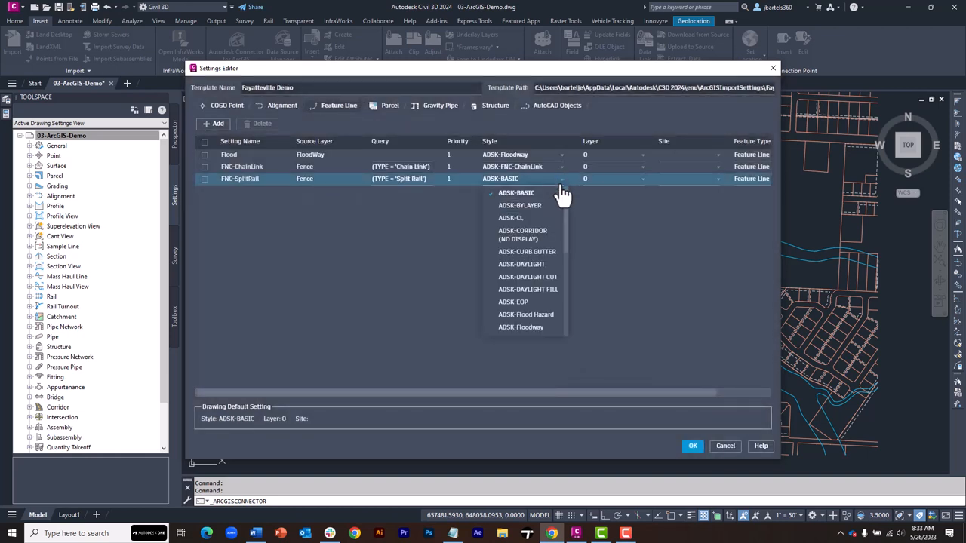
pyautogui.scroll(-3)
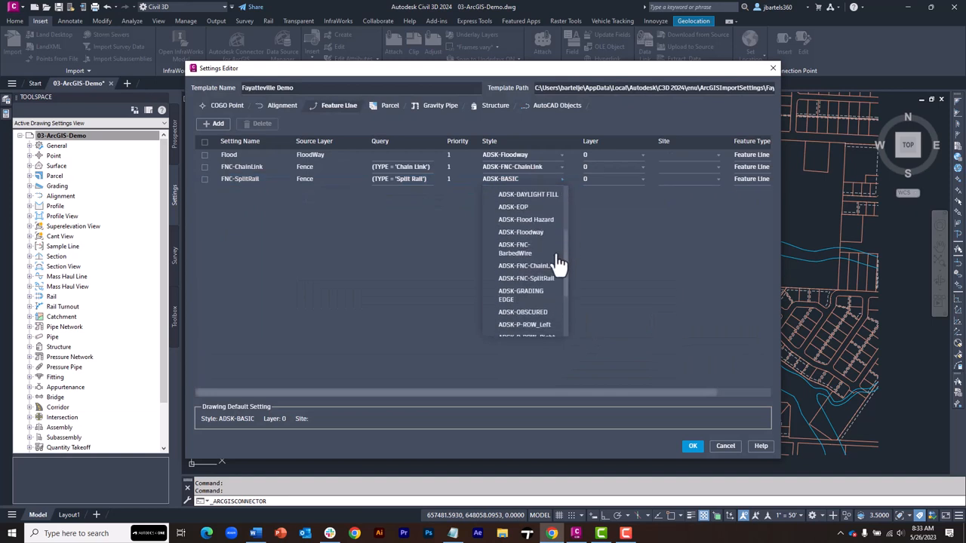
pyautogui.click(525, 278)
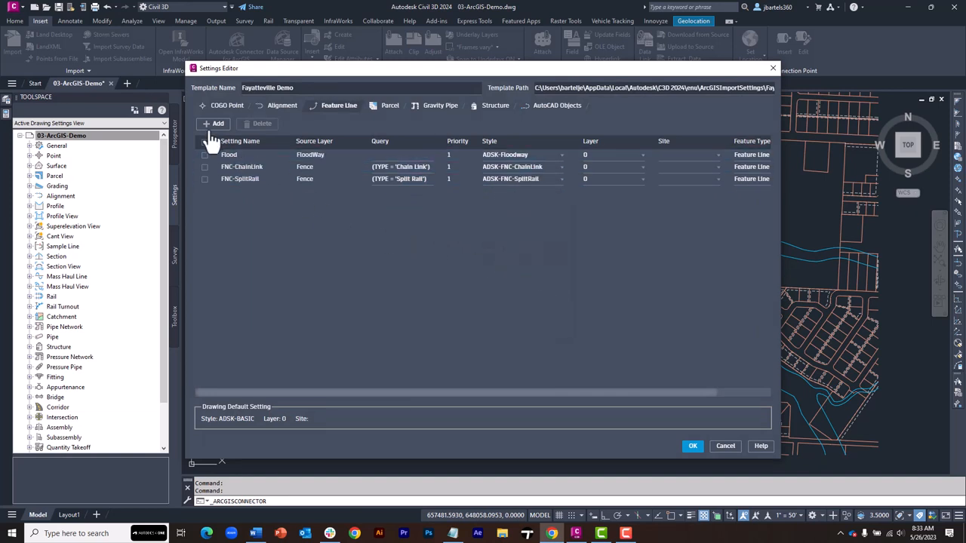
# Step: Add an FNC-BarbedWire setting on Fence and start its query condition on TYPE
pyautogui.click(214, 123)
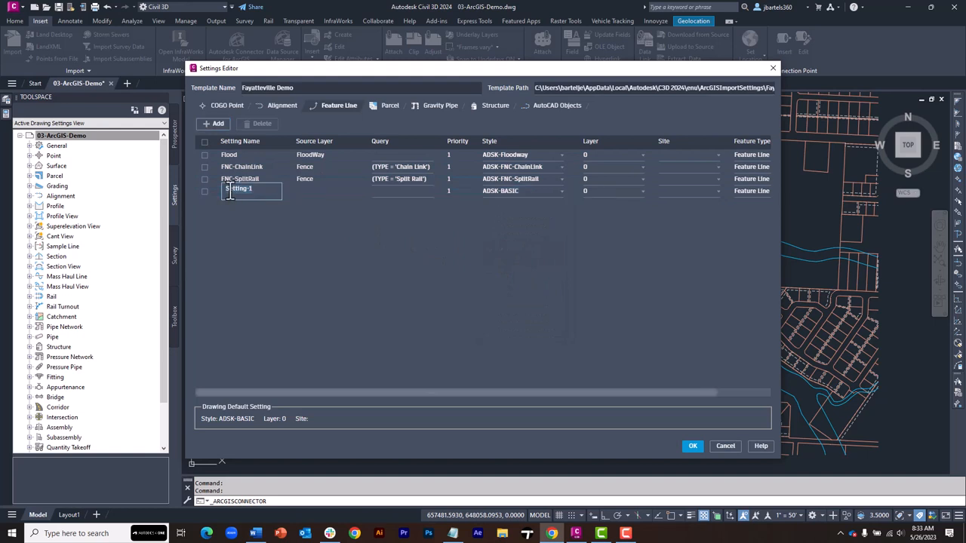
pyautogui.write('FNC-Bar')
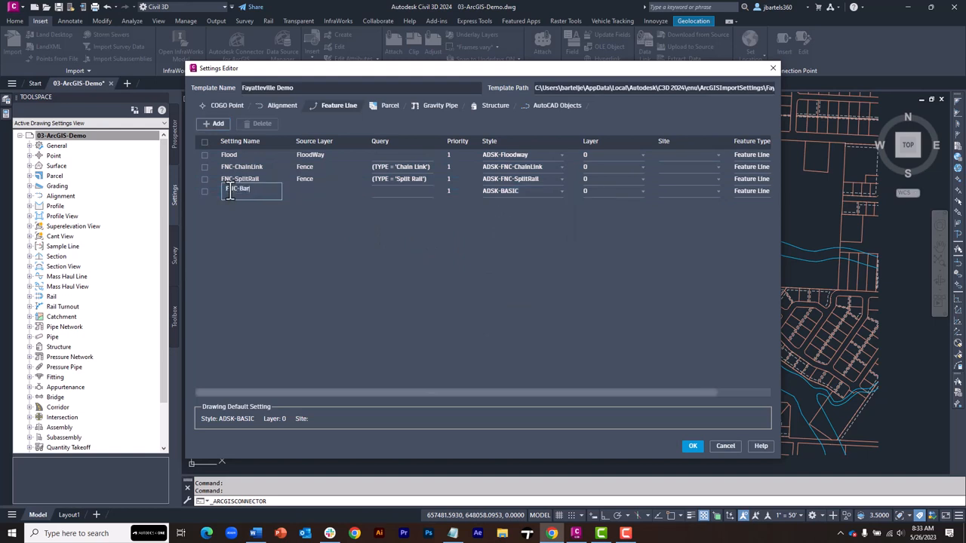
pyautogui.write('BarbedWire')
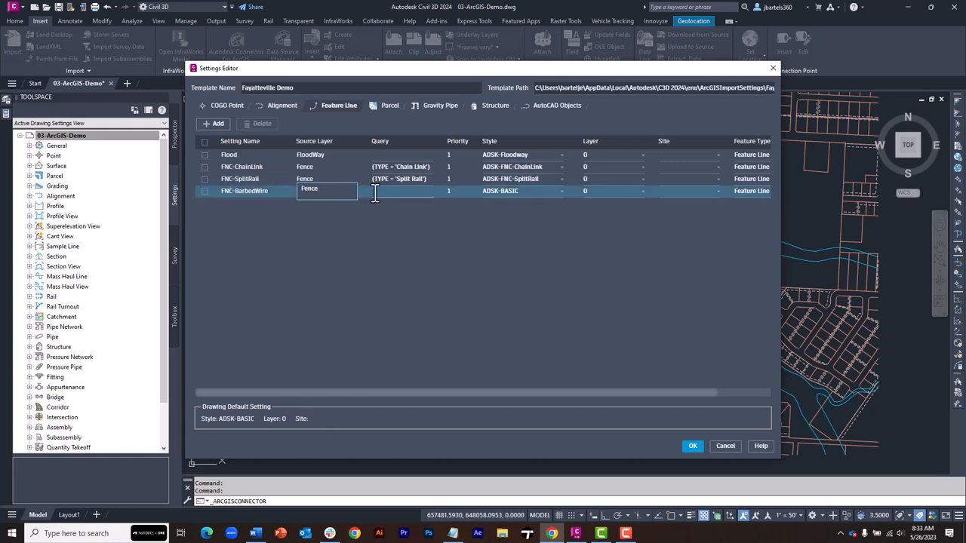
pyautogui.click(374, 190)
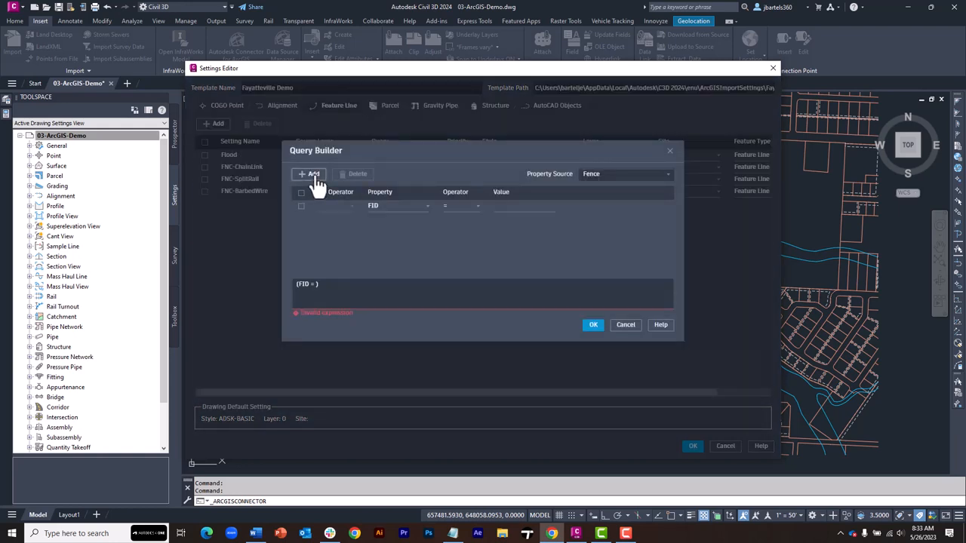
pyautogui.click(398, 206)
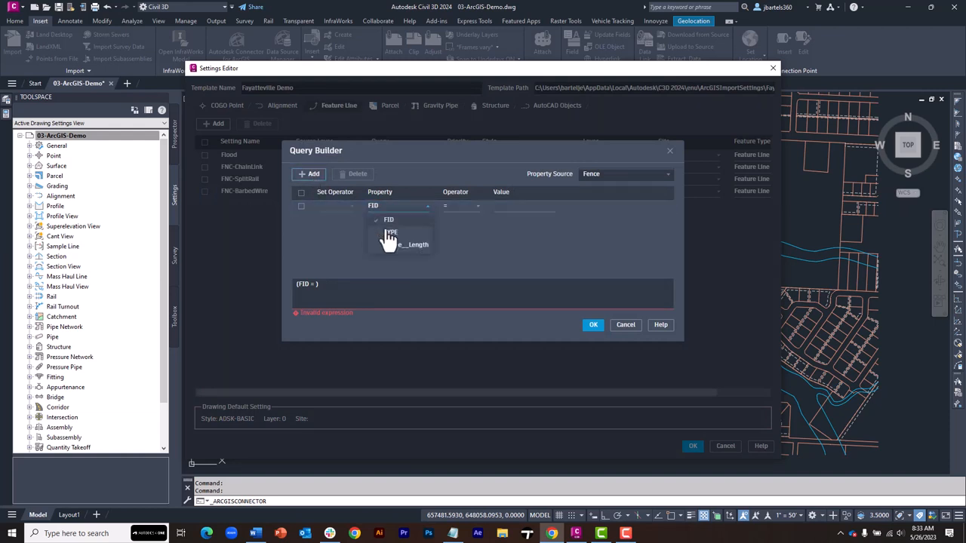
pyautogui.click(393, 233)
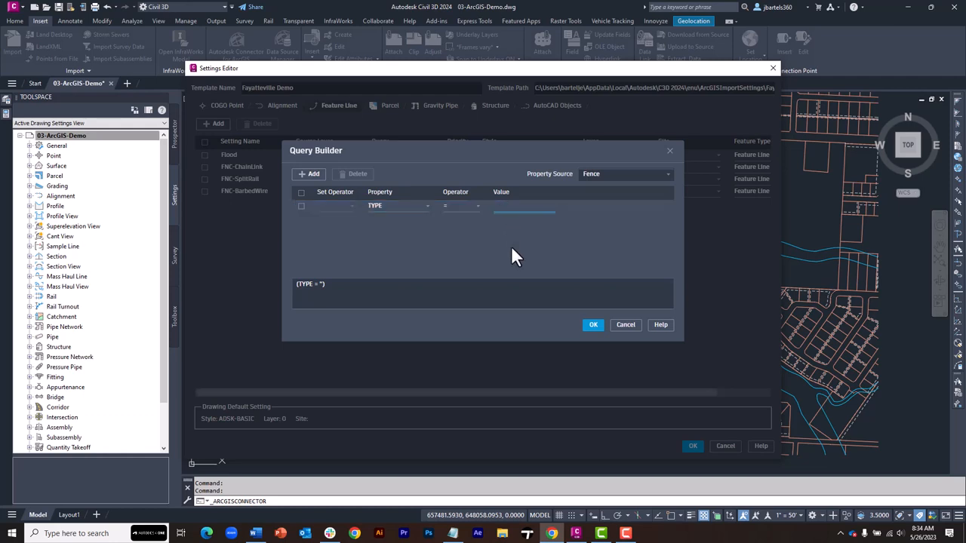
pyautogui.click(522, 205)
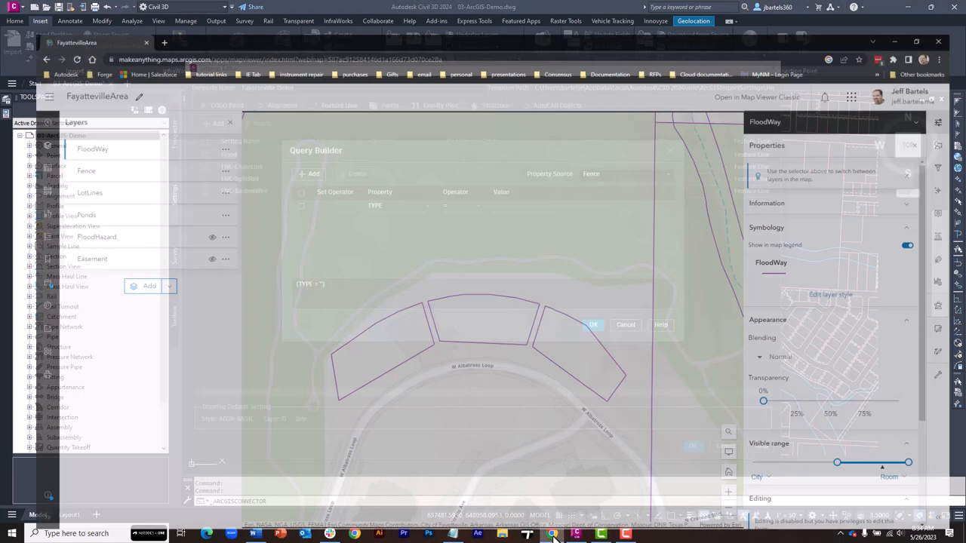
pyautogui.click(592, 325)
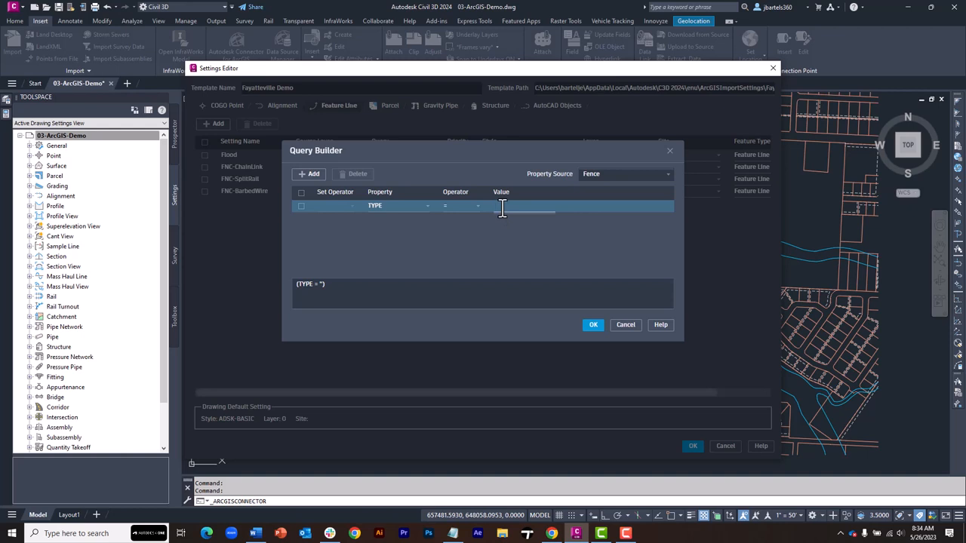
# Step: Complete the query as TYPE = 'Barbed Wire', removing a duplicate condition row
pyautogui.write('Barbed Wire')
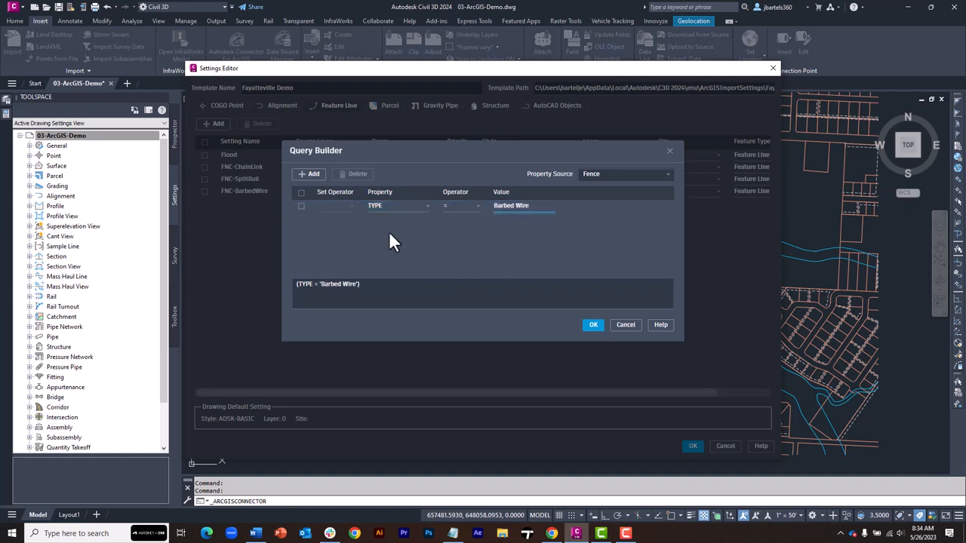
pyautogui.moveTo(505, 227)
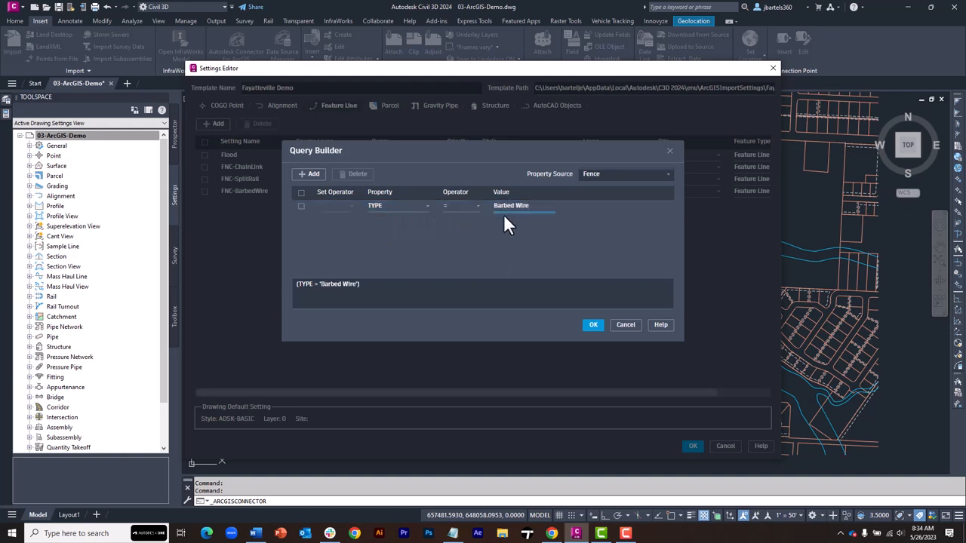
pyautogui.click(310, 174)
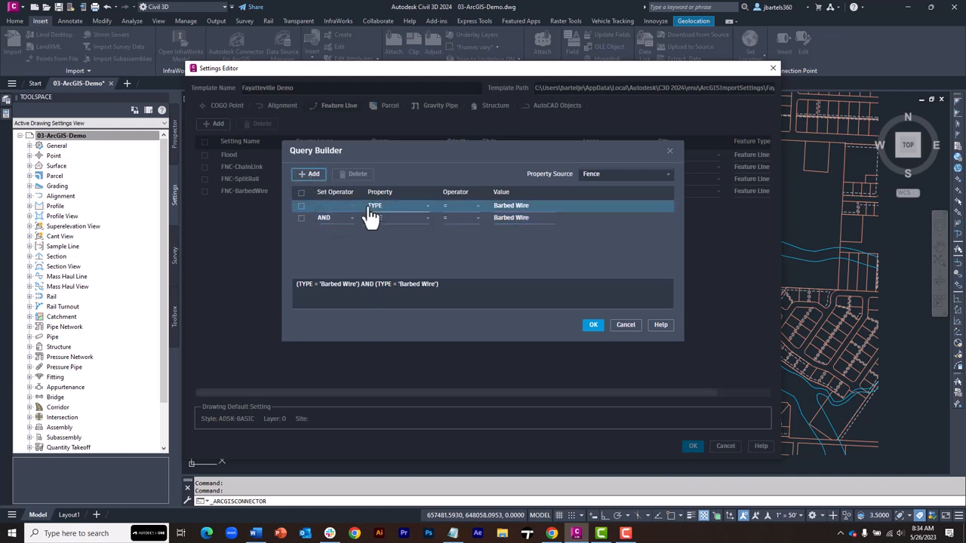
pyautogui.click(335, 217)
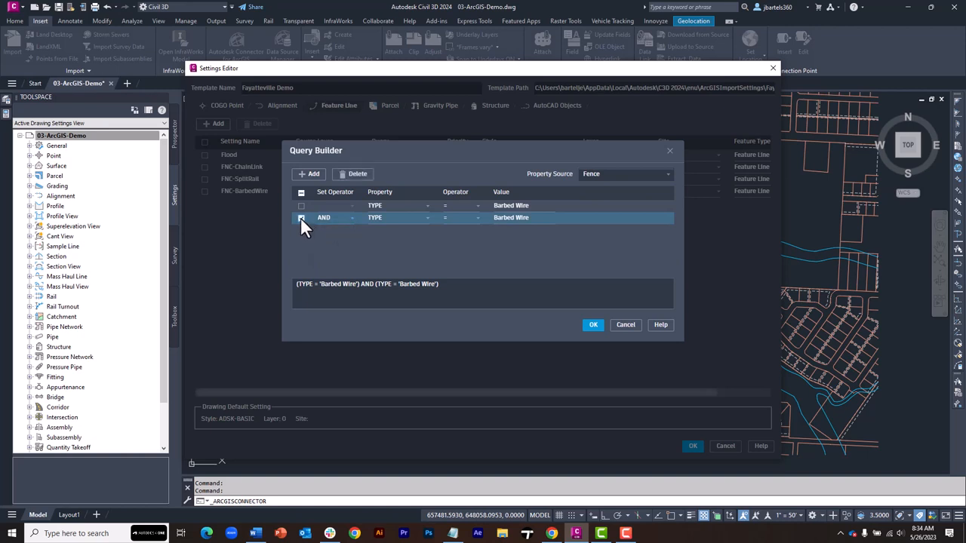
pyautogui.click(354, 174)
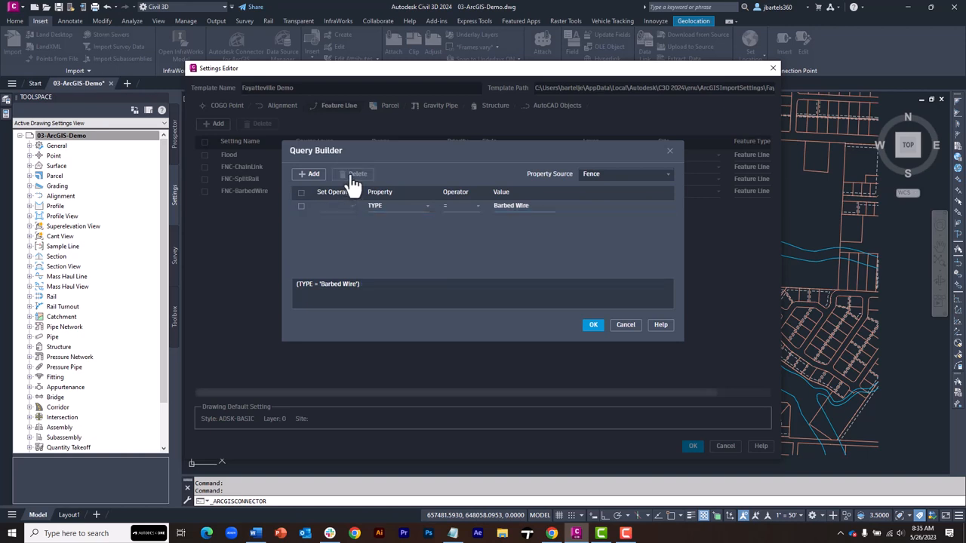
pyautogui.click(594, 325)
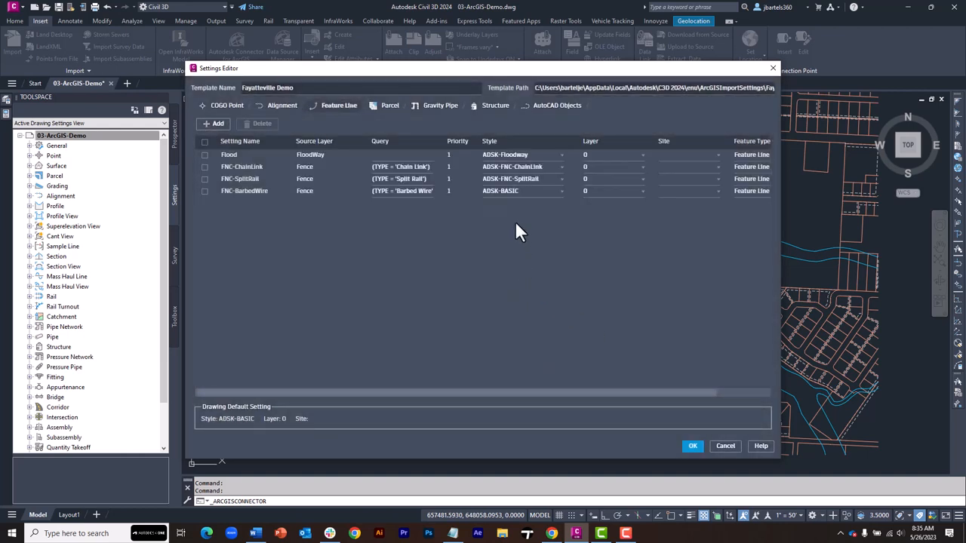
# Step: Give FNC-BarbedWire the ADSK-FNC-BarbedWire style and review the Priority values
pyautogui.click(561, 190)
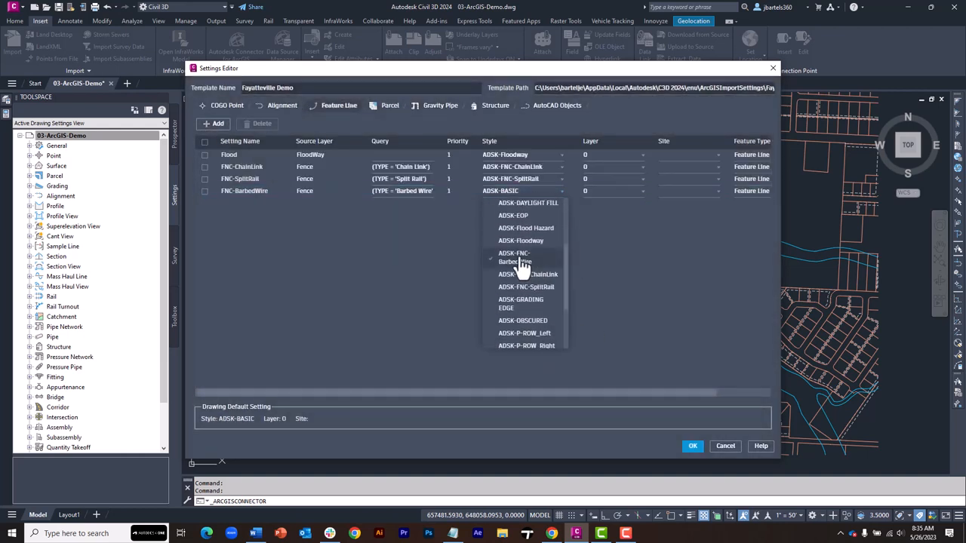
pyautogui.click(516, 256)
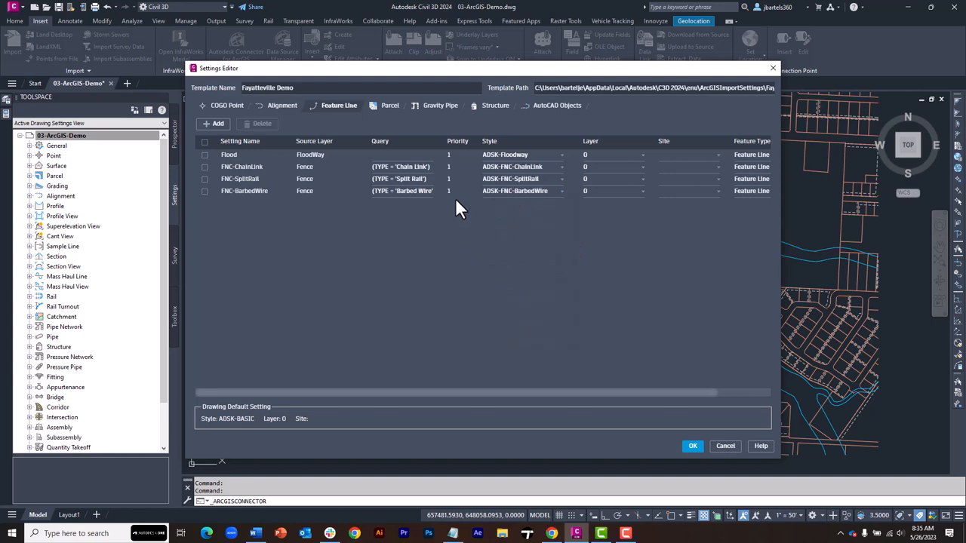
pyautogui.moveTo(456, 223)
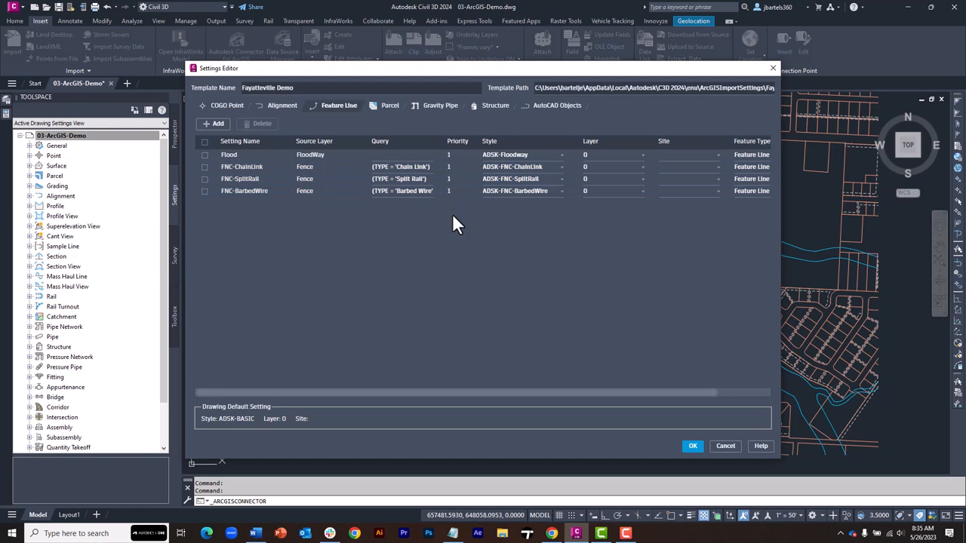
pyautogui.moveTo(446, 226)
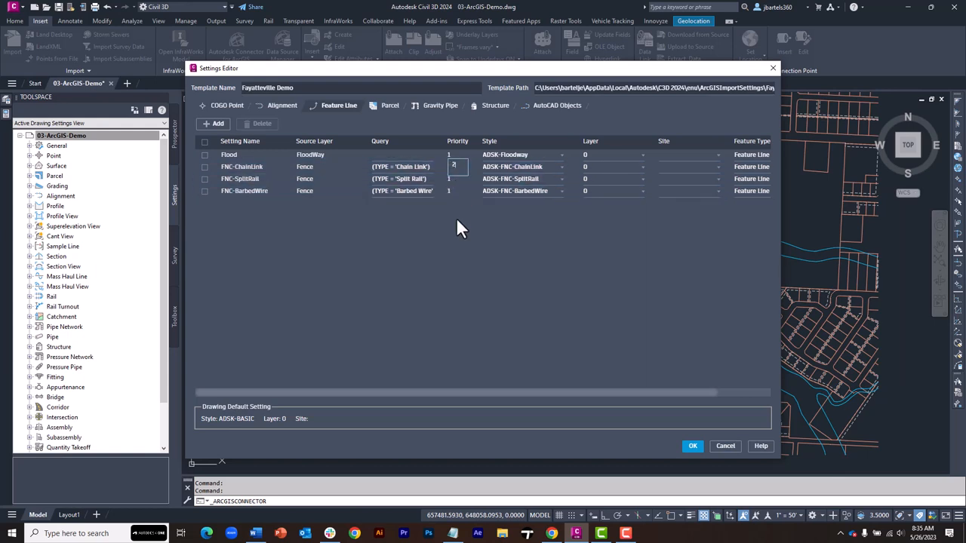
pyautogui.click(340, 178)
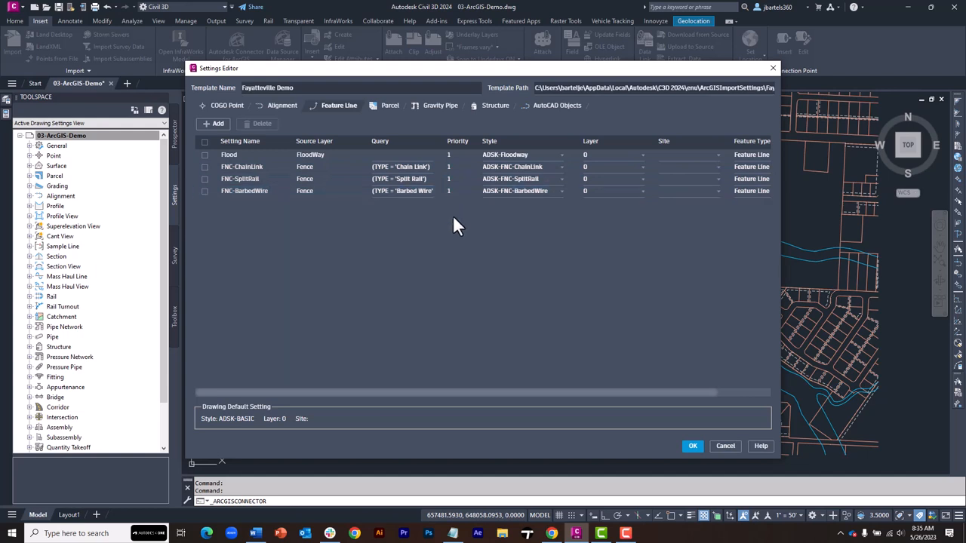
pyautogui.moveTo(453, 234)
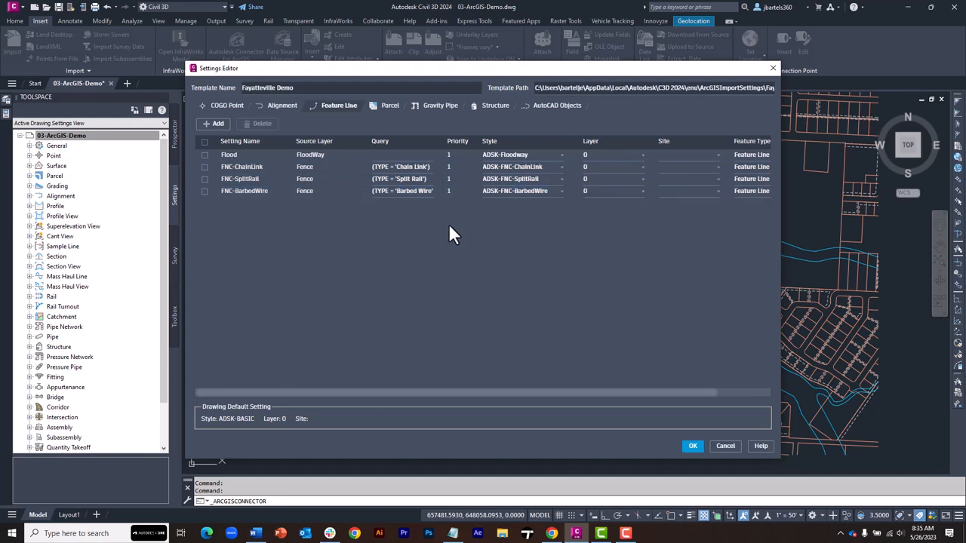
# Step: Confirm the settings template and import the Fence layer as styled fence feature lines
pyautogui.click(691, 447)
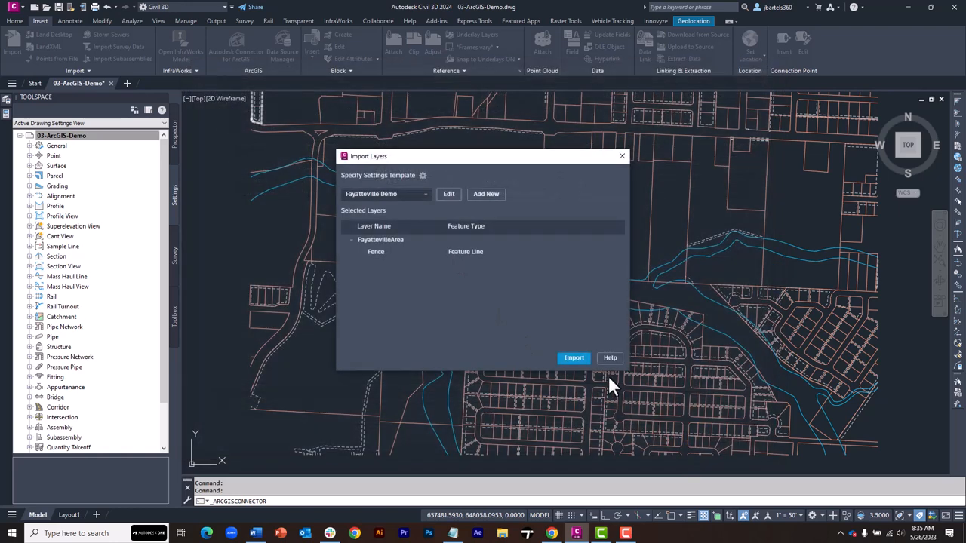
pyautogui.click(573, 357)
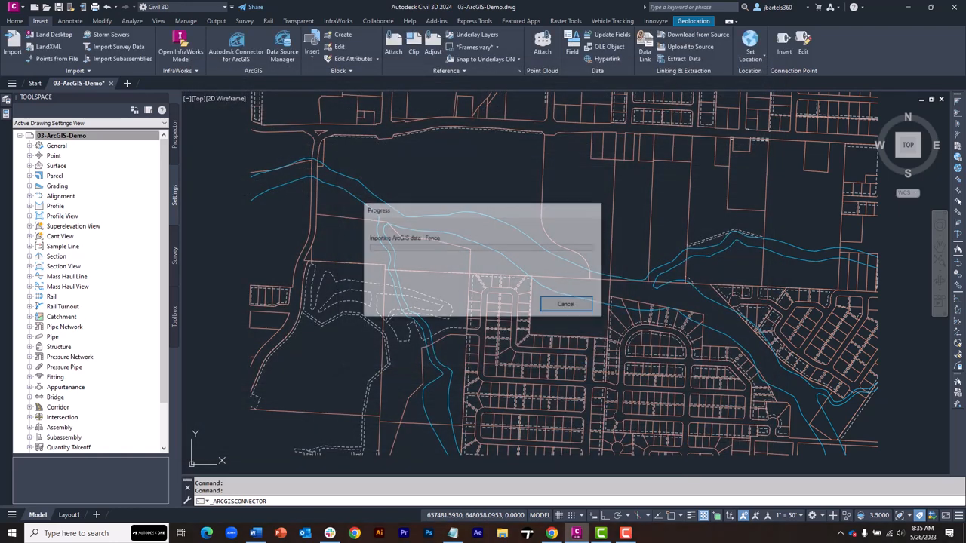
pyautogui.click(564, 303)
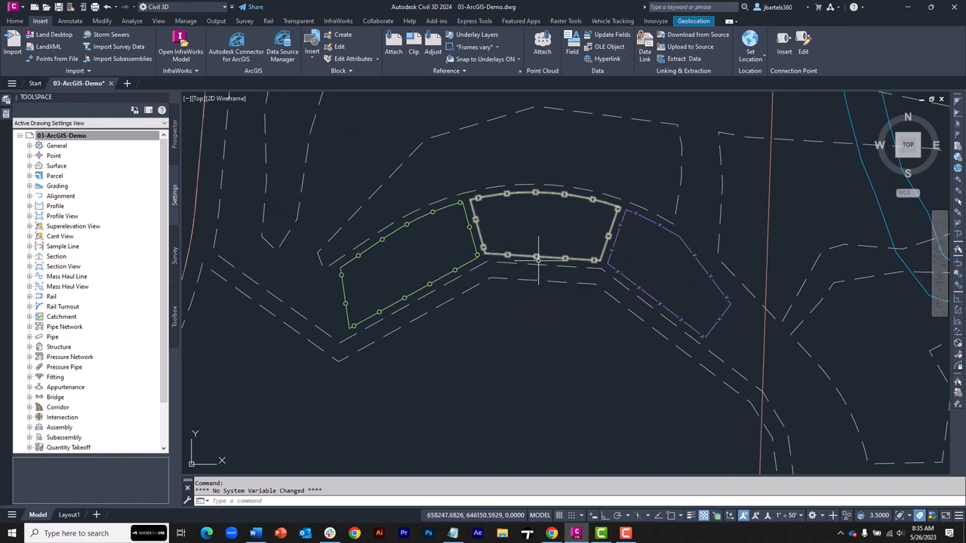
pyautogui.moveTo(611, 265)
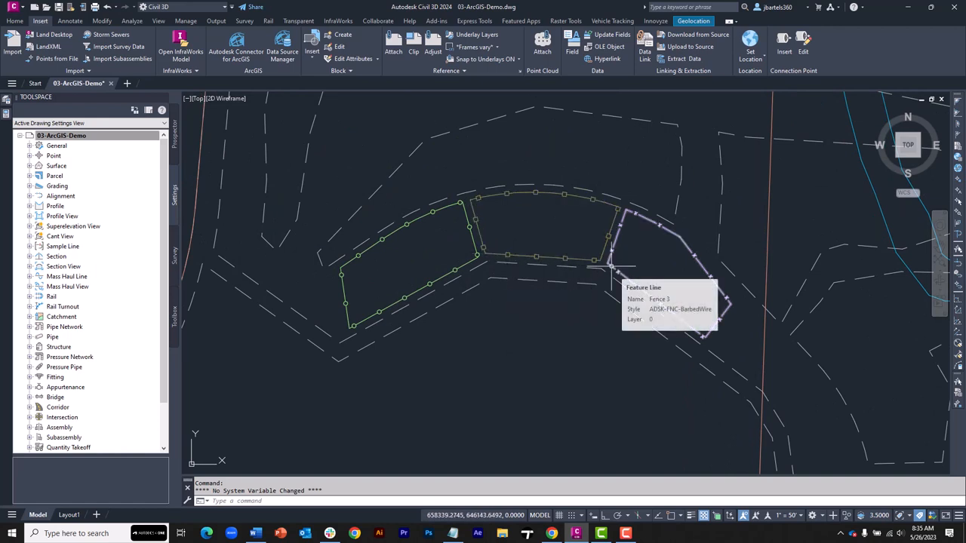